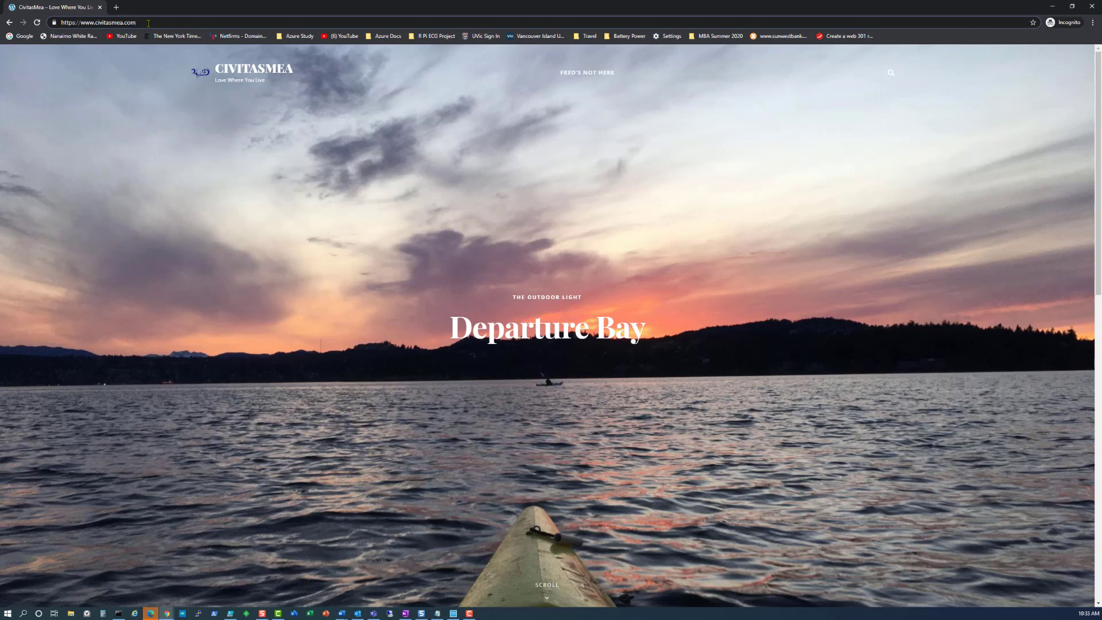
Step: Replace the site address in Chrome's address bar to head to the Azure portal
left_click(95, 22)
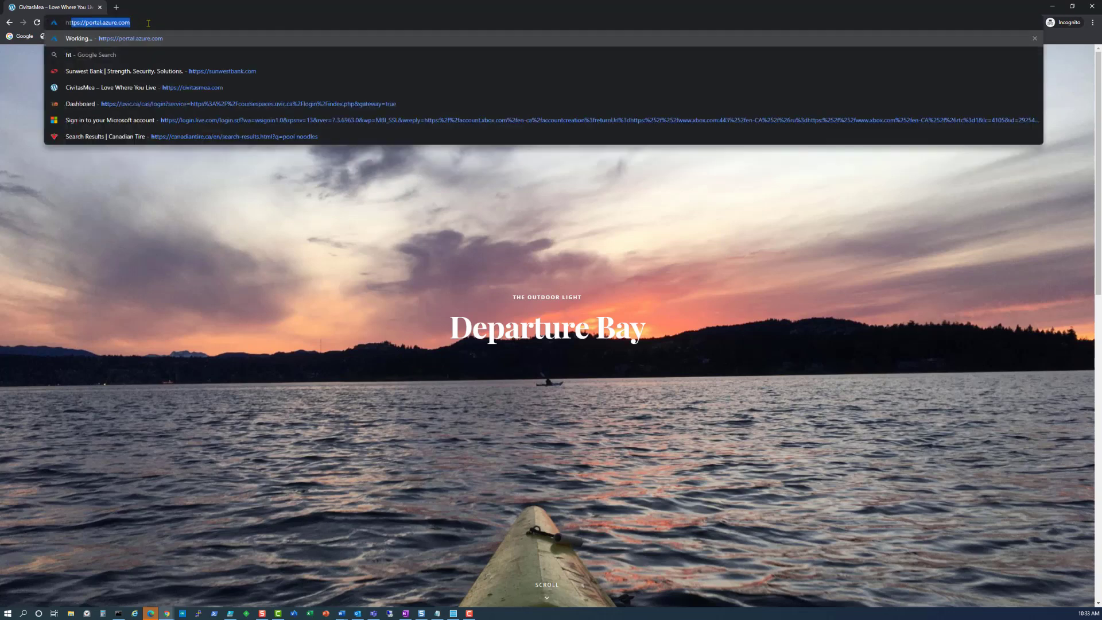
type("cnn.com")
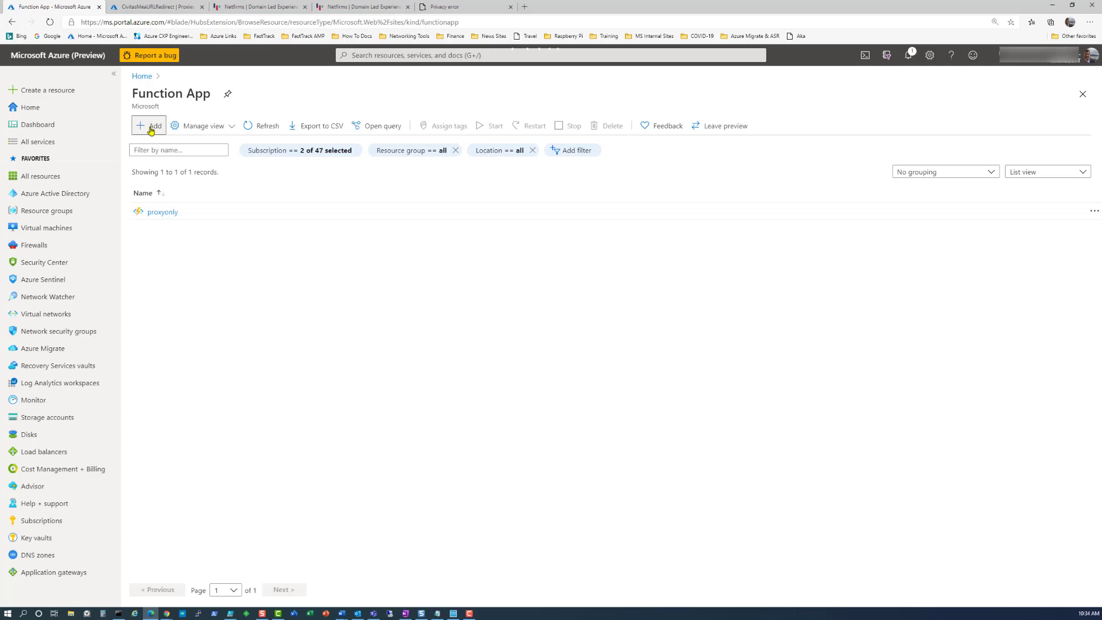
Step: Start a new Function App named CMURLRootRedirect in resource group CivitasMea
left_click(150, 126)
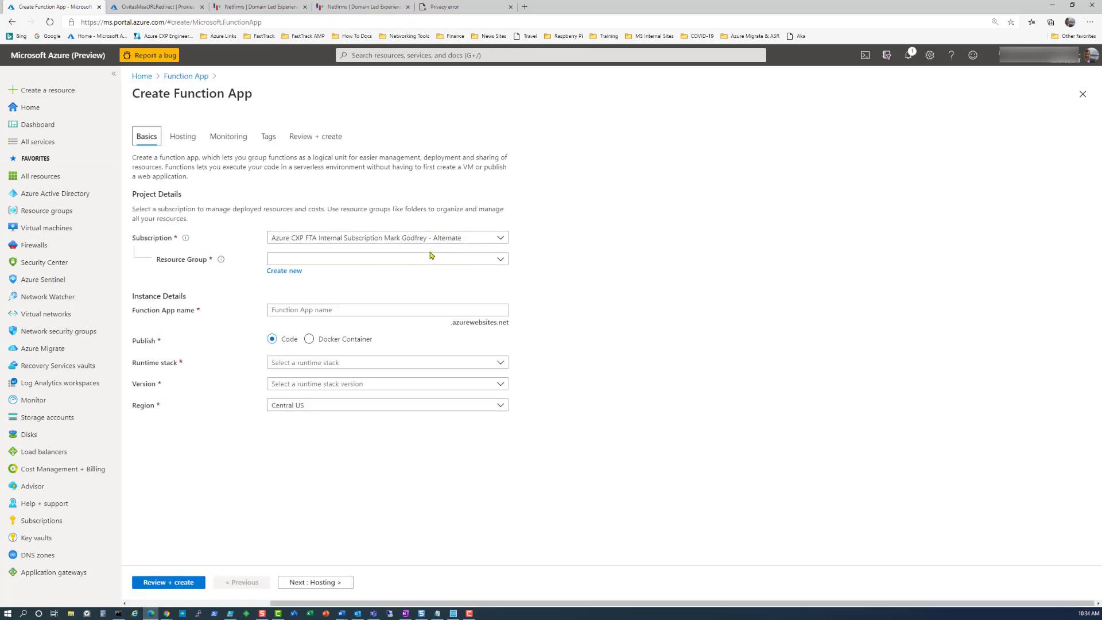
left_click(387, 258)
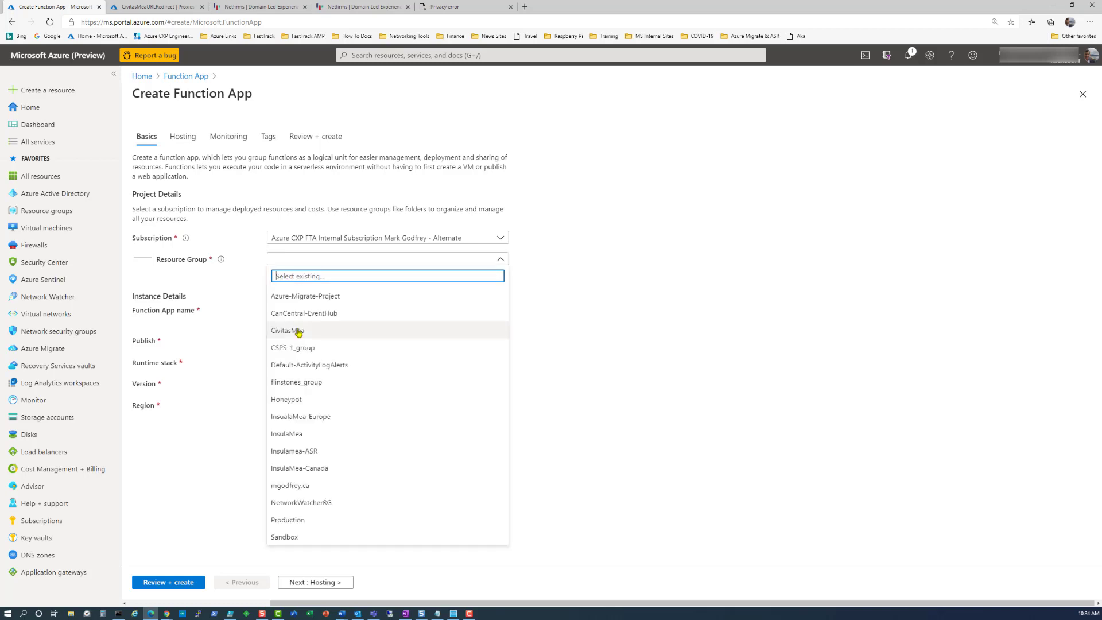
left_click(287, 331)
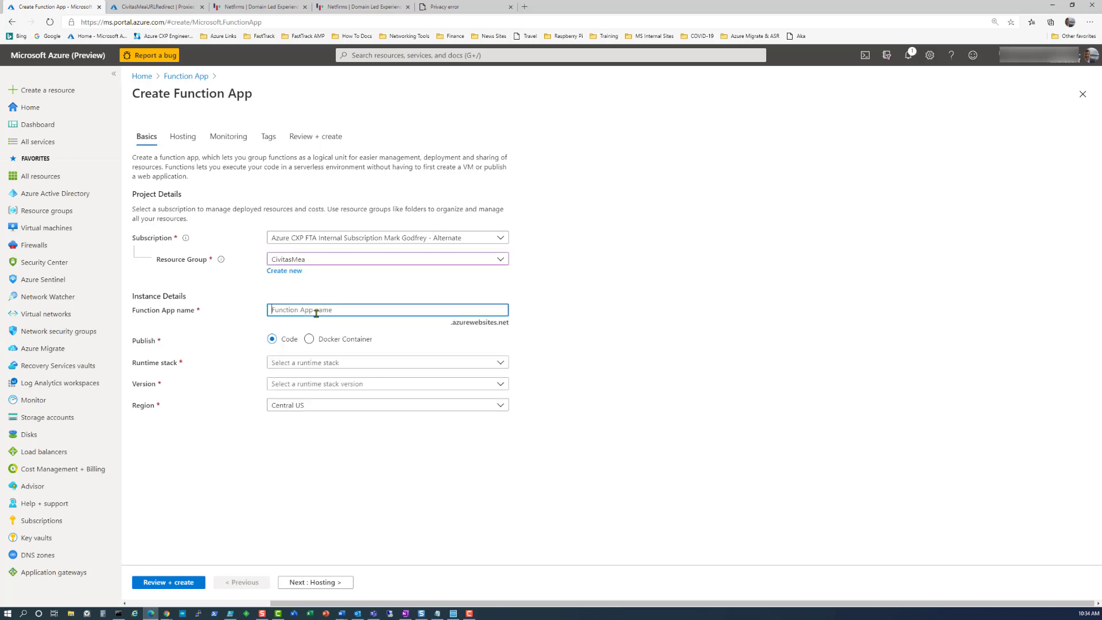
type("CM")
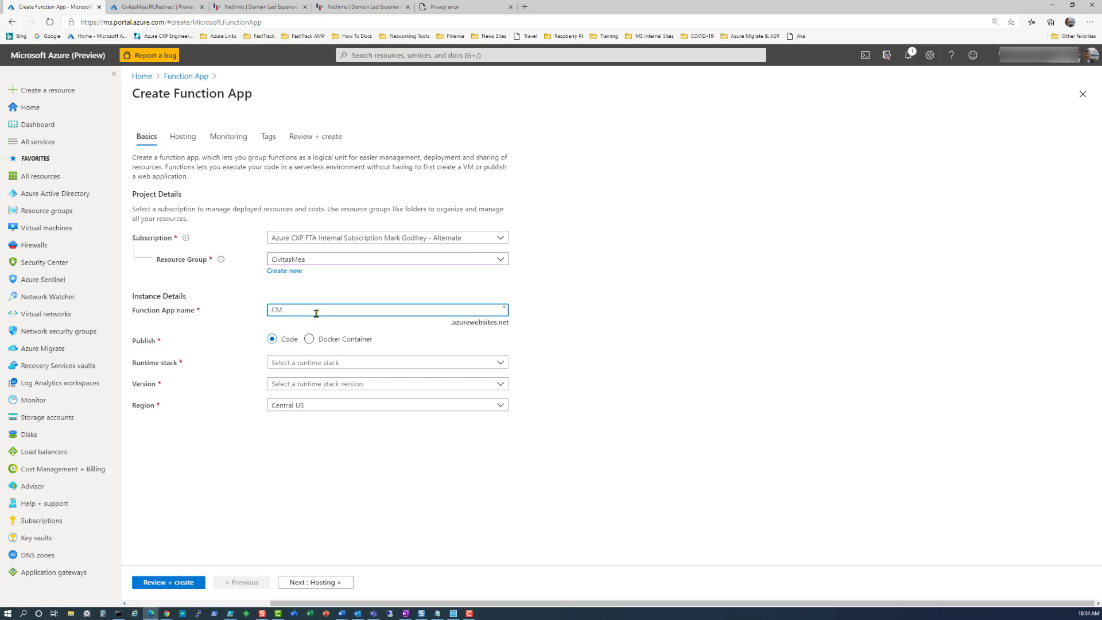
type("URLRootRedirect")
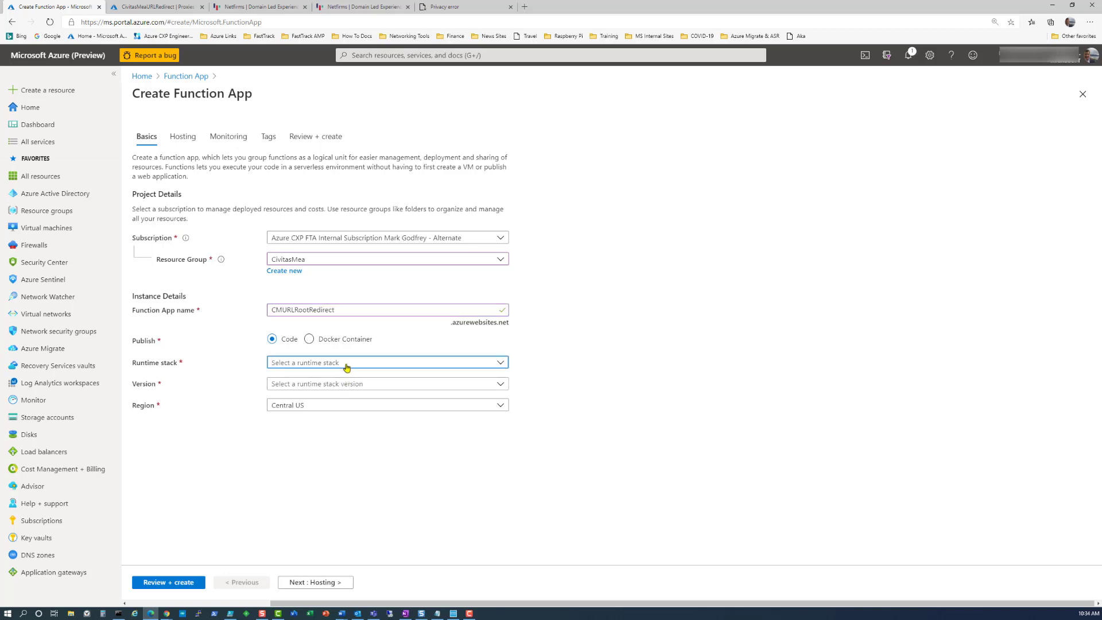
Step: Set the runtime stack to .NET Core 3.1 and region West US 2, then continue to Hosting
left_click(387, 361)
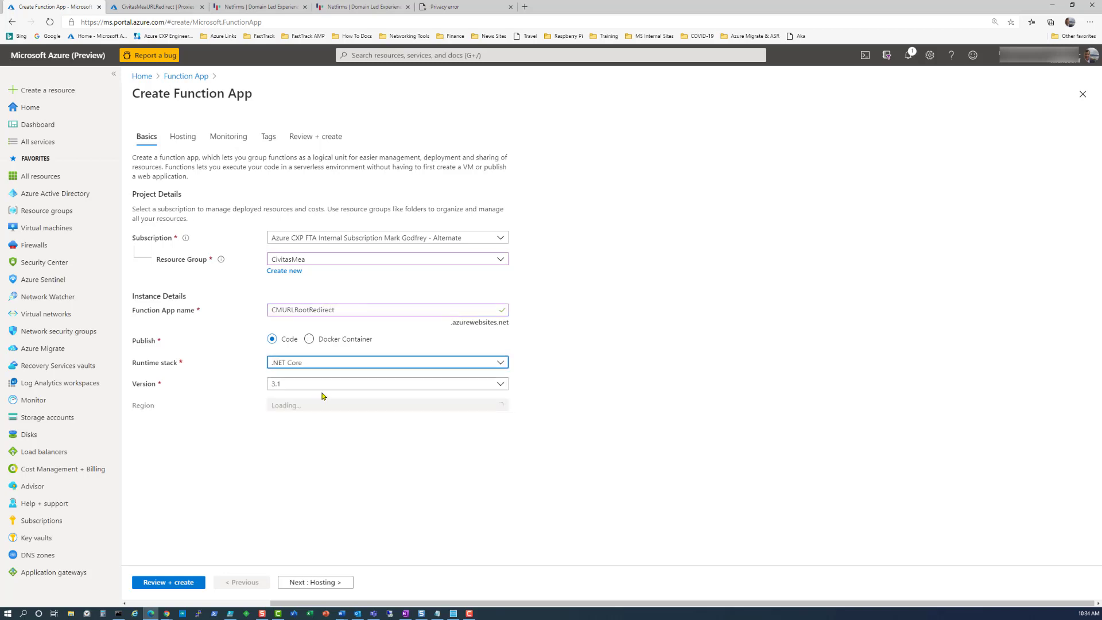
left_click(386, 405)
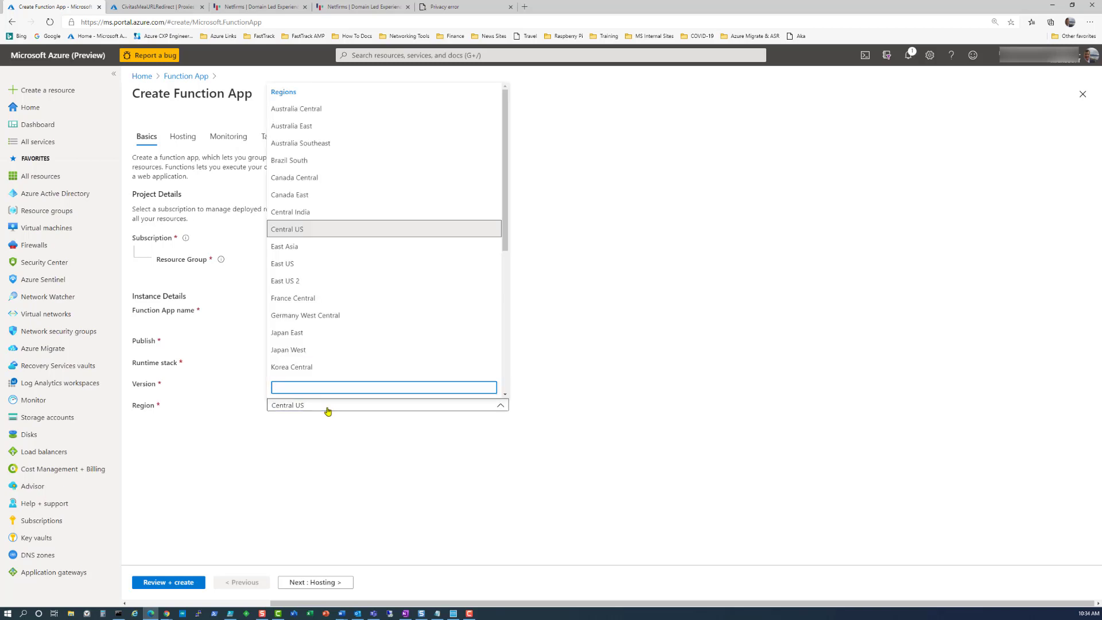
type("we")
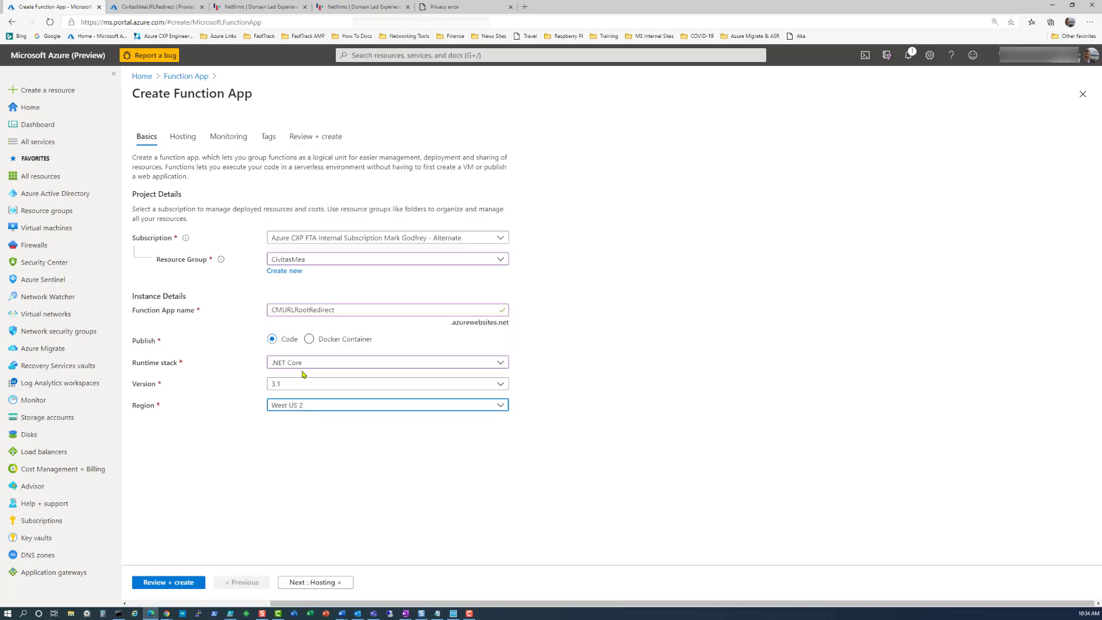
left_click(182, 137)
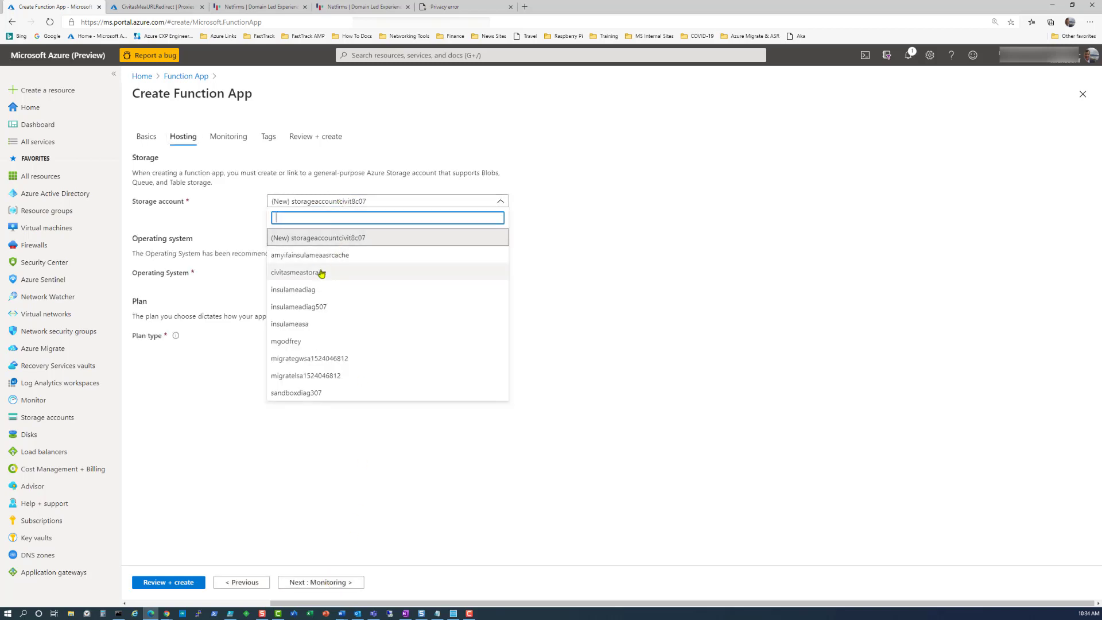
Step: Select the existing civitasmeastorage storage account for the app's hosting
left_click(297, 274)
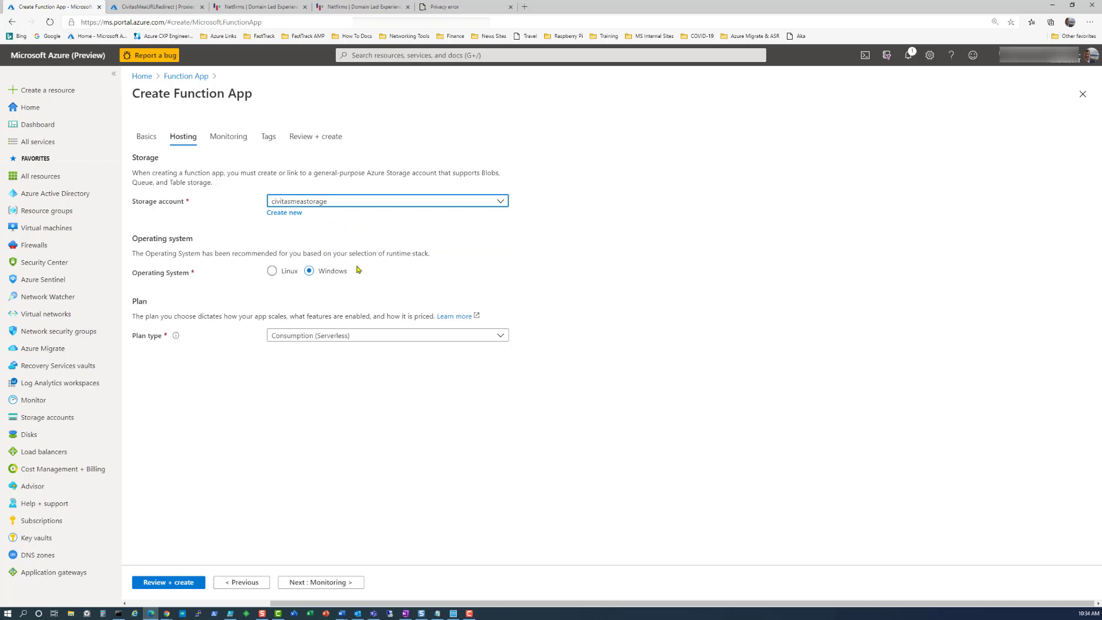
mouse_move(331, 325)
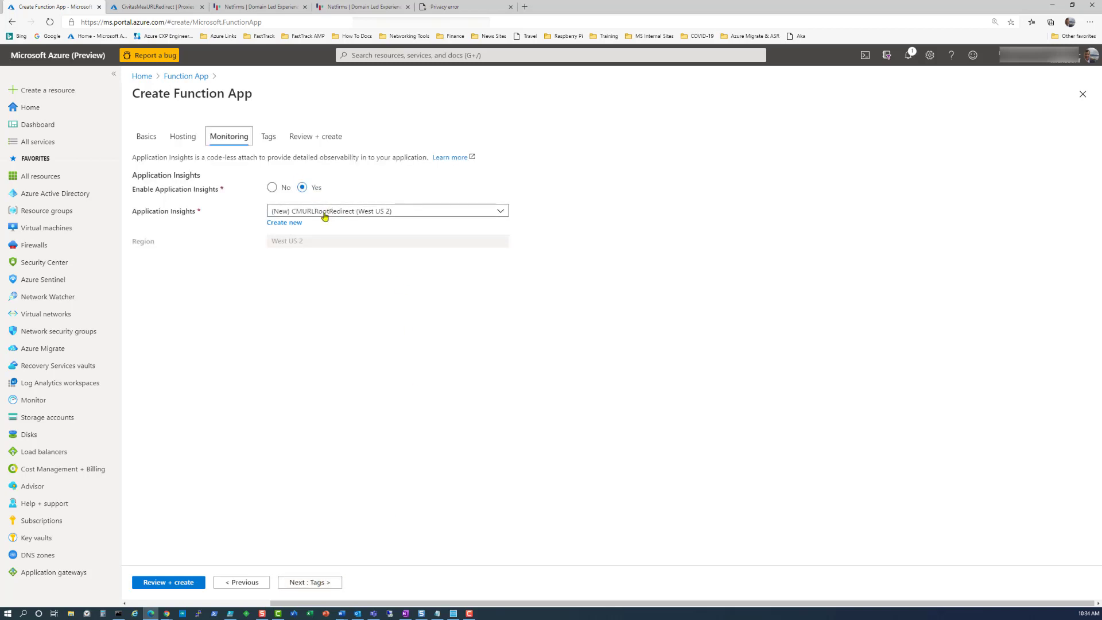
mouse_move(356, 215)
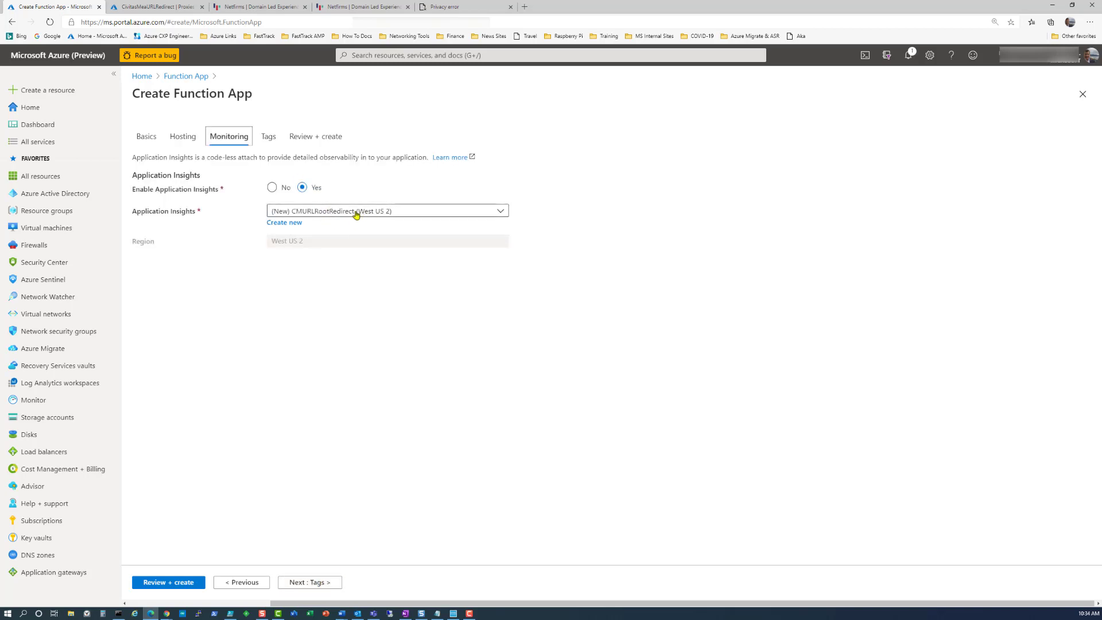
mouse_move(274, 520)
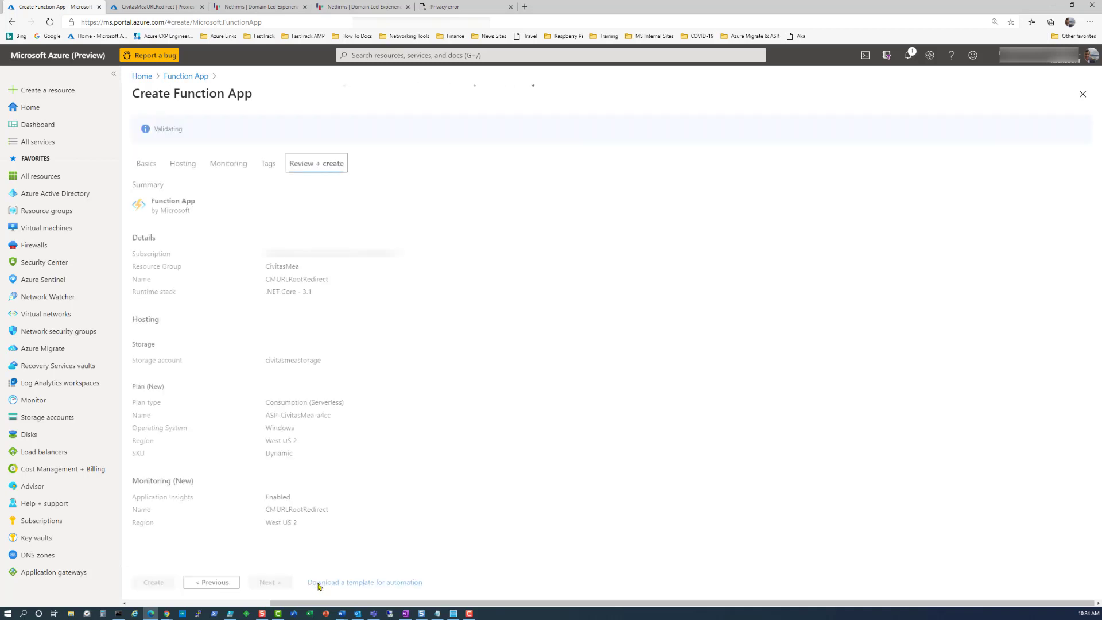
mouse_move(592, 255)
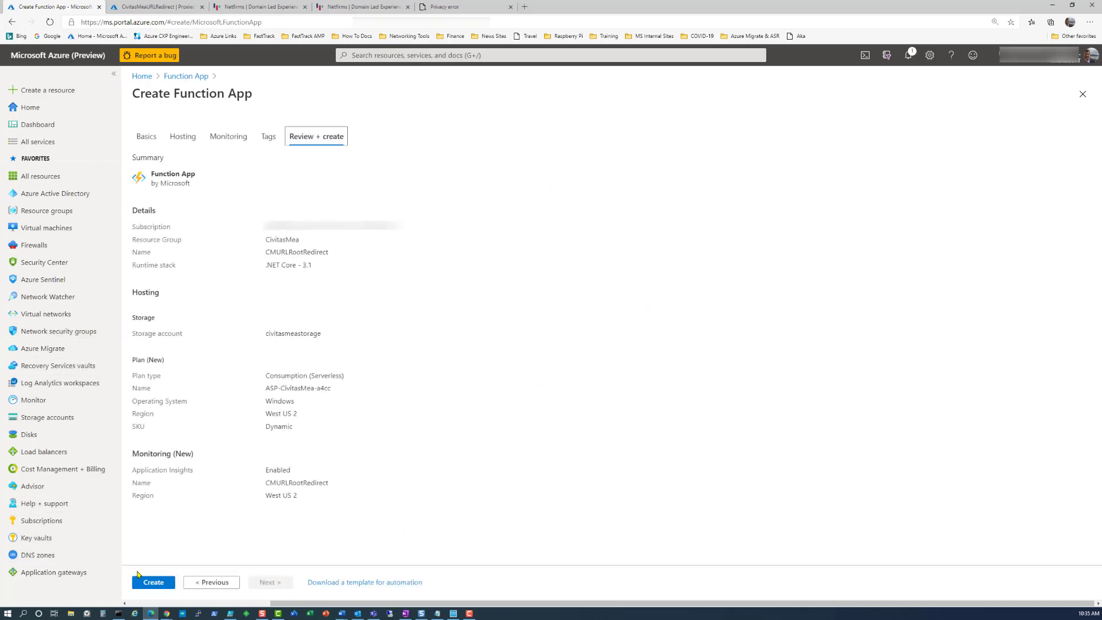
Step: Create the function app, follow its deployment, and go to the new CMURLRootRedirect resource
left_click(152, 582)
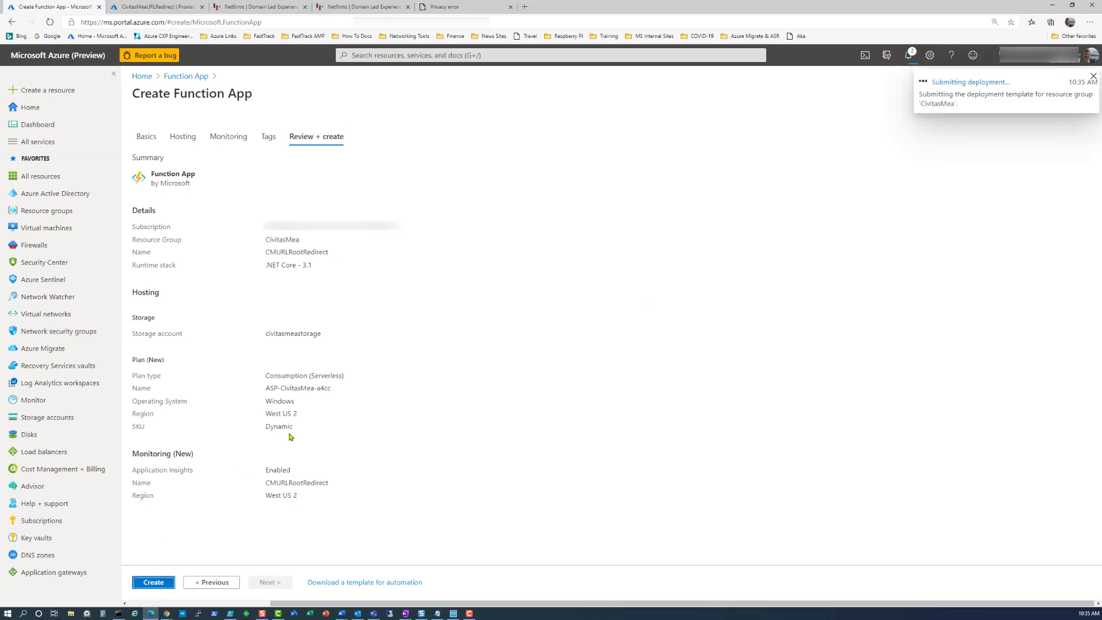
left_click(153, 582)
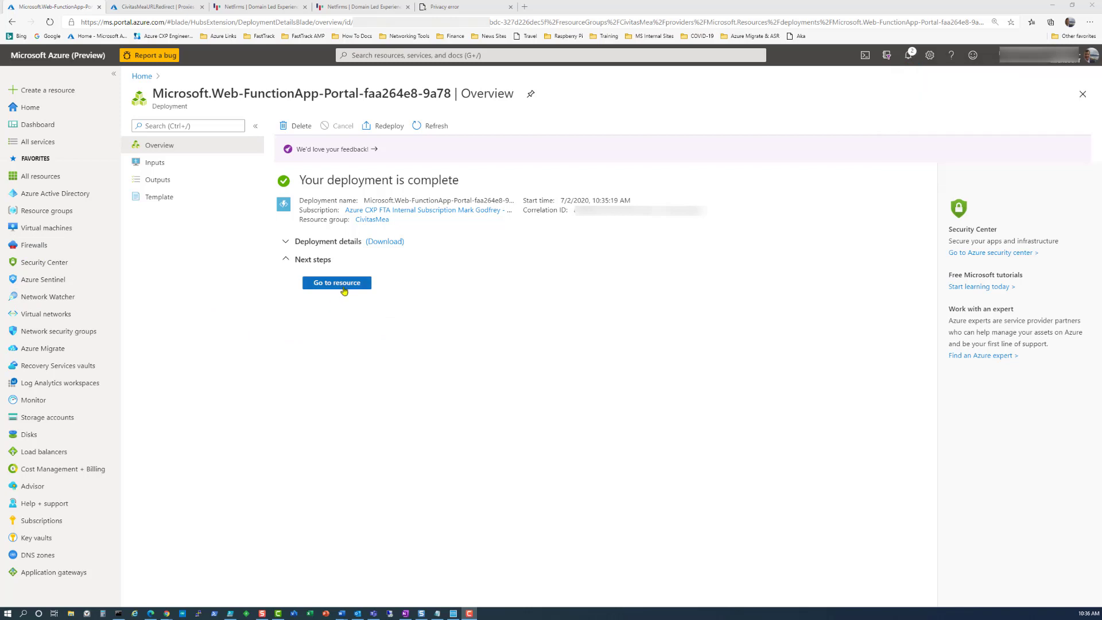
left_click(336, 283)
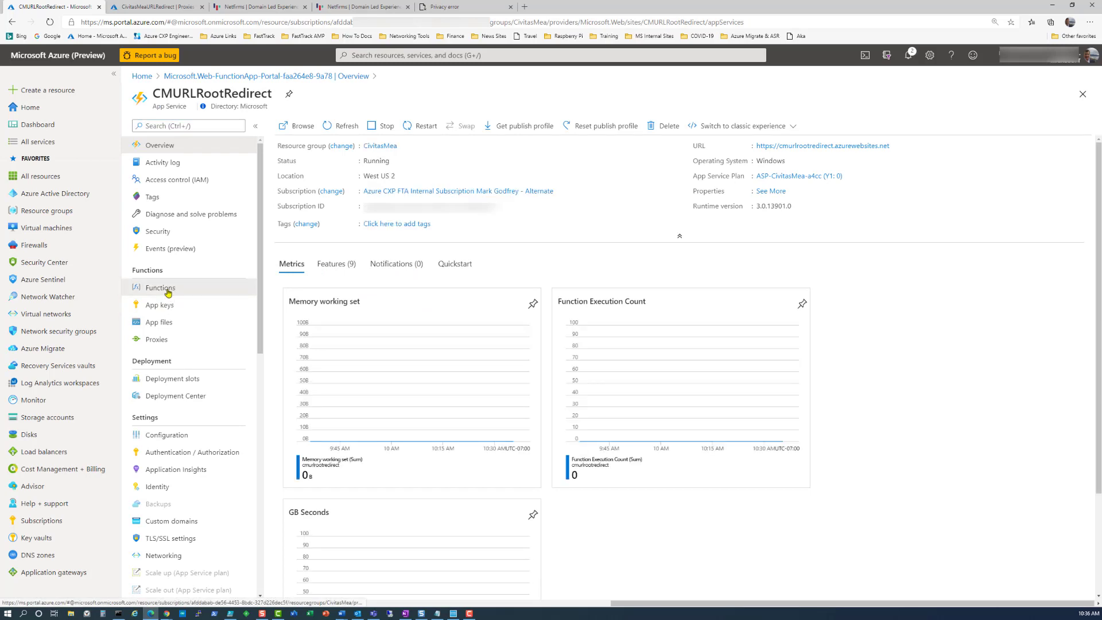
Step: Add a new function to CMURLRootRedirect using the HTTP trigger template
left_click(160, 287)
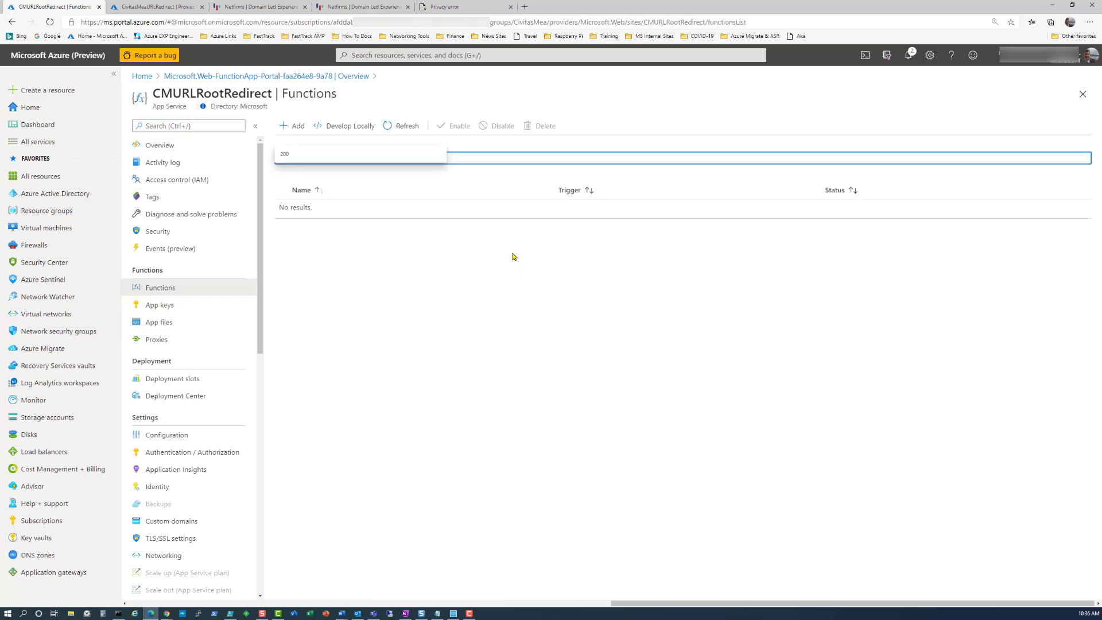
left_click(293, 126)
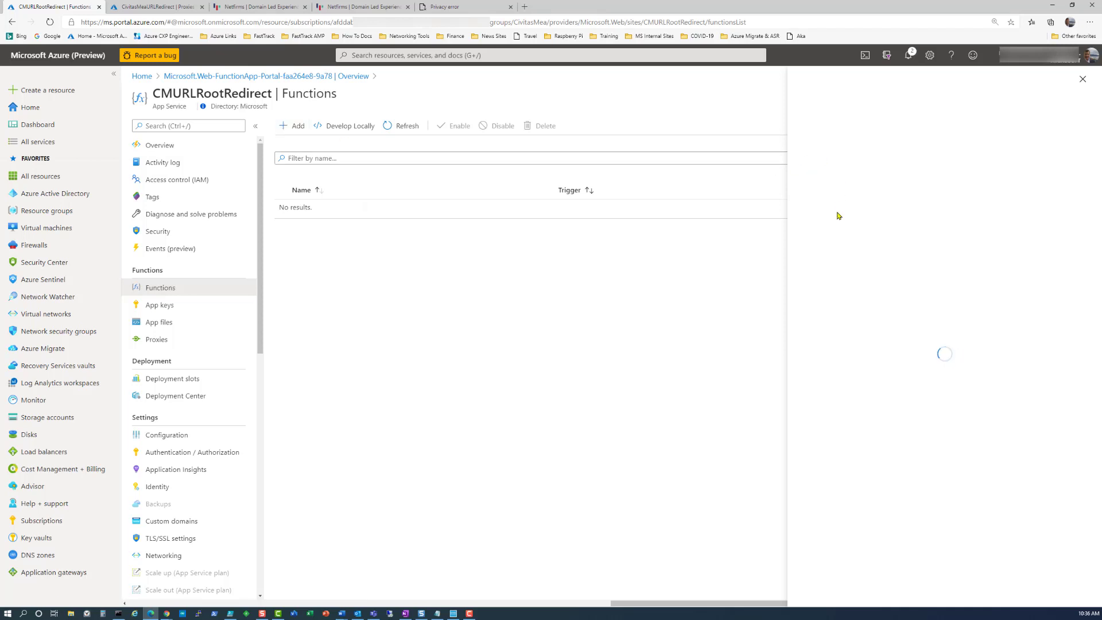
mouse_move(844, 209)
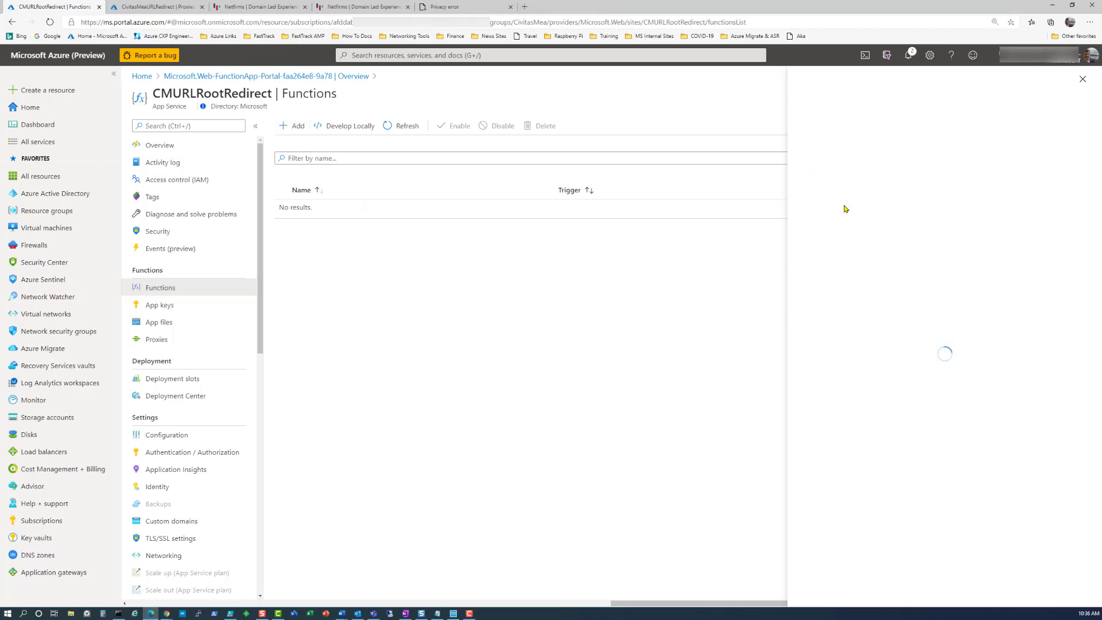
left_click(293, 126)
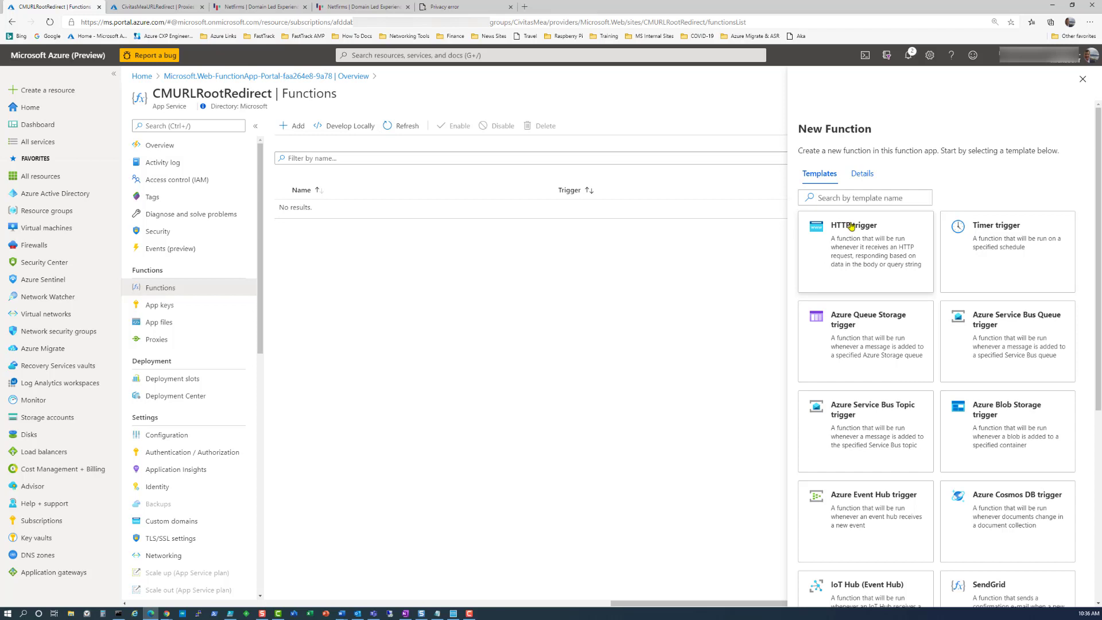
Step: Name the function RootRedirect, create it, and go to its overview
left_click(853, 225)
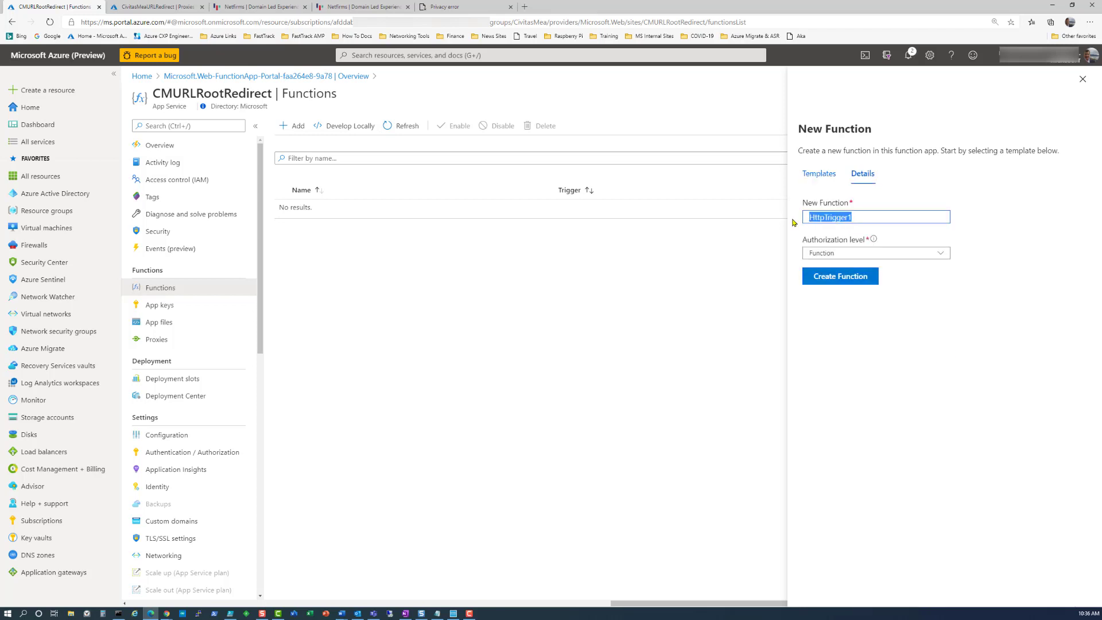
type("U")
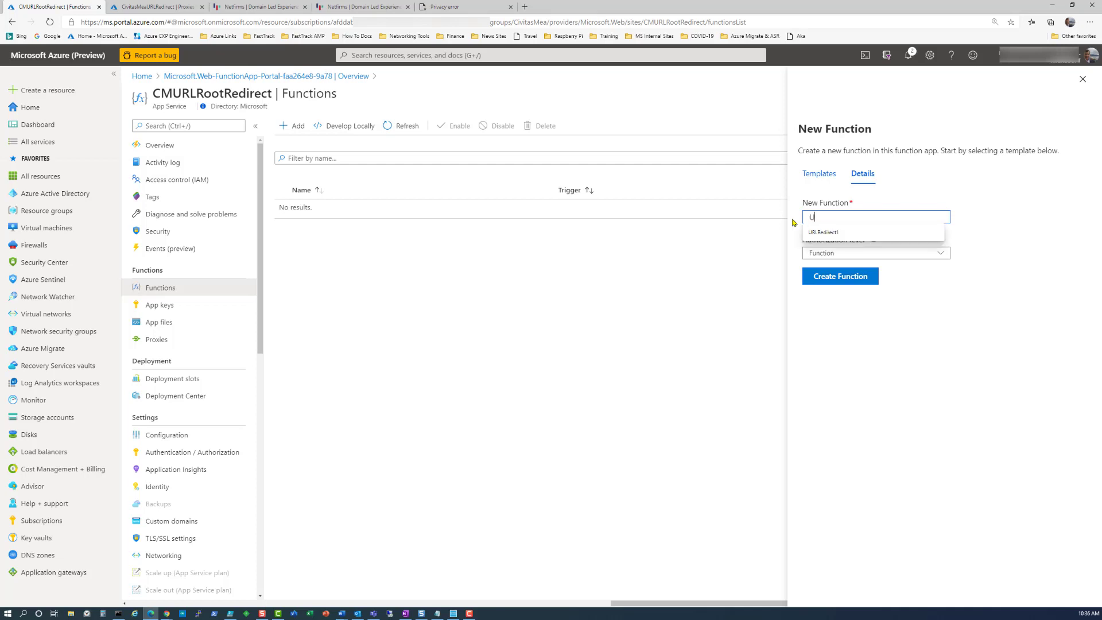
type("Root")
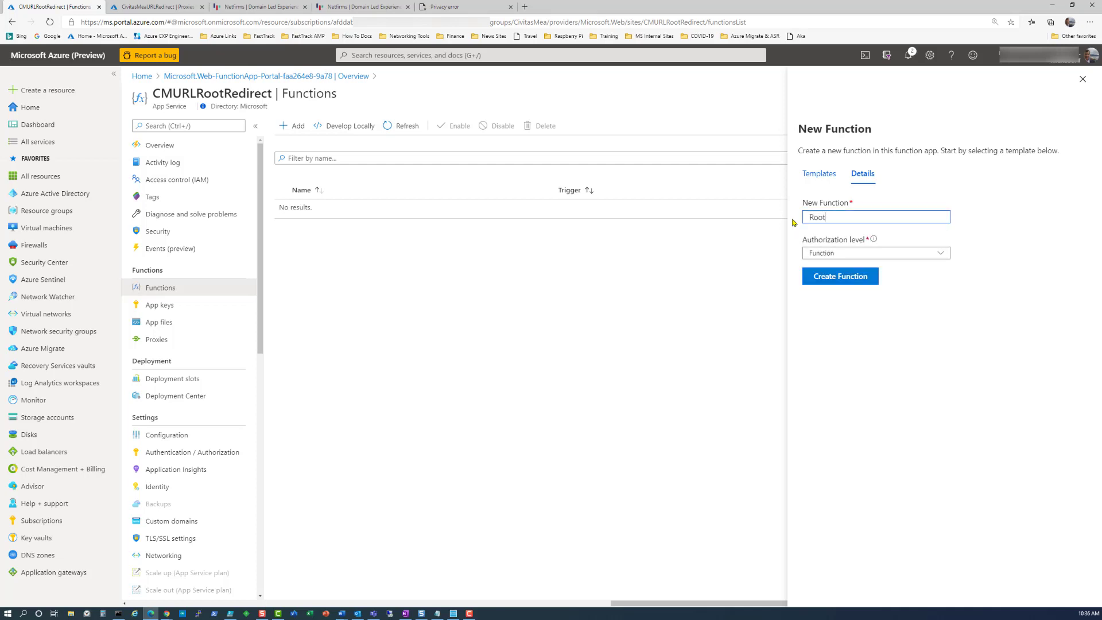
type("Redirect")
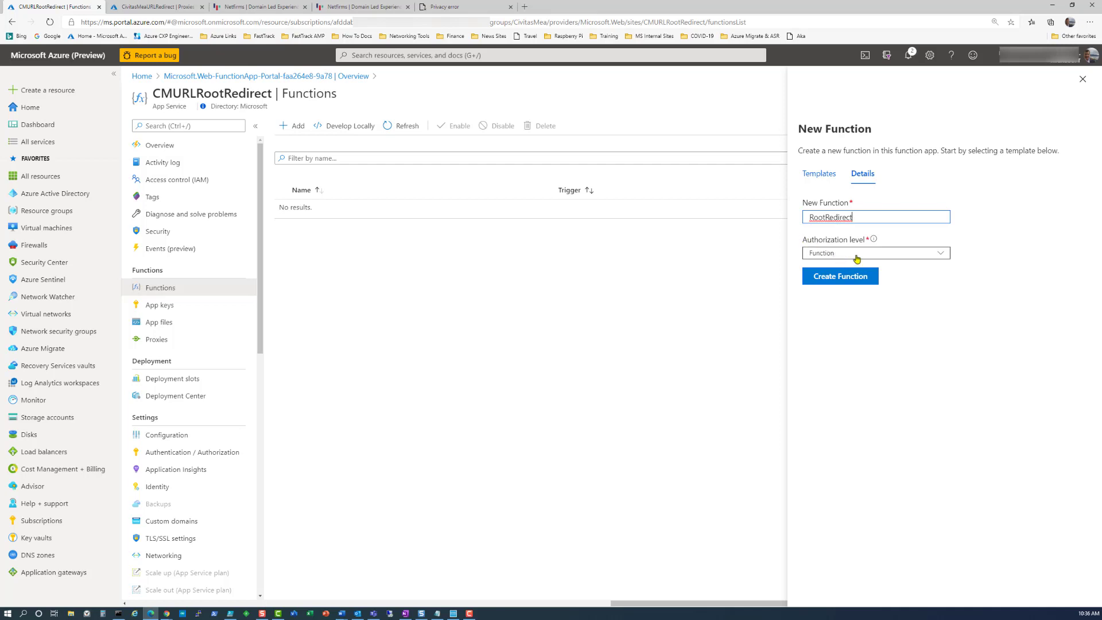
mouse_move(878, 253)
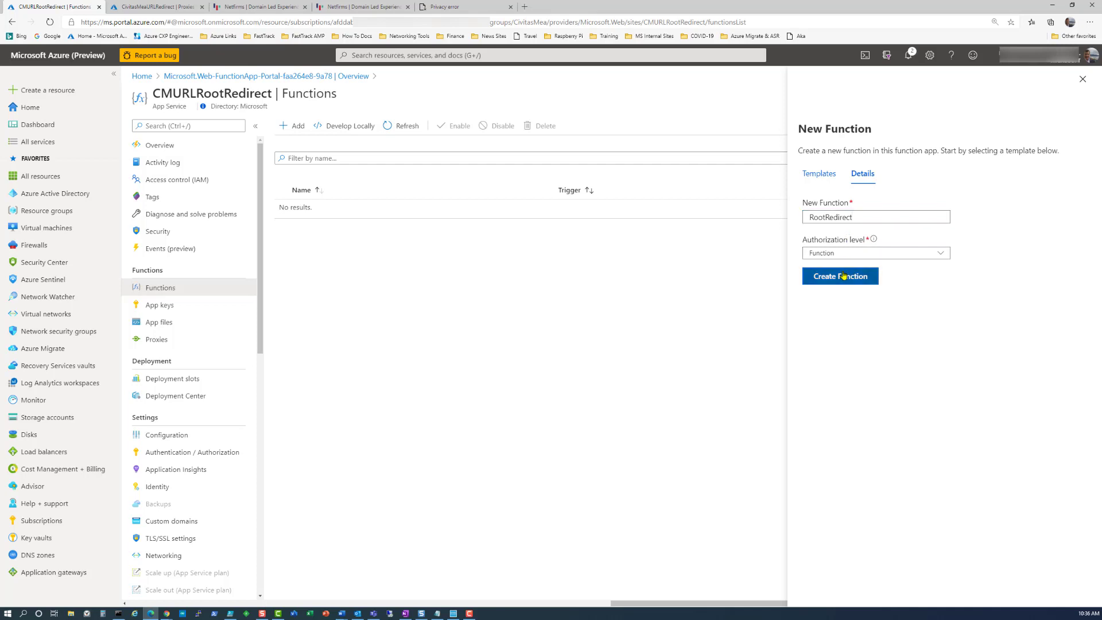
left_click(839, 276)
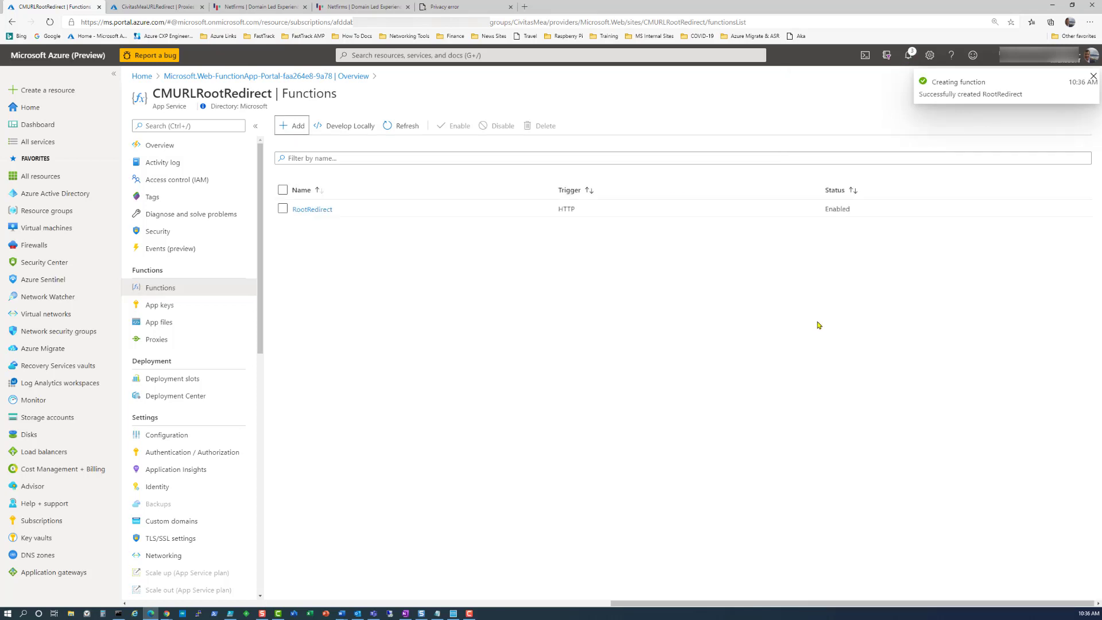
left_click(312, 209)
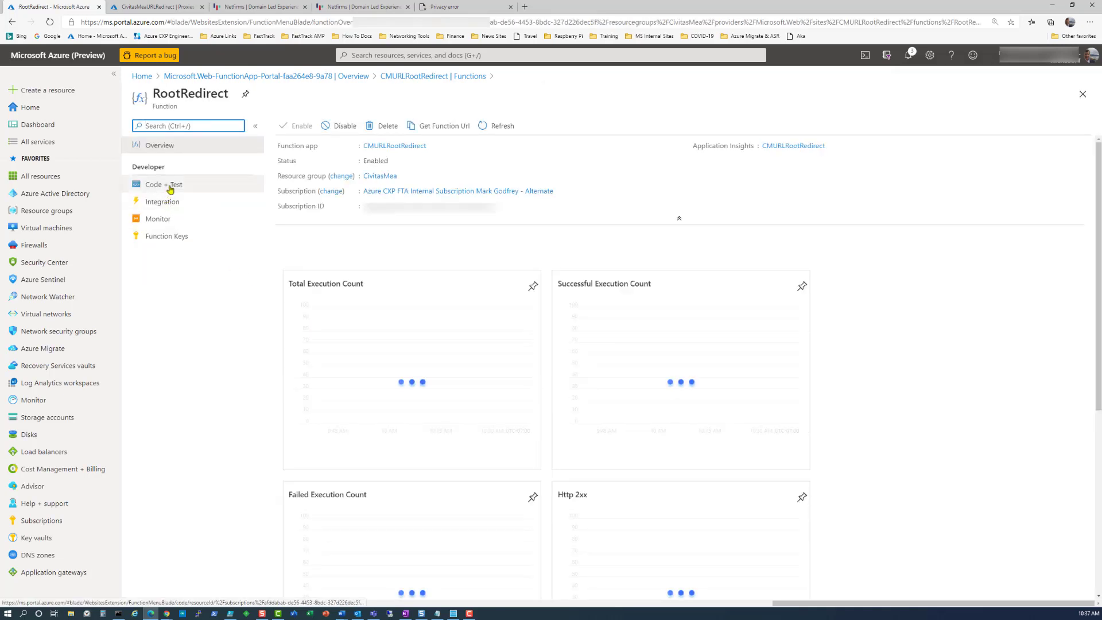
Step: Show RootRedirect's Code + Test page and select the whole redirect script in Visual Studio Code to copy
left_click(163, 184)
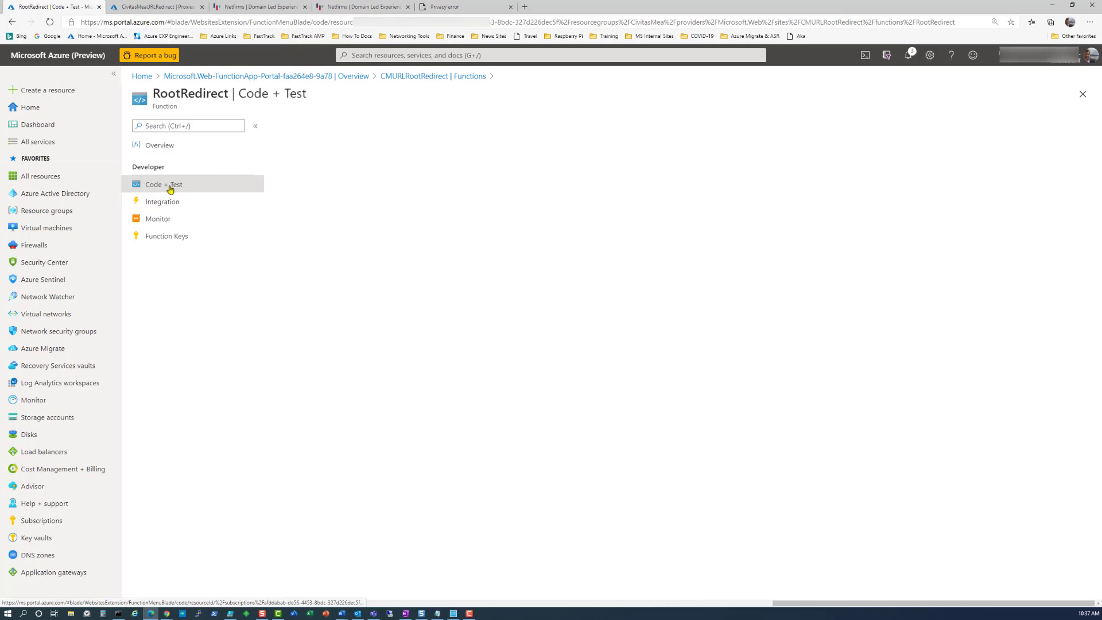
left_click(163, 184)
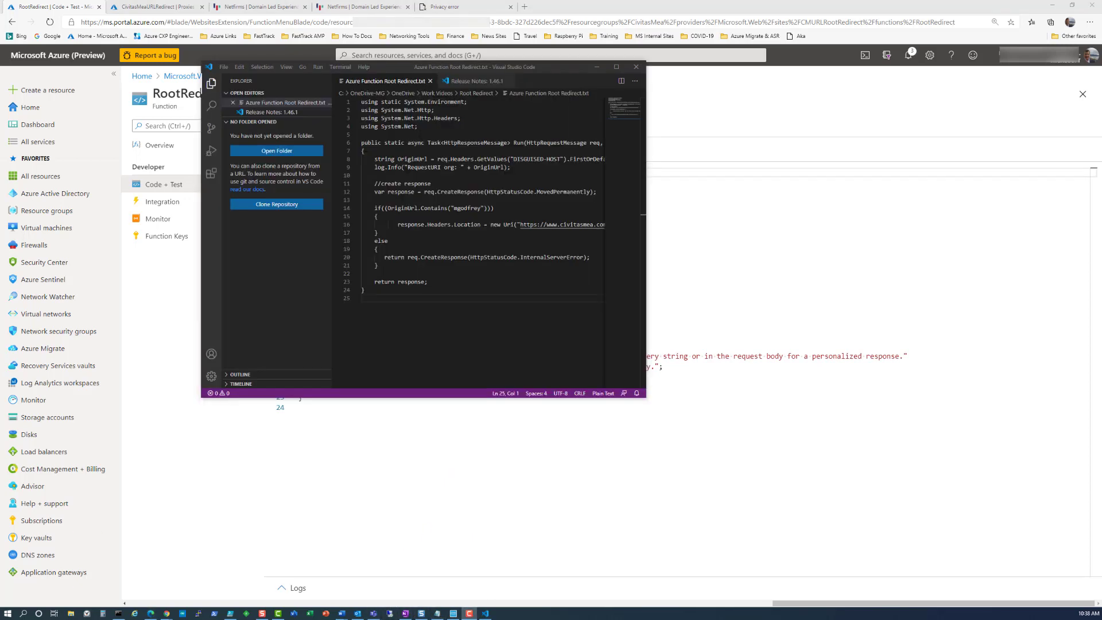
left_click(386, 298)
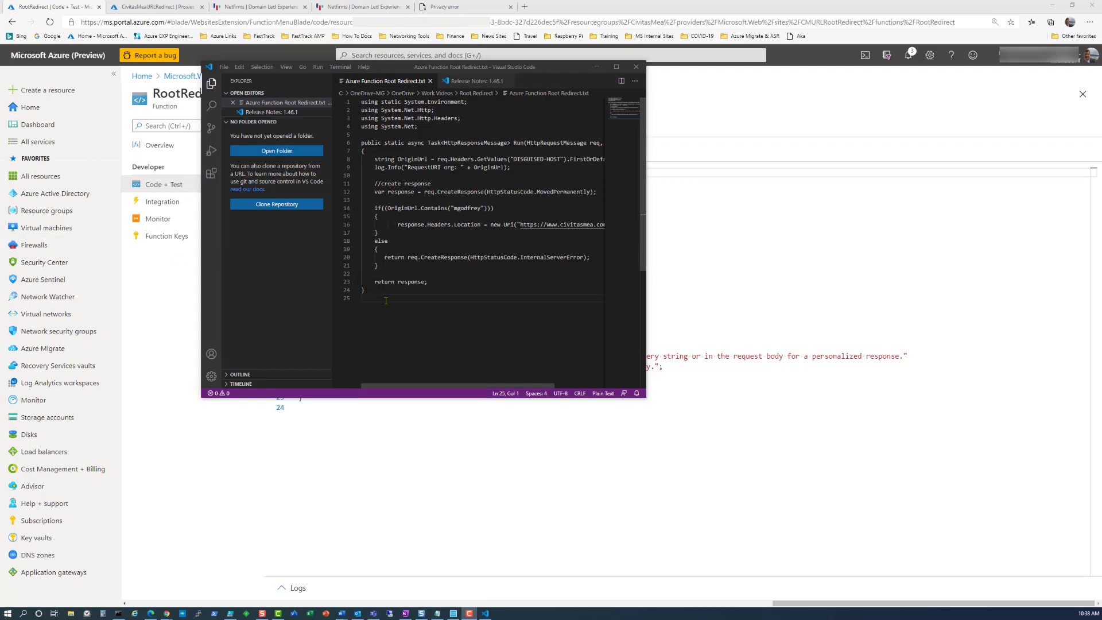
key("ctrl+a")
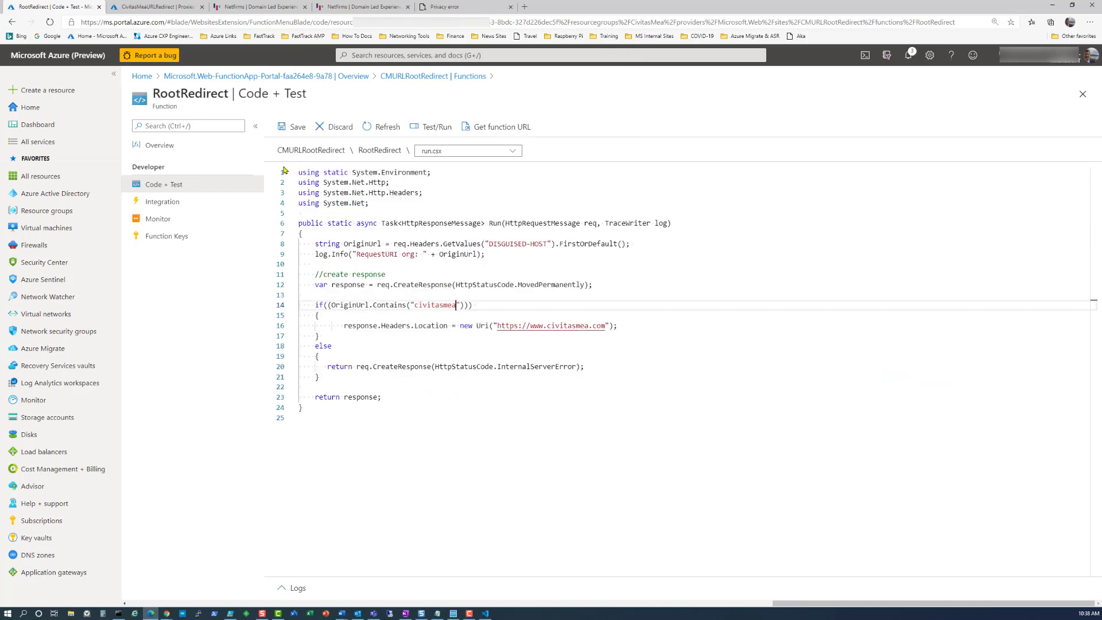
Step: Edit run.csx so the Contains() host check matches civitasmea
left_click(418, 305)
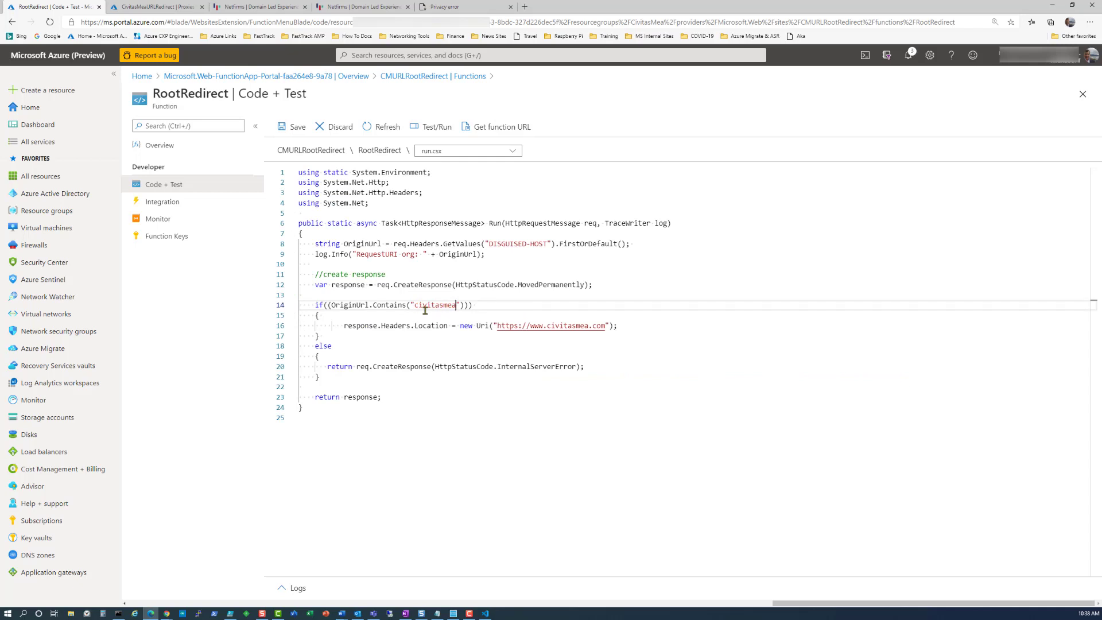
mouse_move(420, 317)
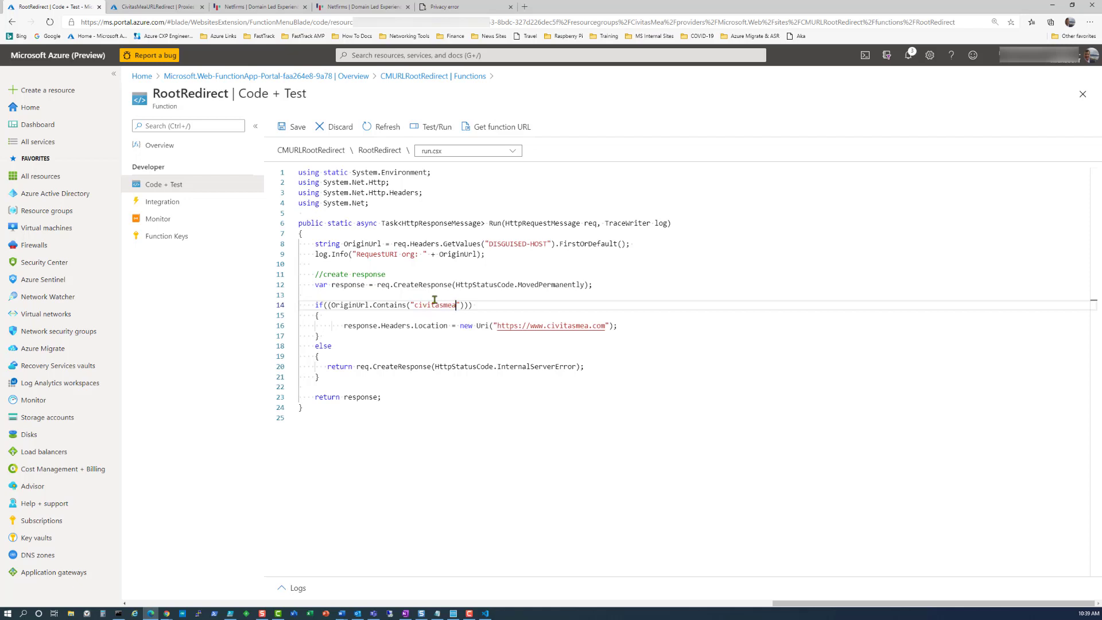
mouse_move(550, 325)
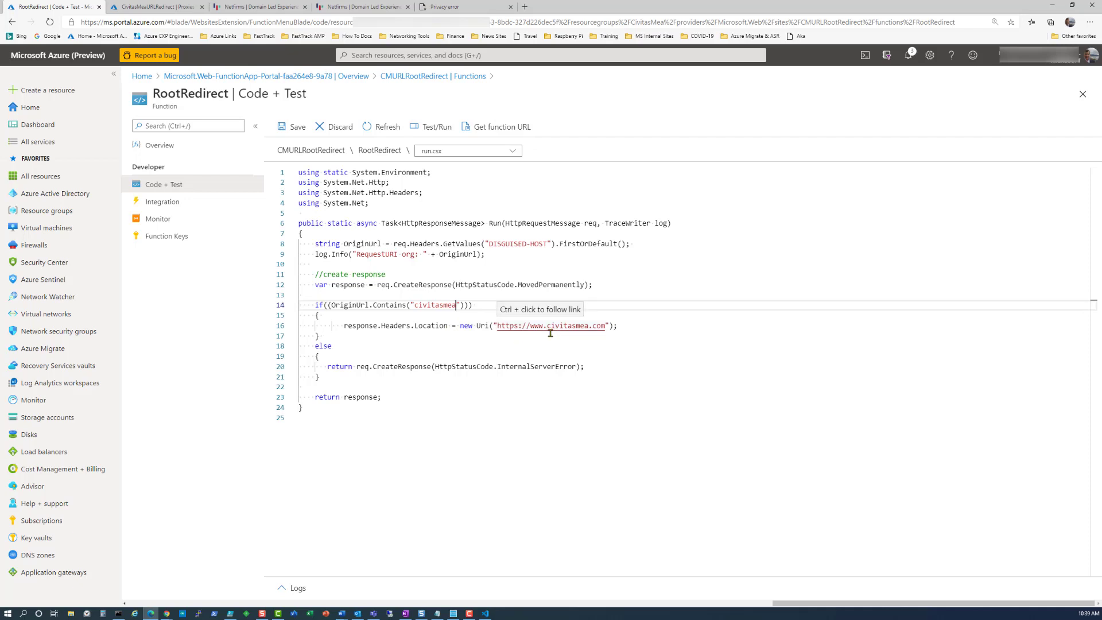
mouse_move(456, 167)
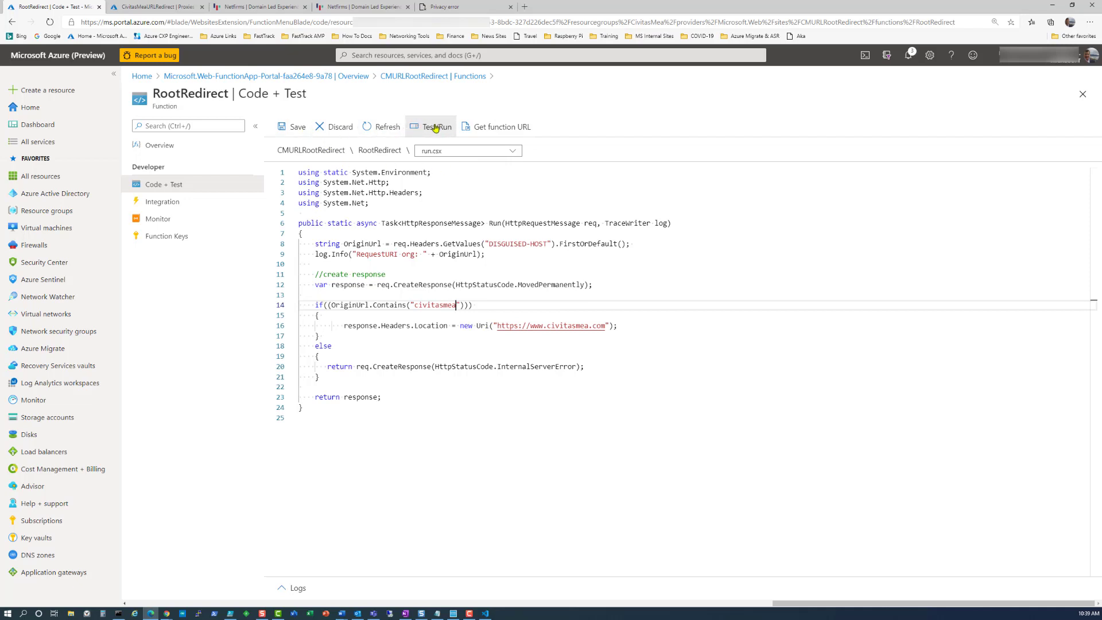
Step: Run a test request against RootRedirect, confirm the 200 OK output, and close the test panel
left_click(436, 126)
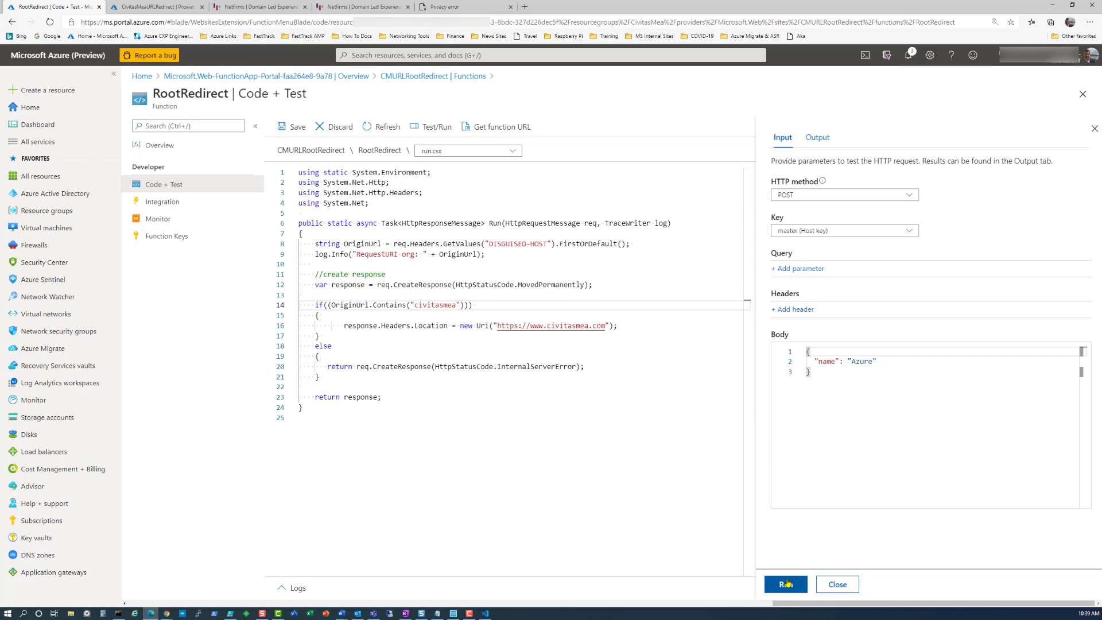
left_click(785, 584)
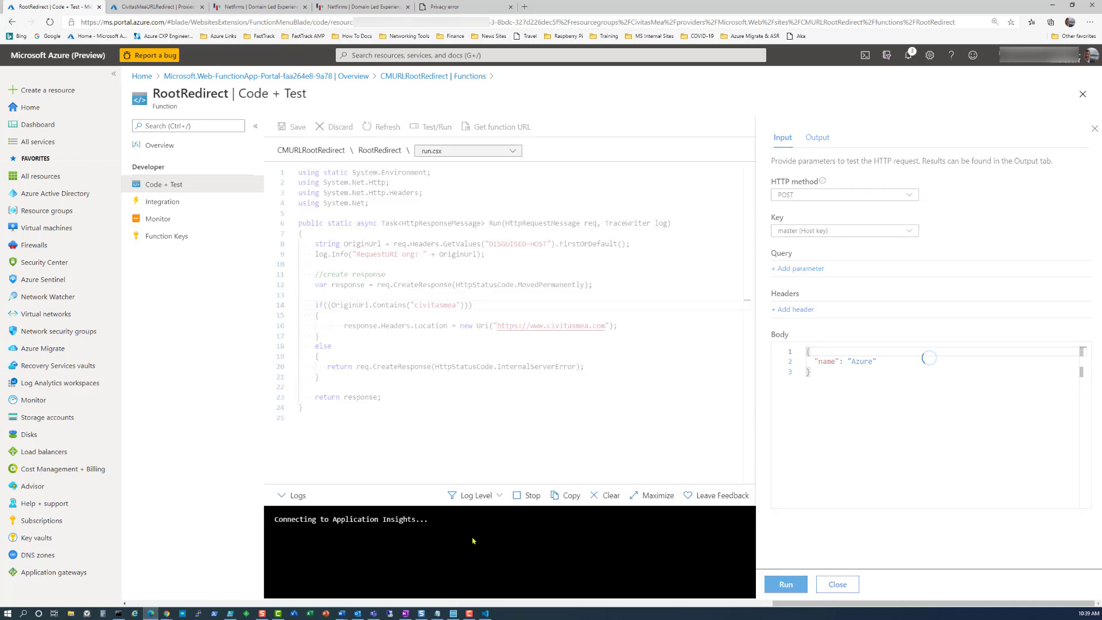
left_click(785, 585)
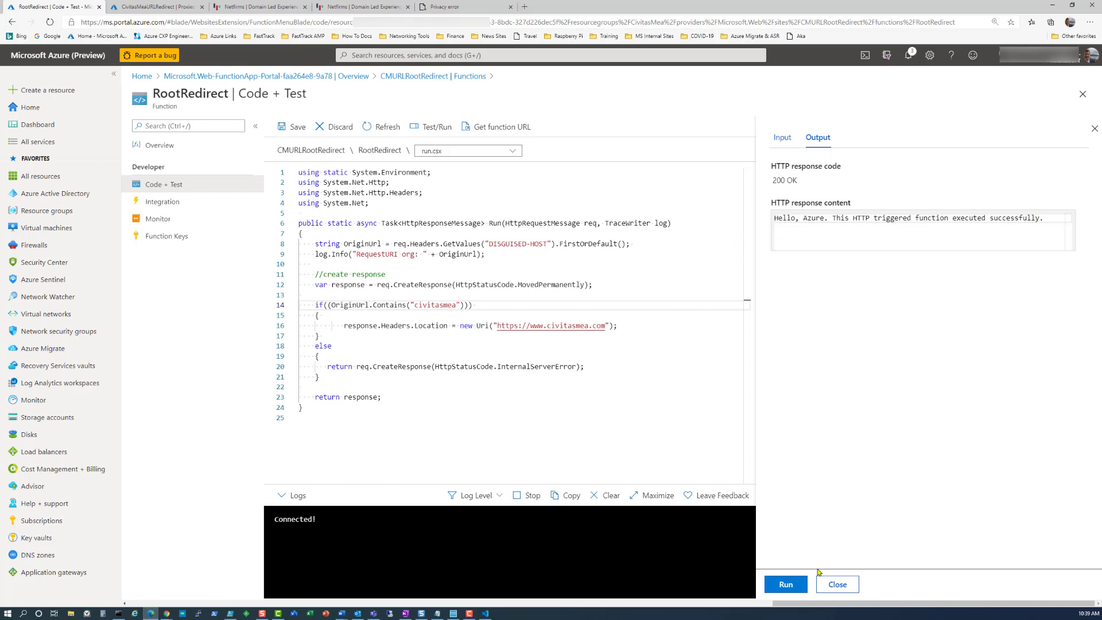
left_click(785, 584)
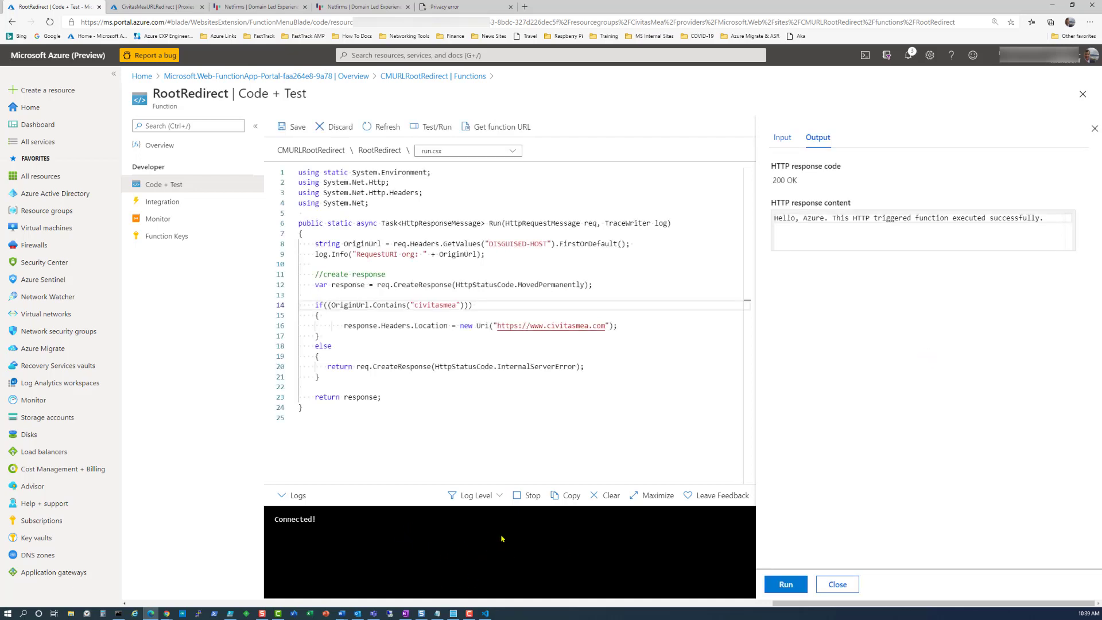
left_click(785, 585)
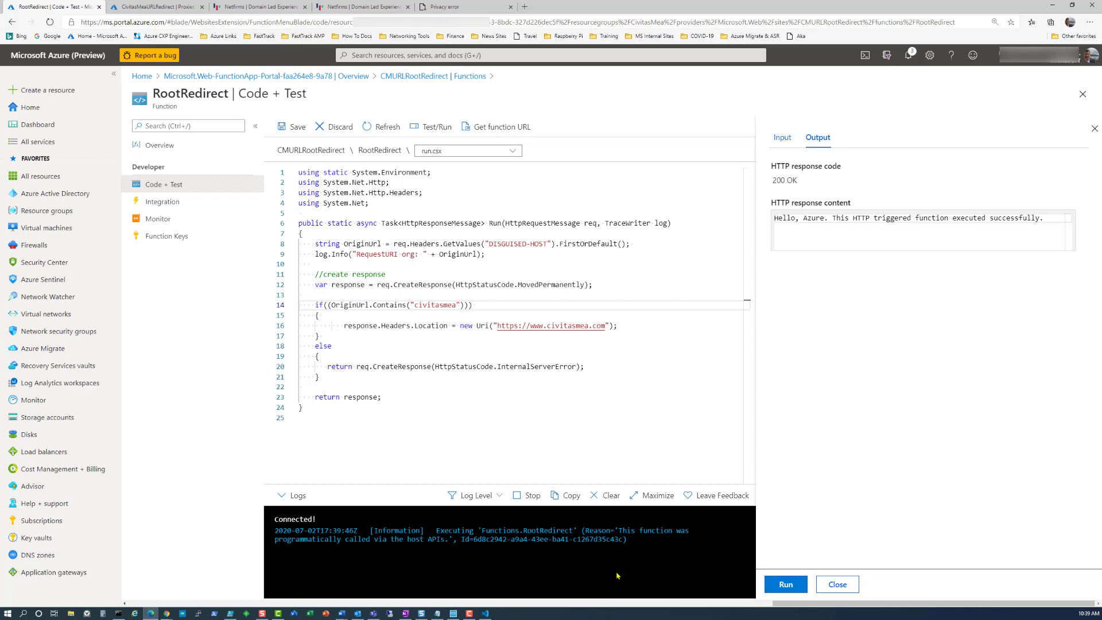
mouse_move(621, 571)
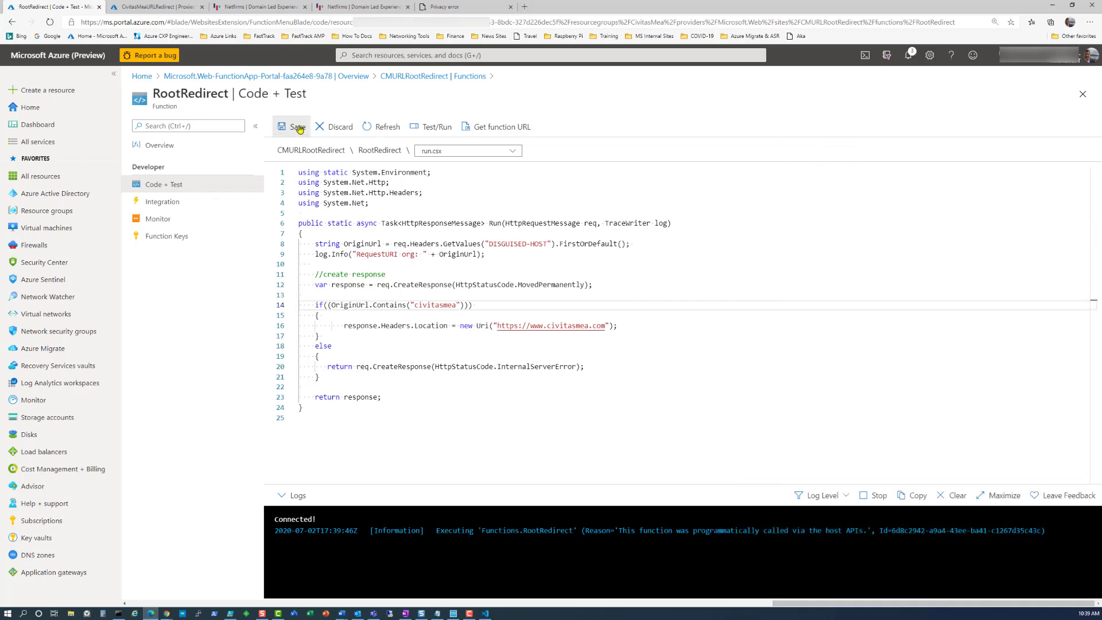
Step: Save the RootRedirect code and return to the CMURLRootRedirect function list
left_click(292, 126)
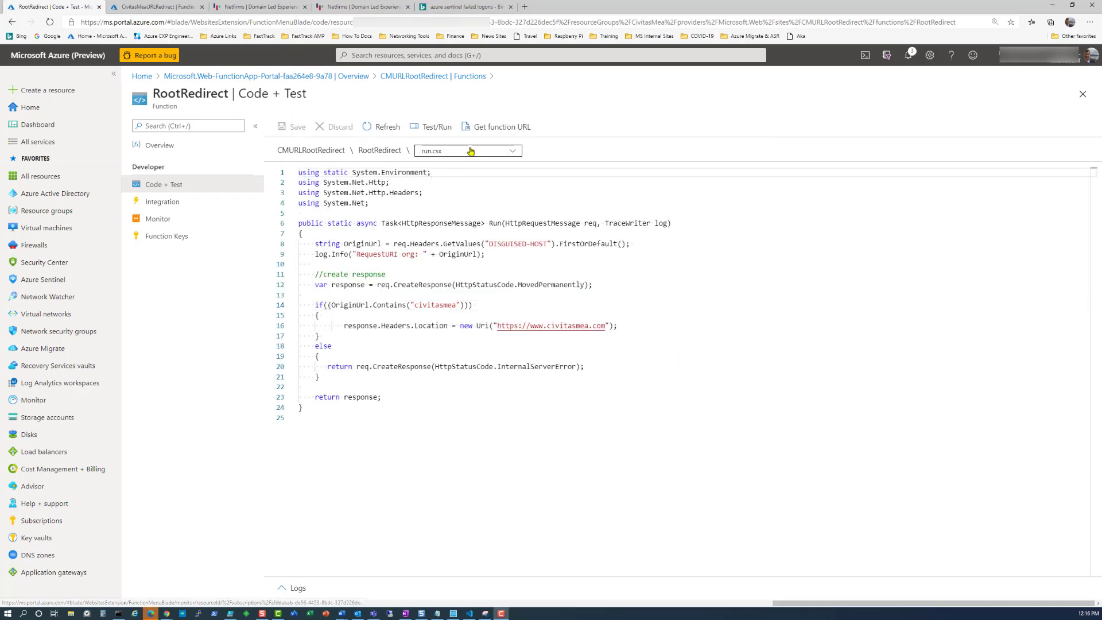
left_click(494, 126)
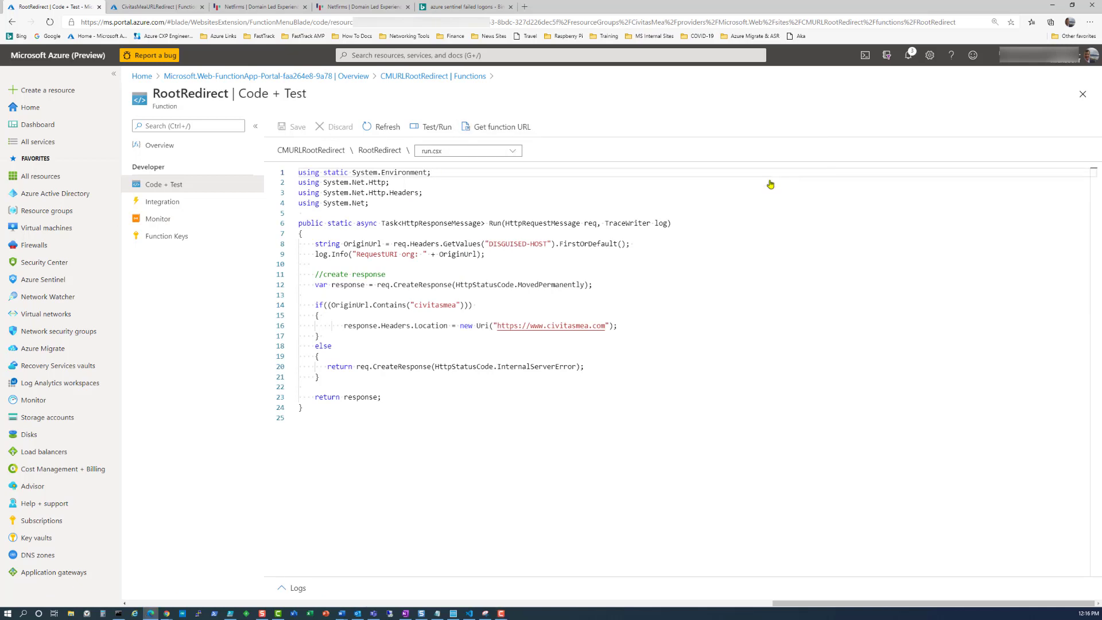
mouse_move(996, 98)
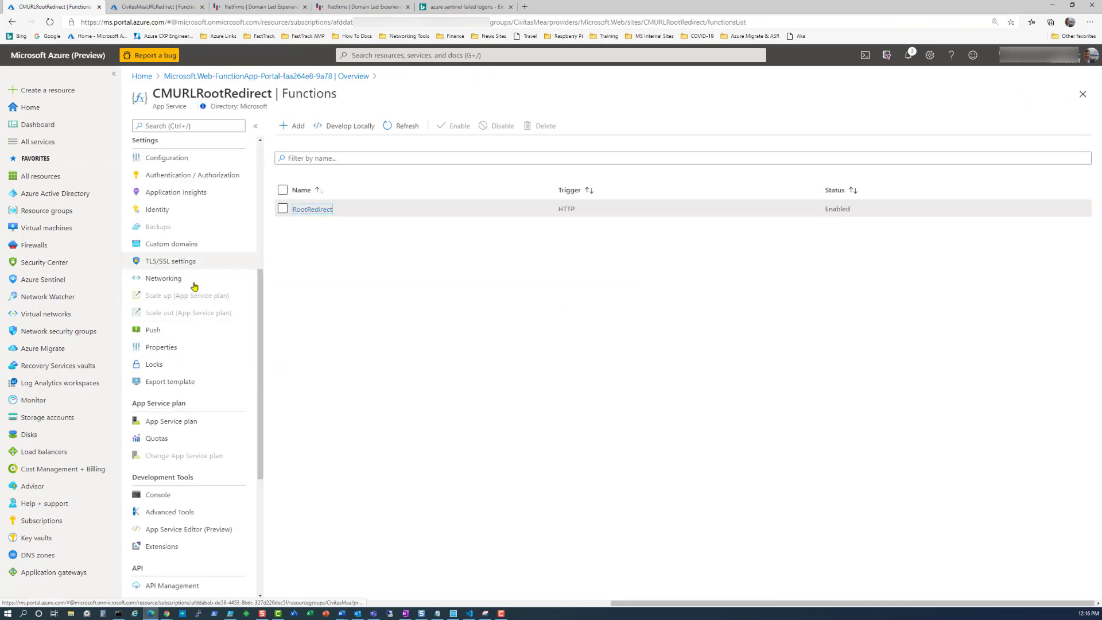
mouse_move(176, 437)
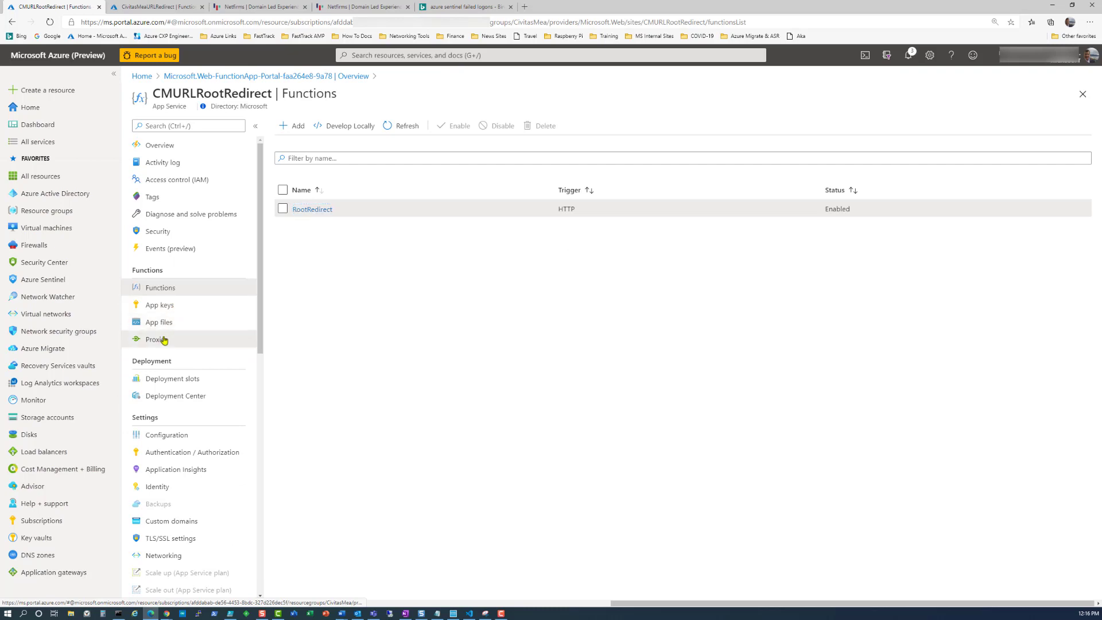
Step: Add a new proxy named RedirectURLProxy in the function app's Proxies blade
left_click(156, 339)
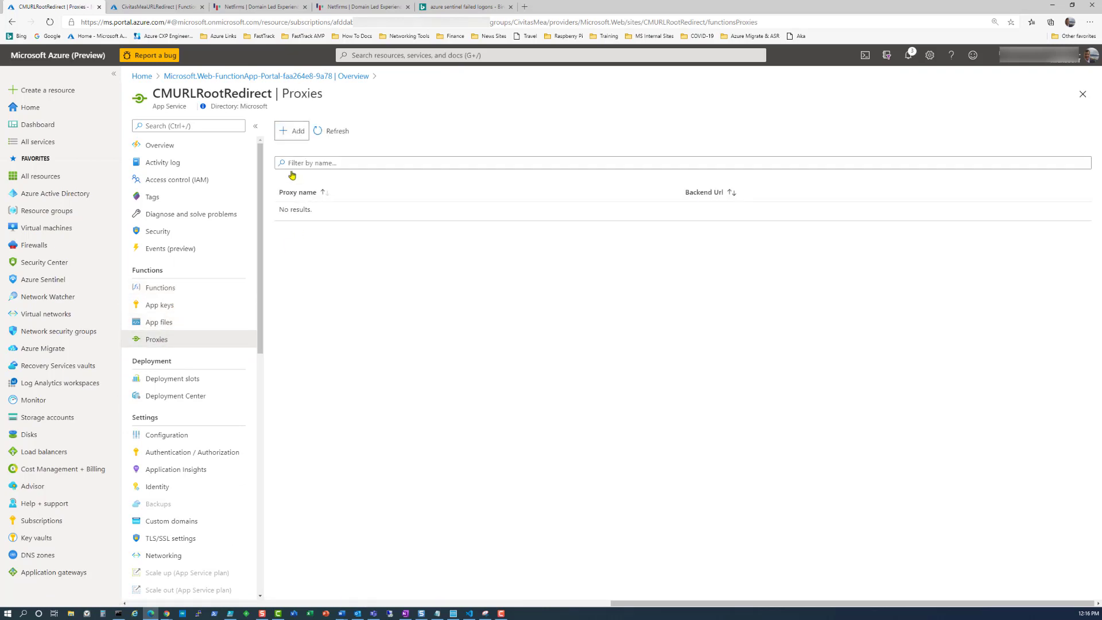
left_click(294, 131)
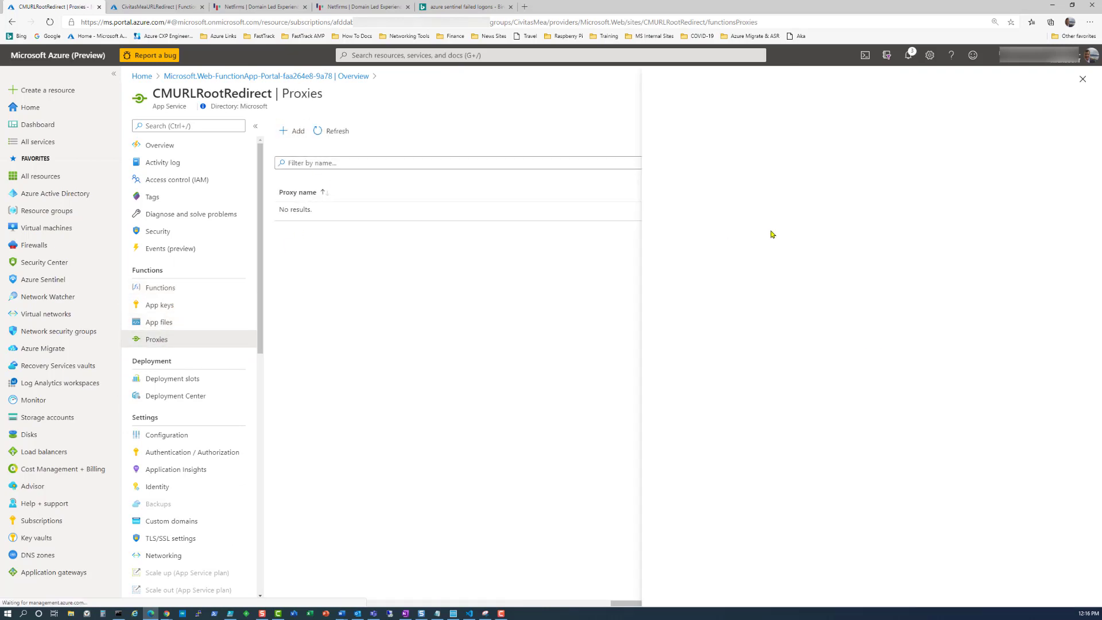
left_click(294, 131)
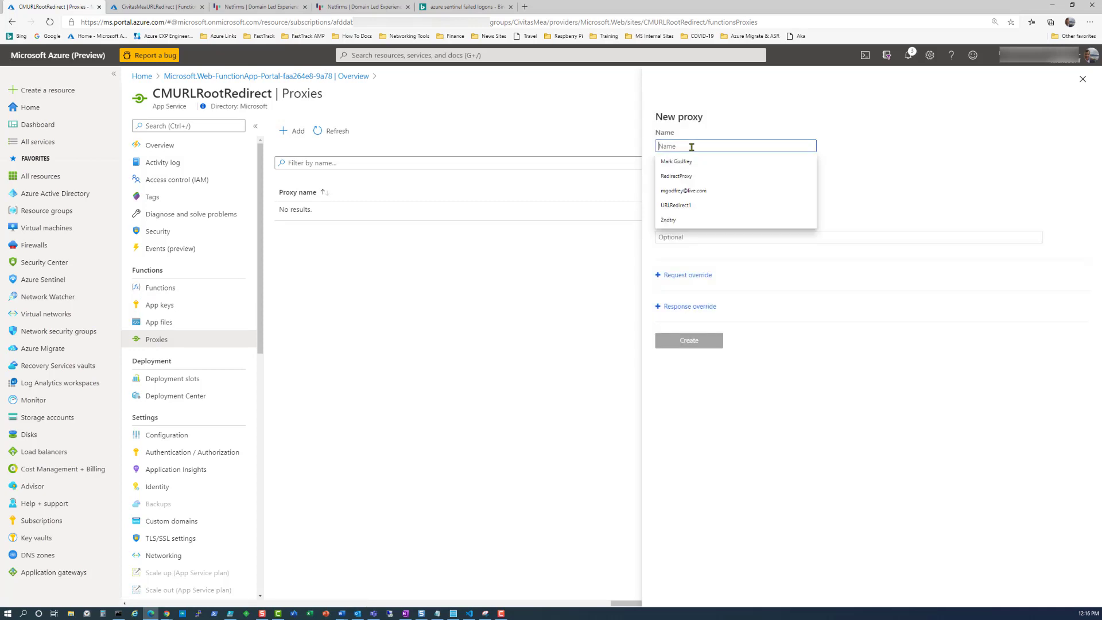
type("Redirec")
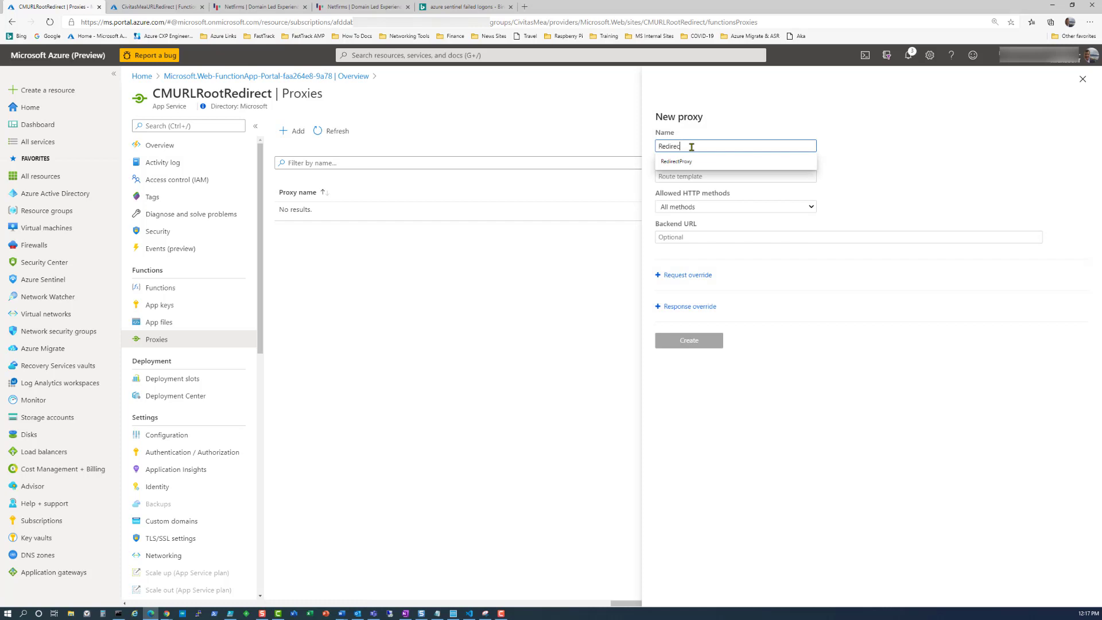
left_click(677, 161)
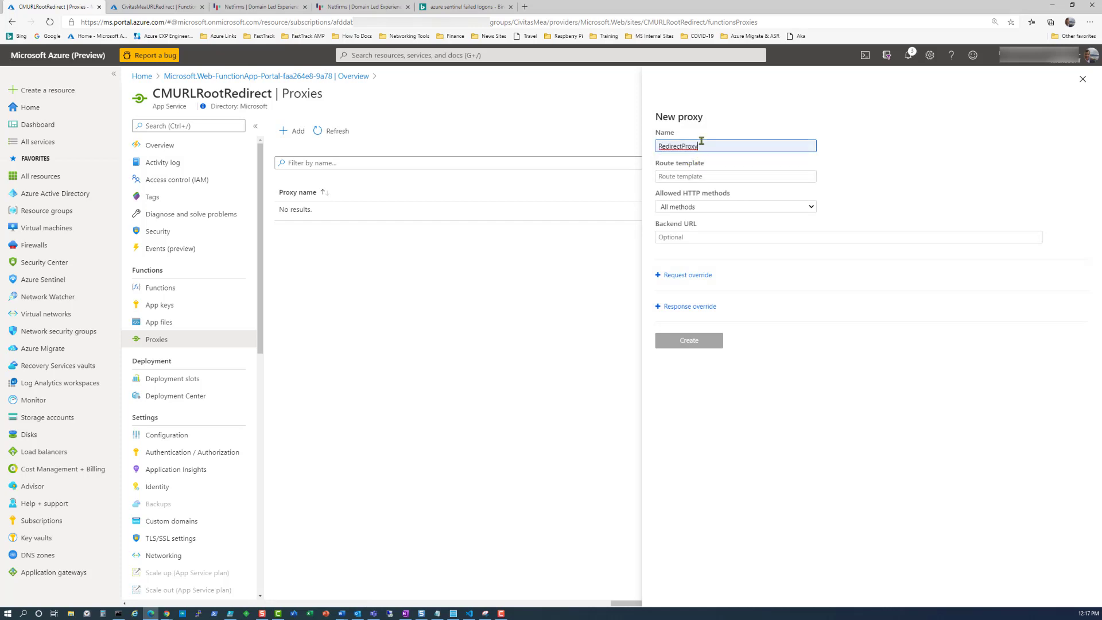
type("Redirect")
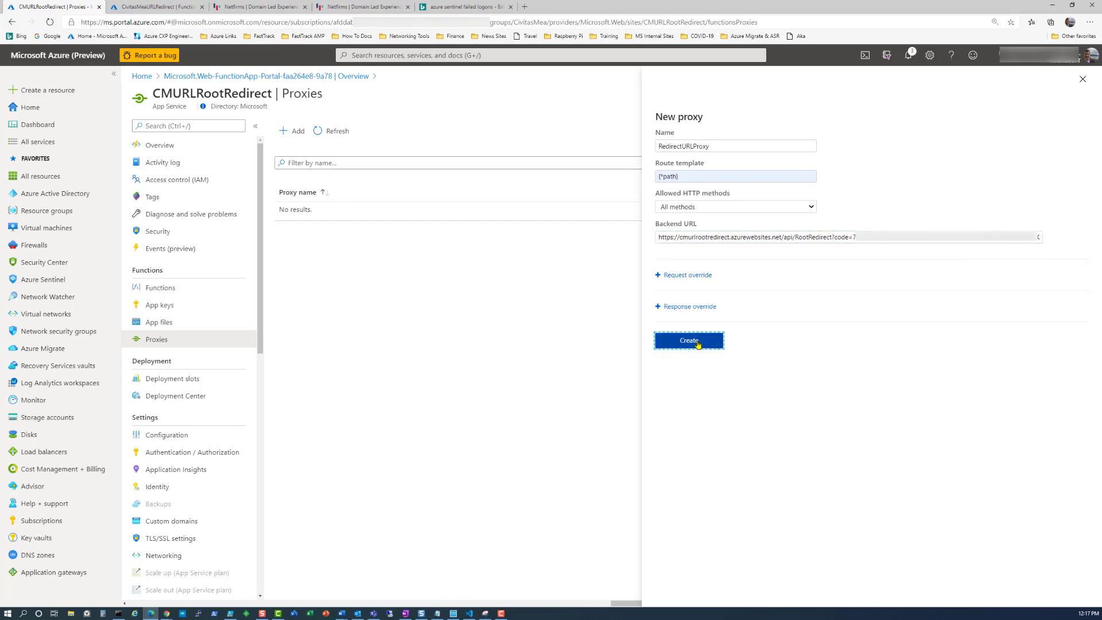
Step: Create RedirectURLProxy routing {*path} to the RootRedirect URL and review its details
left_click(687, 340)
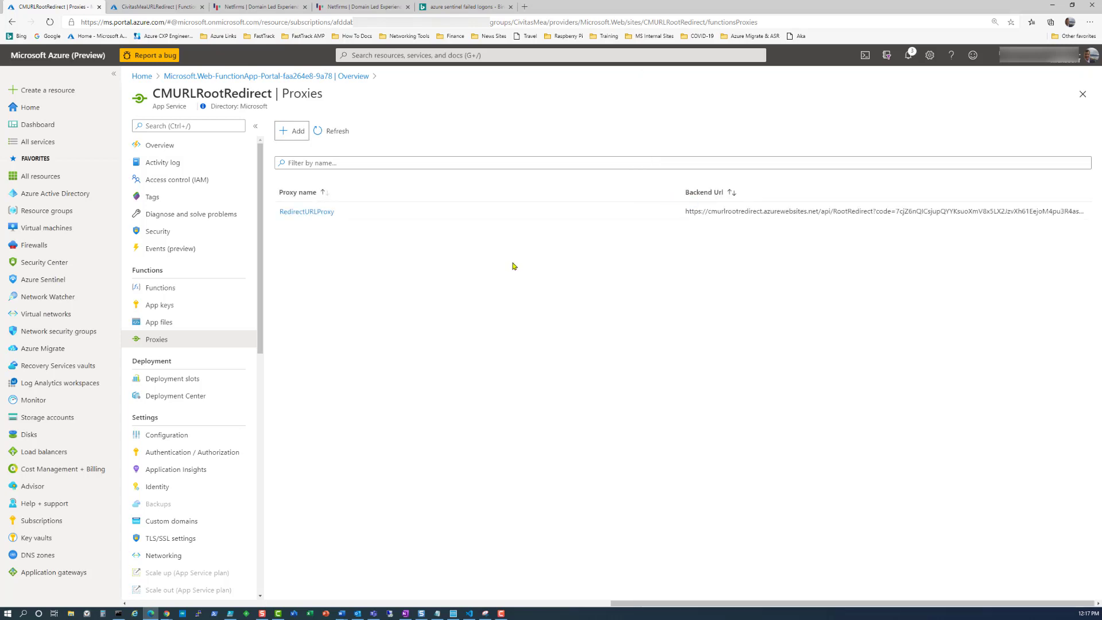
left_click(306, 211)
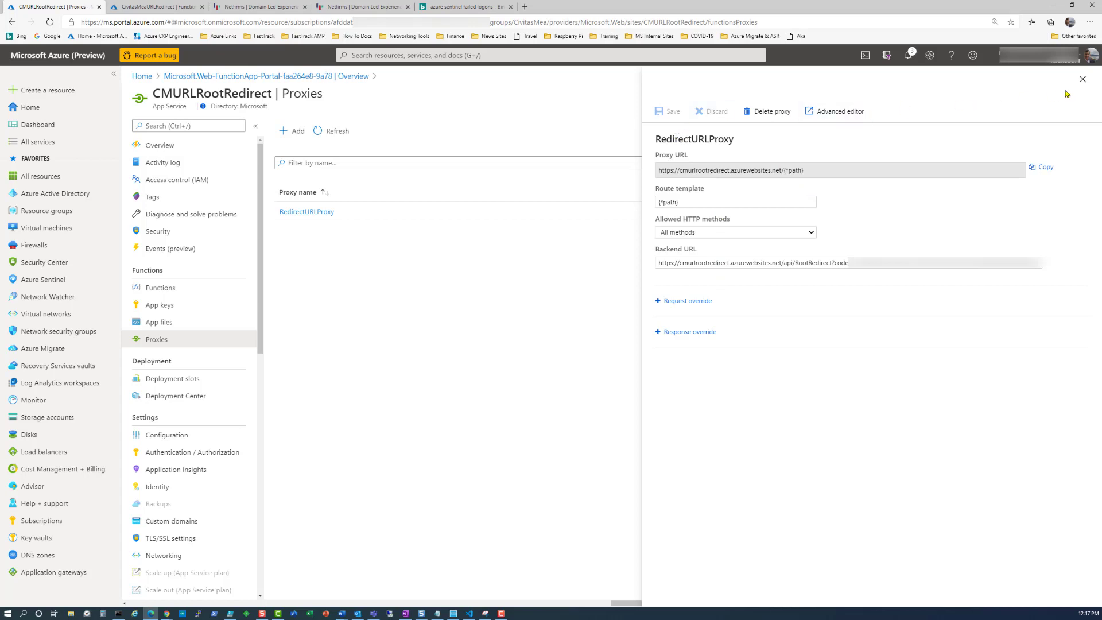
left_click(1082, 79)
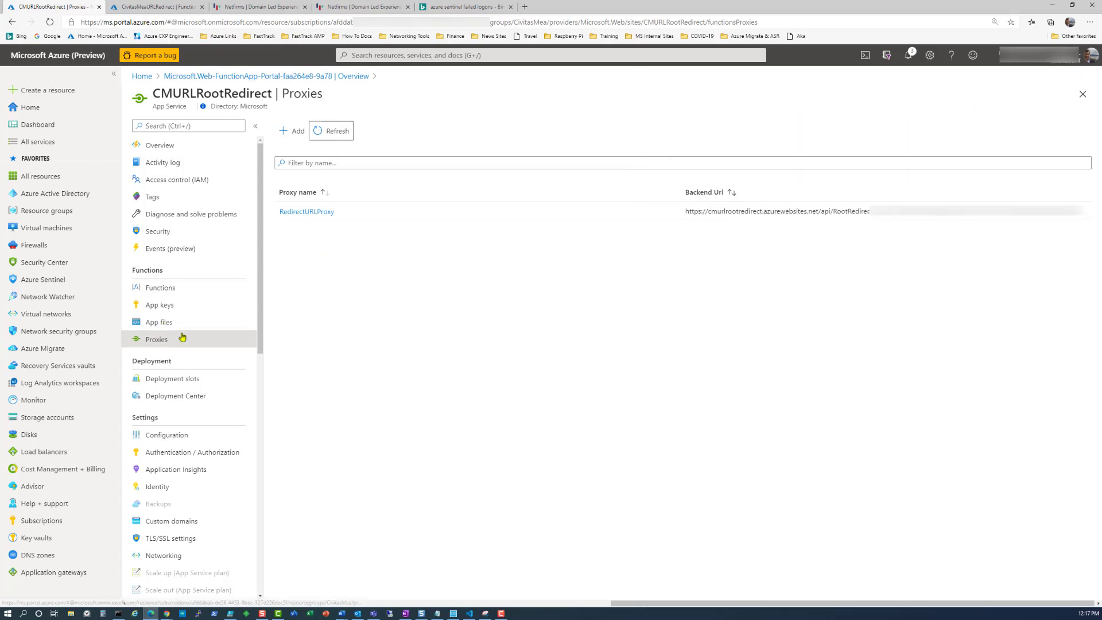
Step: Go to CMURLRootRedirect's Custom domains and start adding a new custom domain
scroll("down", 3)
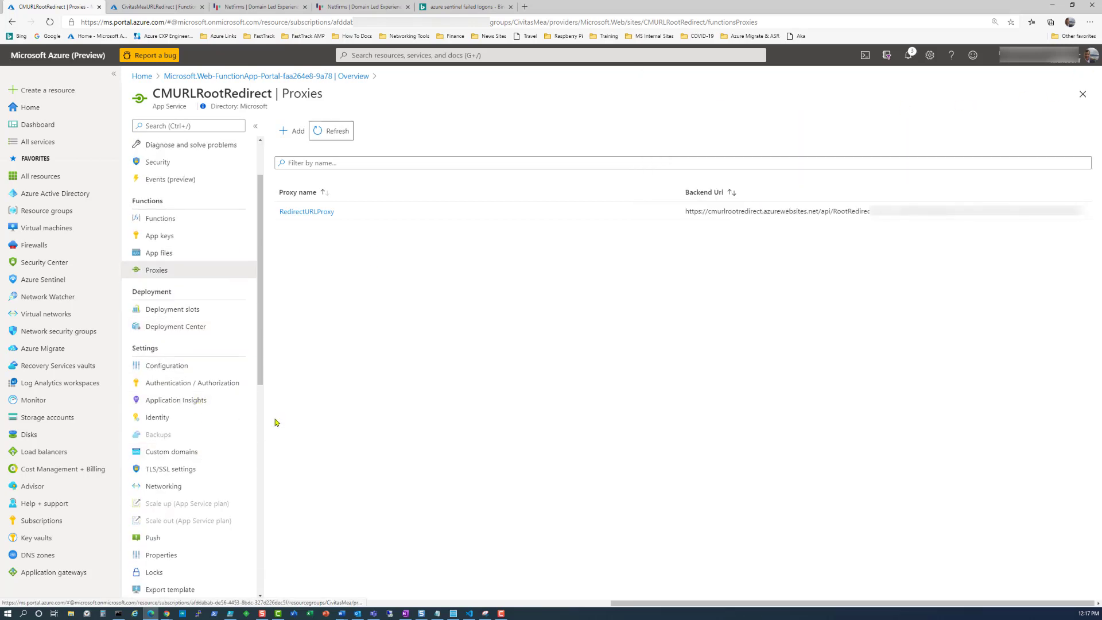
mouse_move(171, 451)
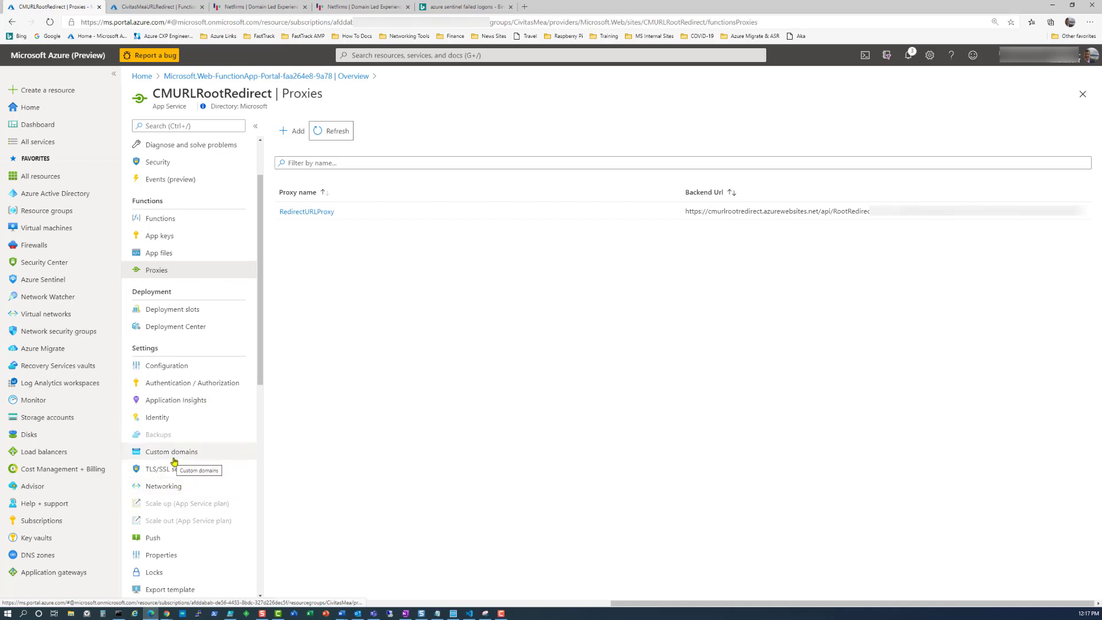
left_click(171, 451)
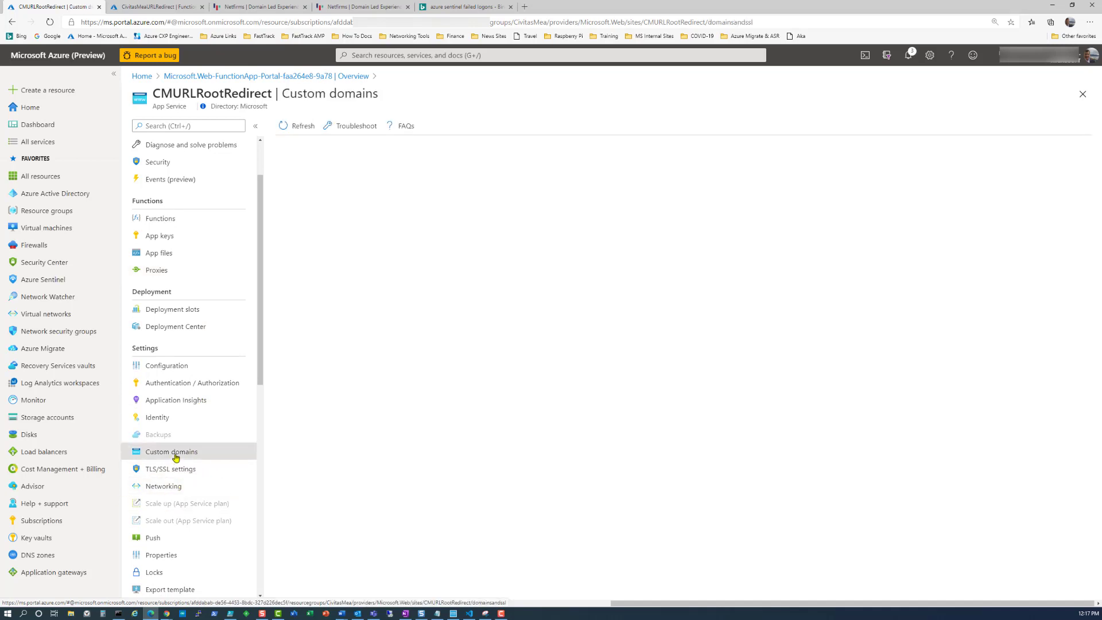
left_click(171, 451)
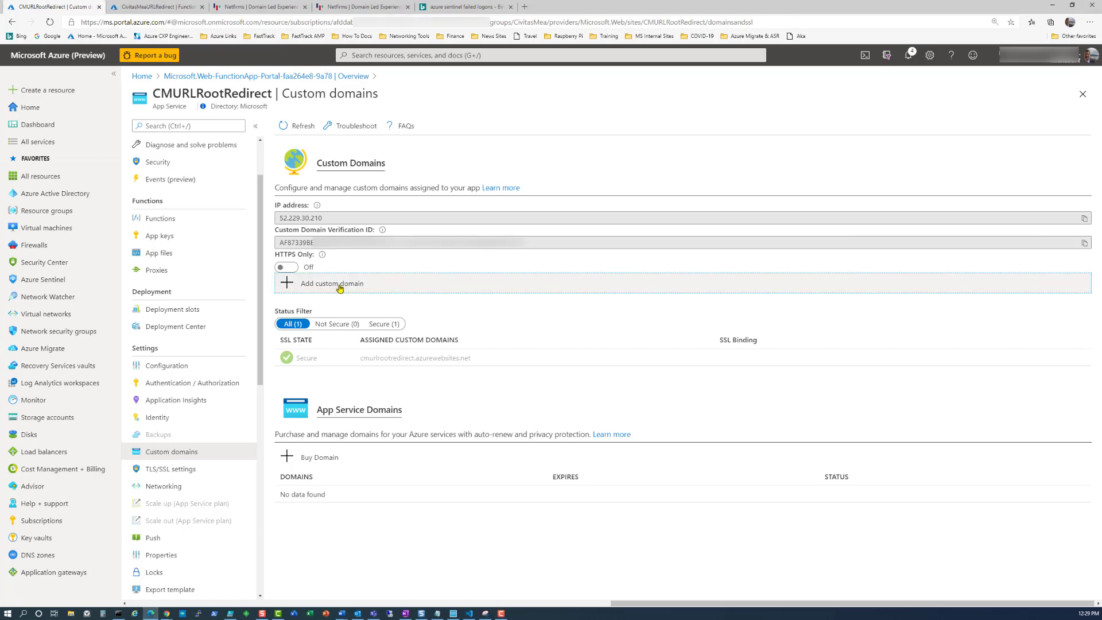
left_click(331, 282)
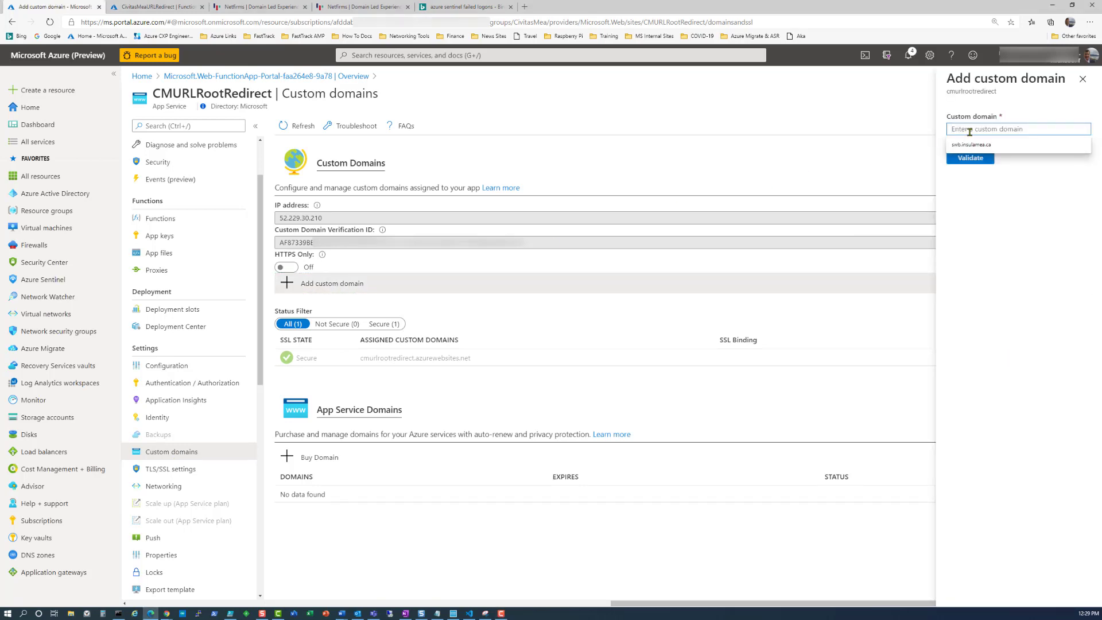
Step: Add the wildcard domain *.civitasmea.com after validating it
type("*.civitasmea")
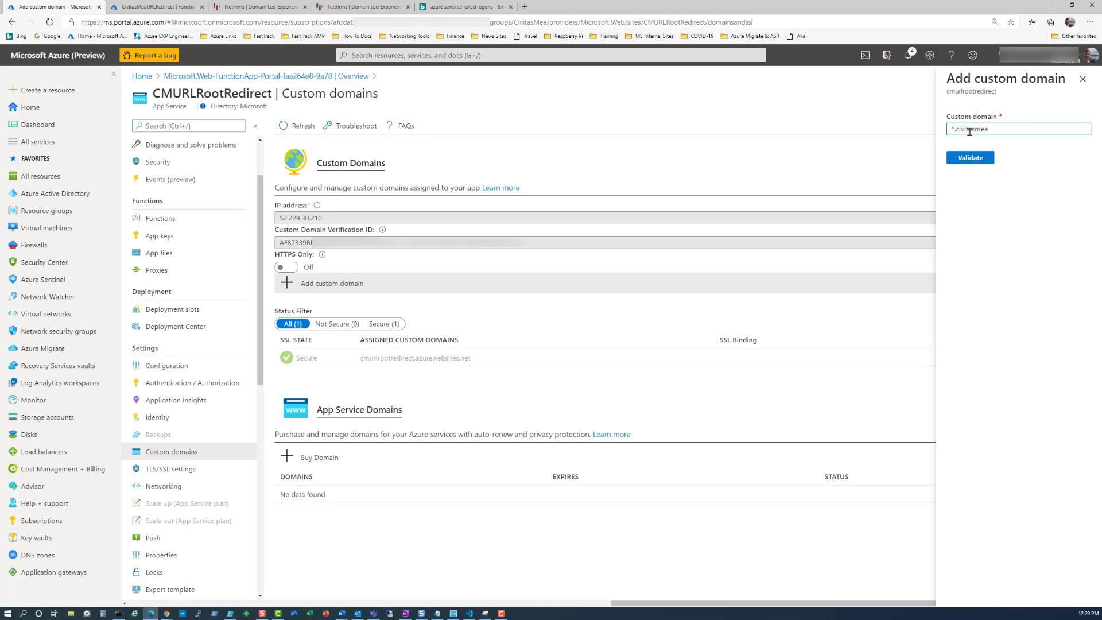
type(".com")
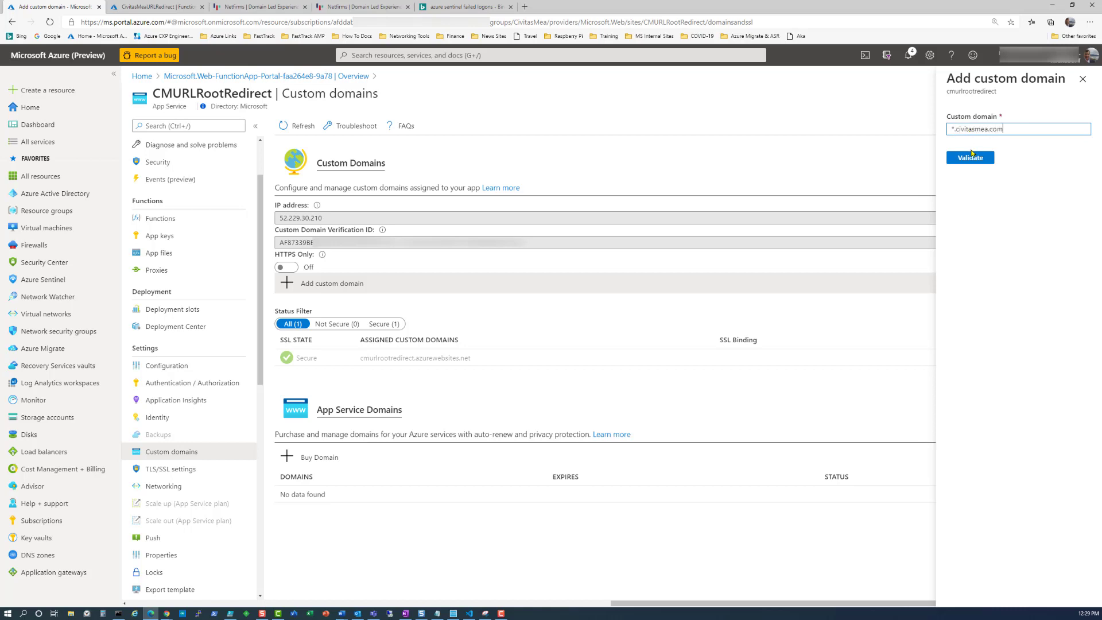
mouse_move(970, 157)
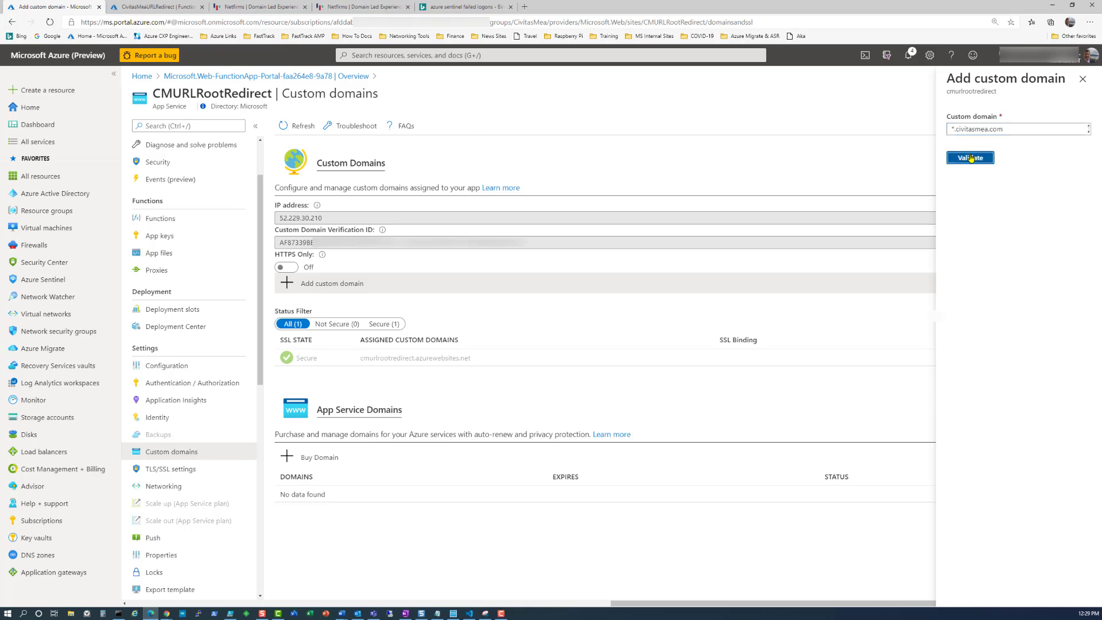
left_click(971, 157)
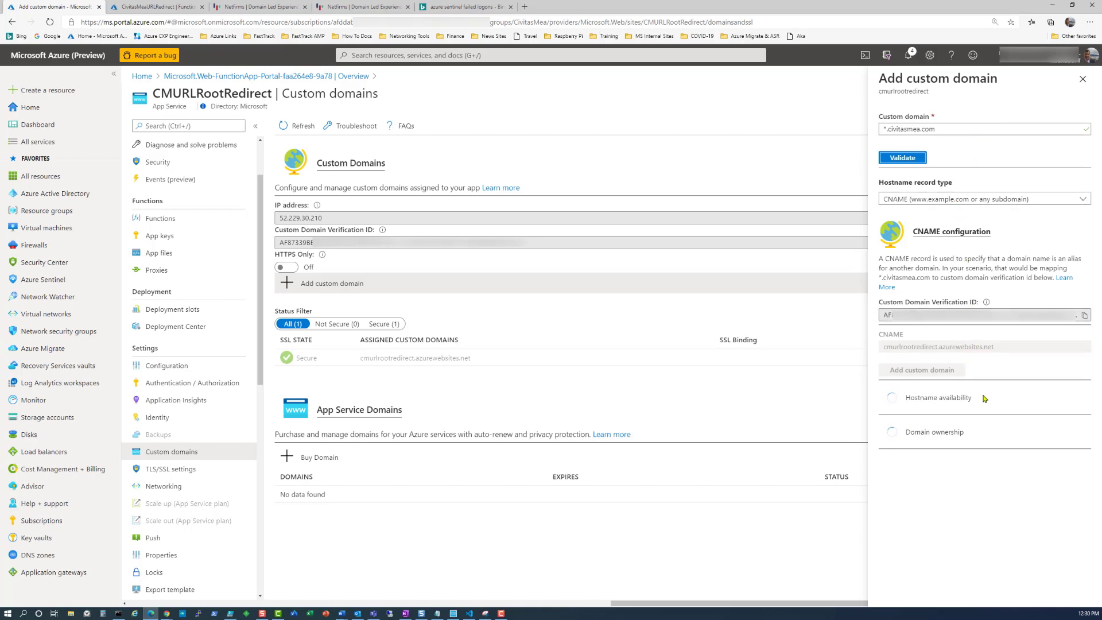
left_click(902, 157)
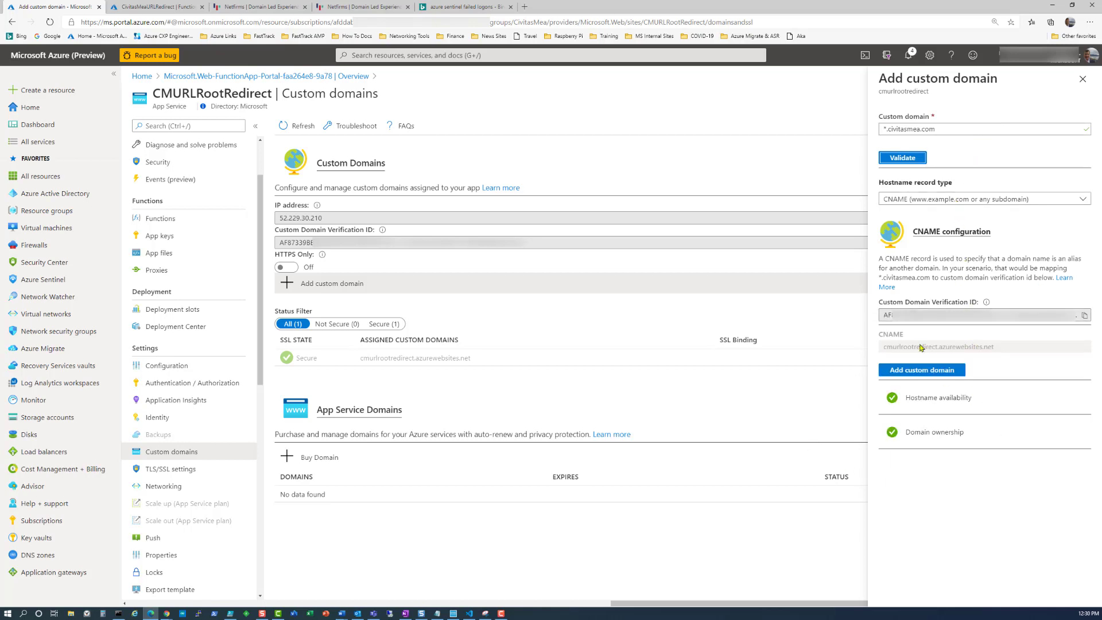
mouse_move(918, 327)
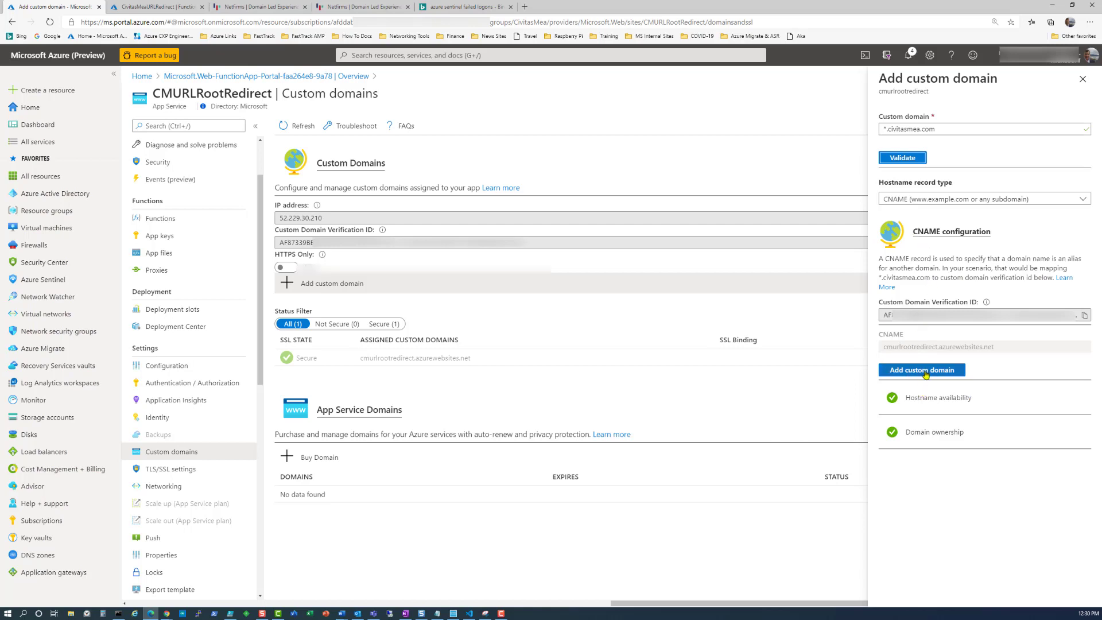
left_click(922, 370)
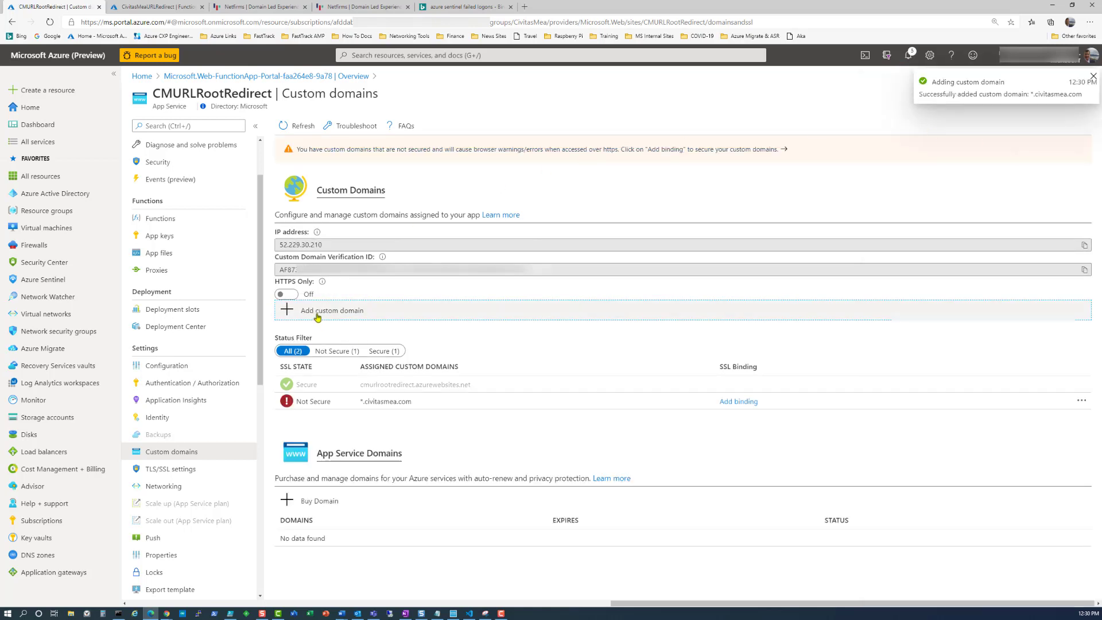
Step: Enter and validate the root domain civitasmea.com as another custom domain
left_click(331, 310)
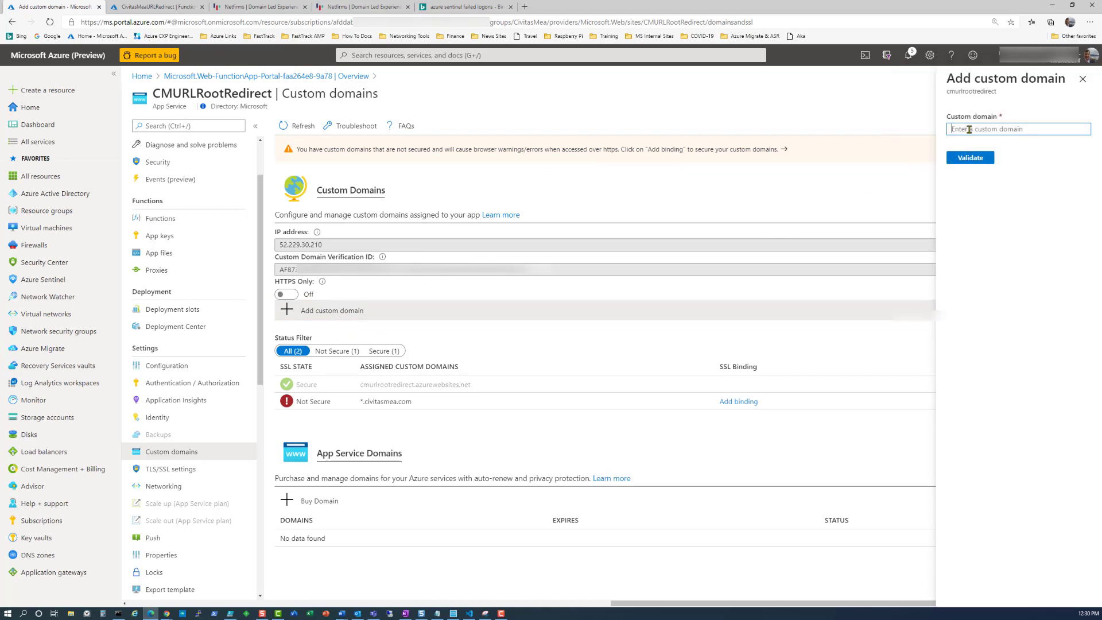
type("civitasmea.com")
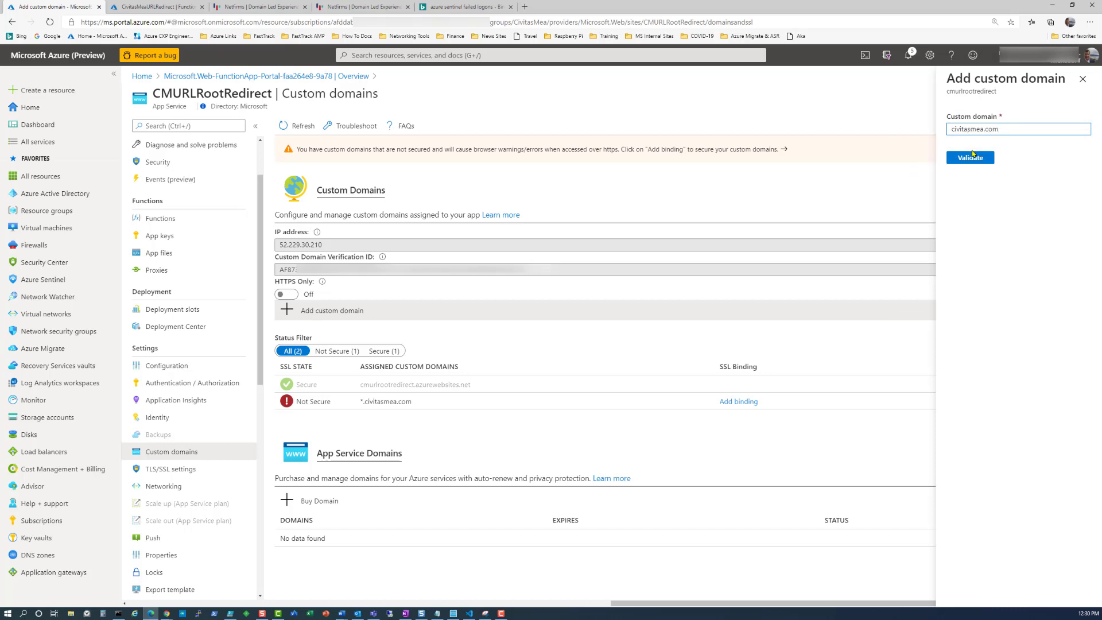
left_click(970, 157)
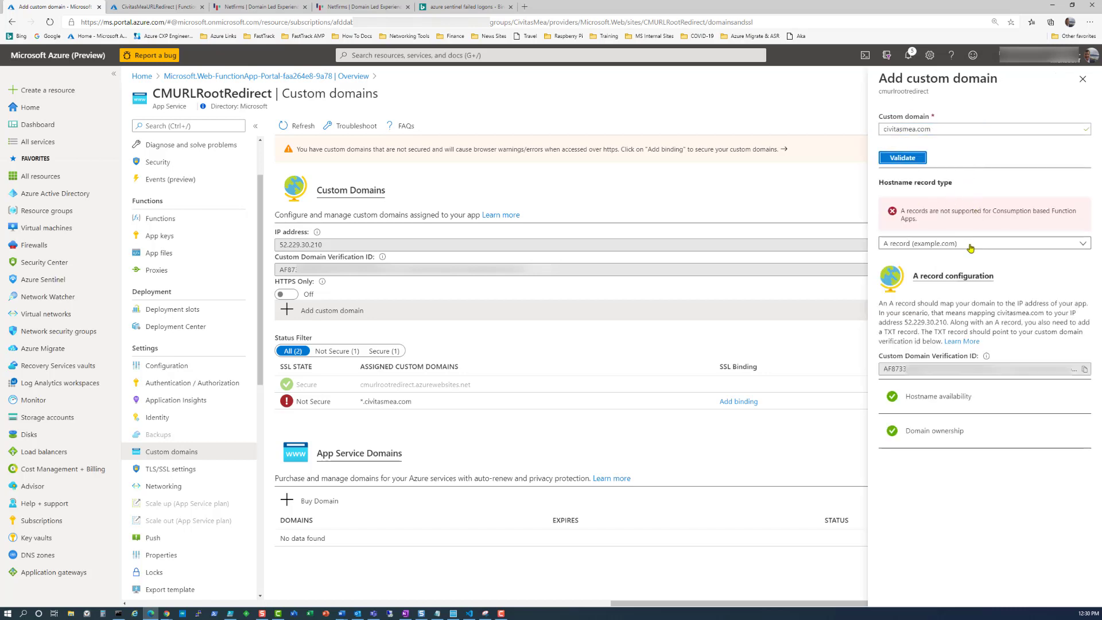
Step: Set the hostname record type to CNAME and add civitasmea.com to the function app
left_click(982, 243)
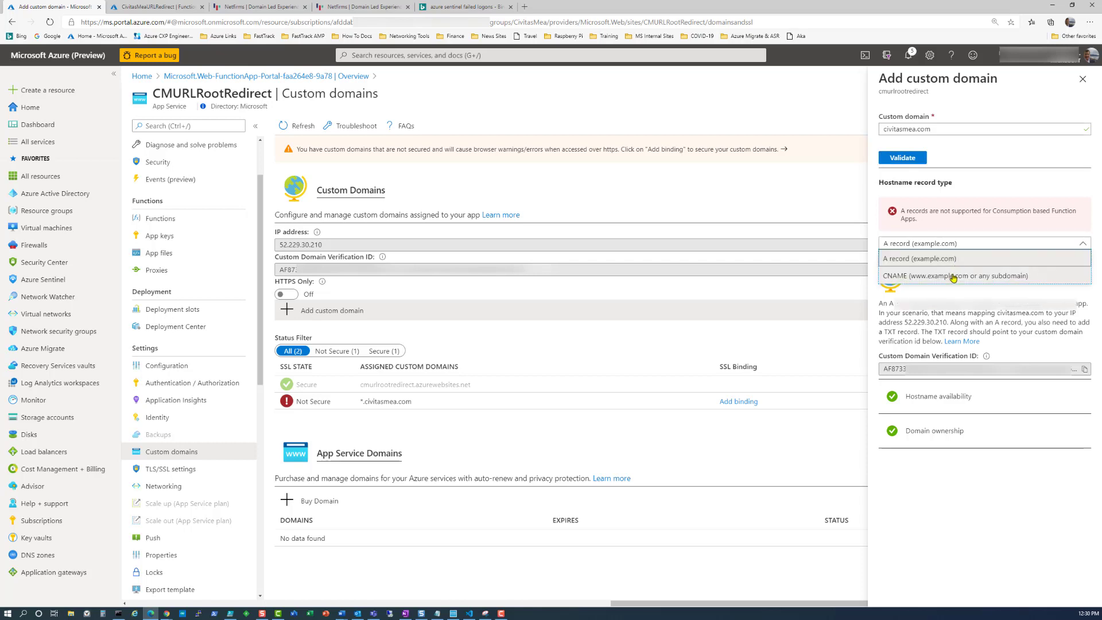
left_click(952, 276)
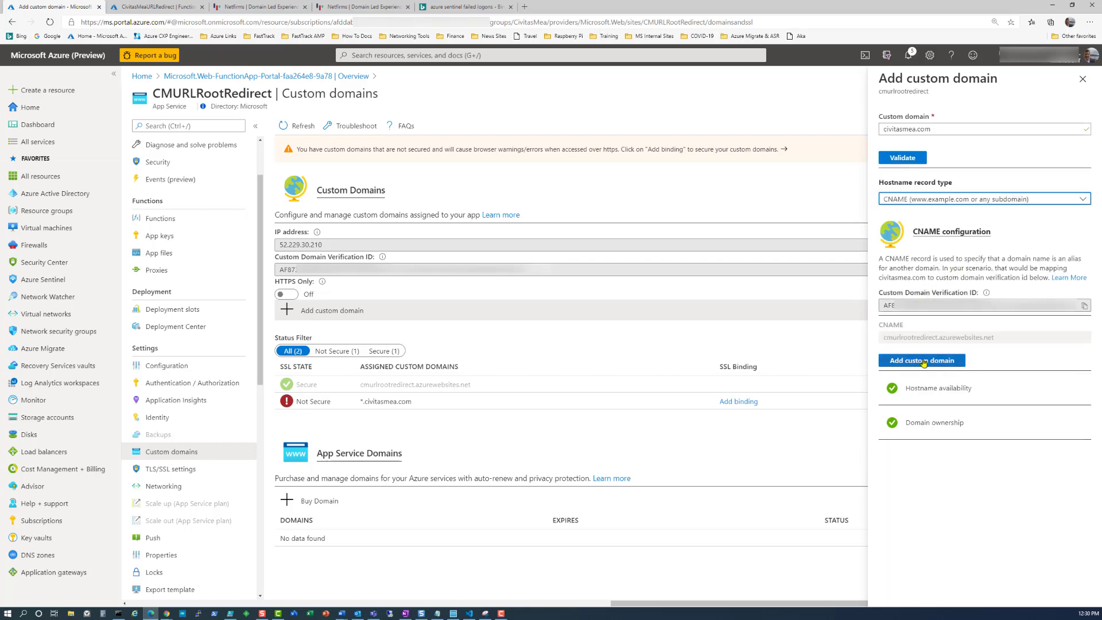
left_click(922, 359)
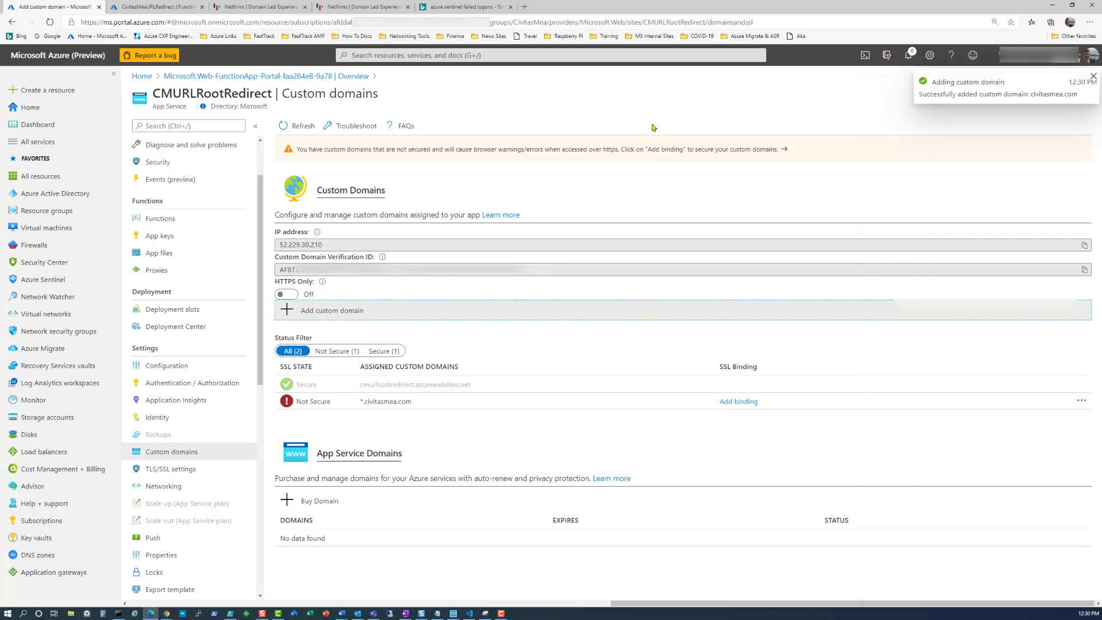
left_click(1092, 76)
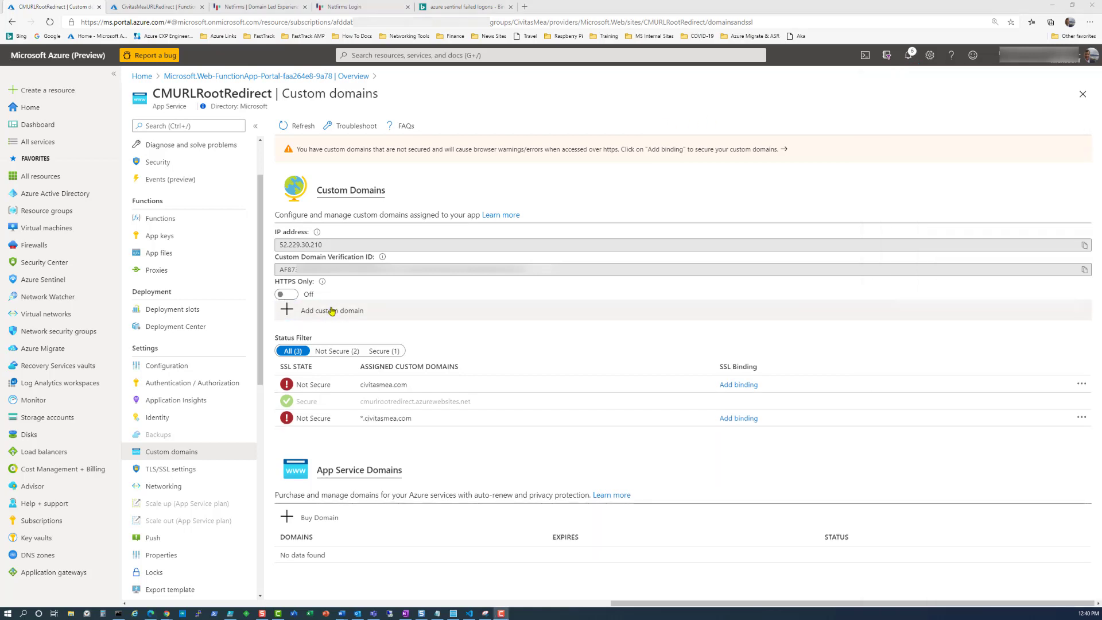
Step: Validate the test subdomain josh.civitasmea.com and review the required CNAME and TXT records after ownership fails
left_click(331, 310)
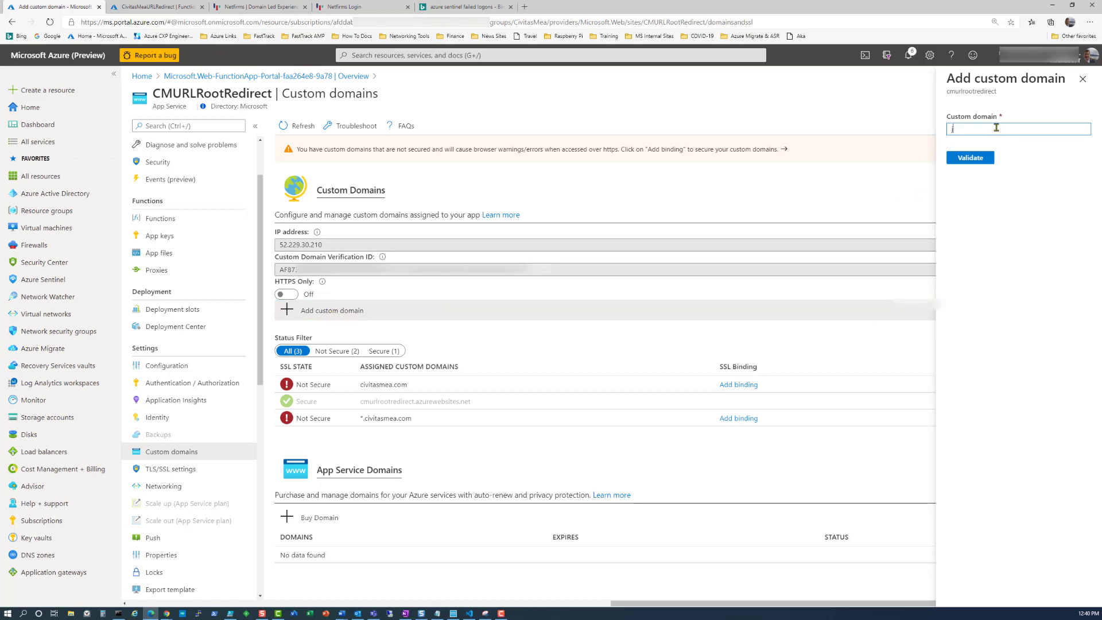
type("josh@")
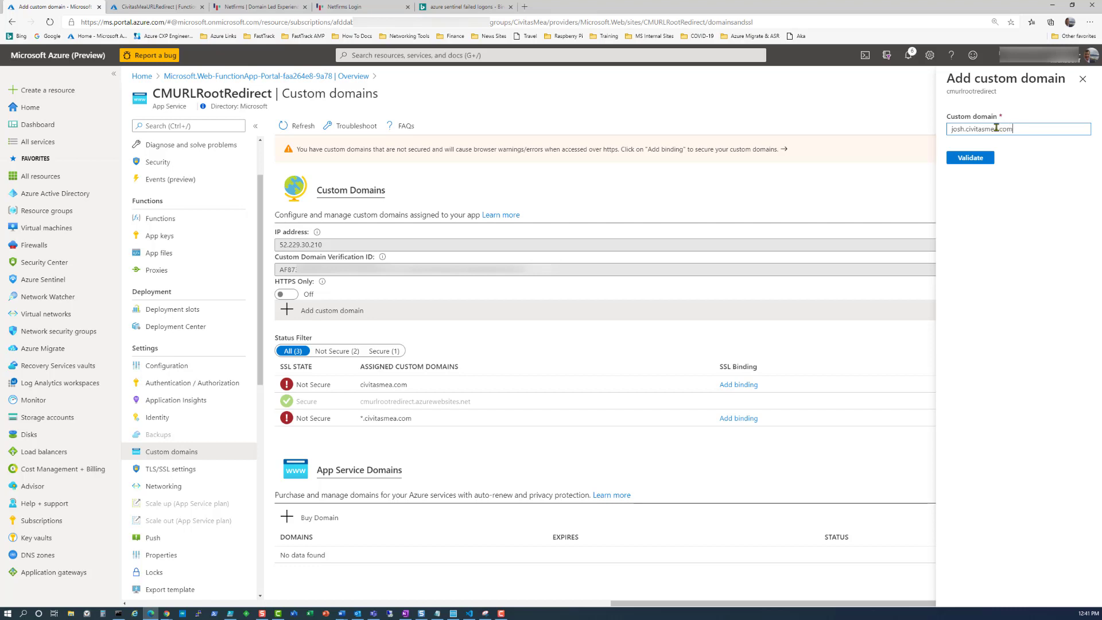
left_click(970, 157)
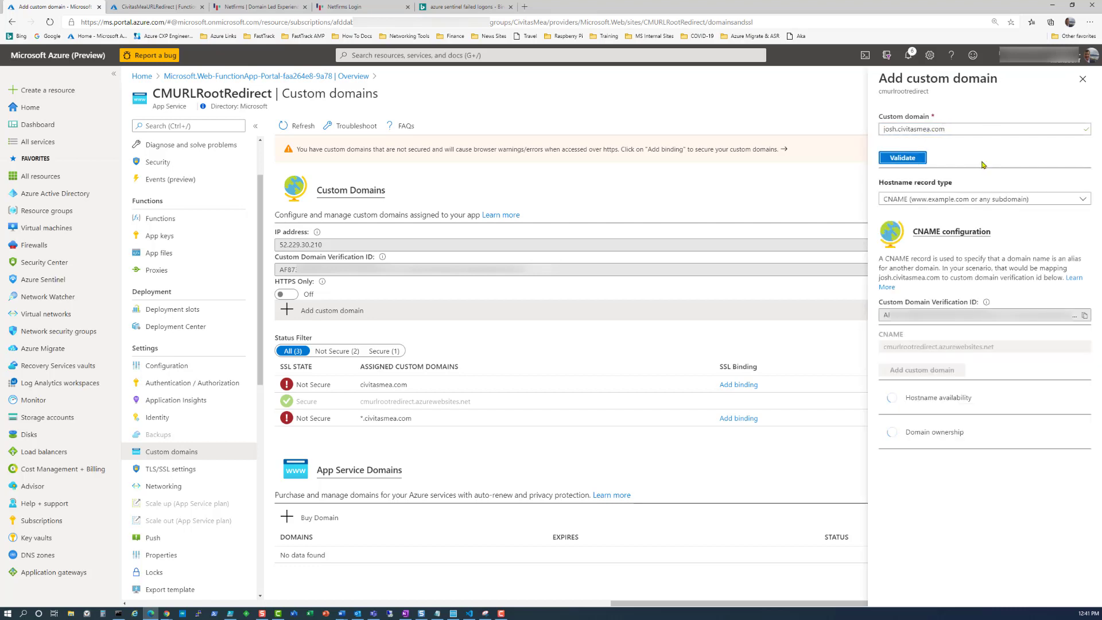
left_click(902, 158)
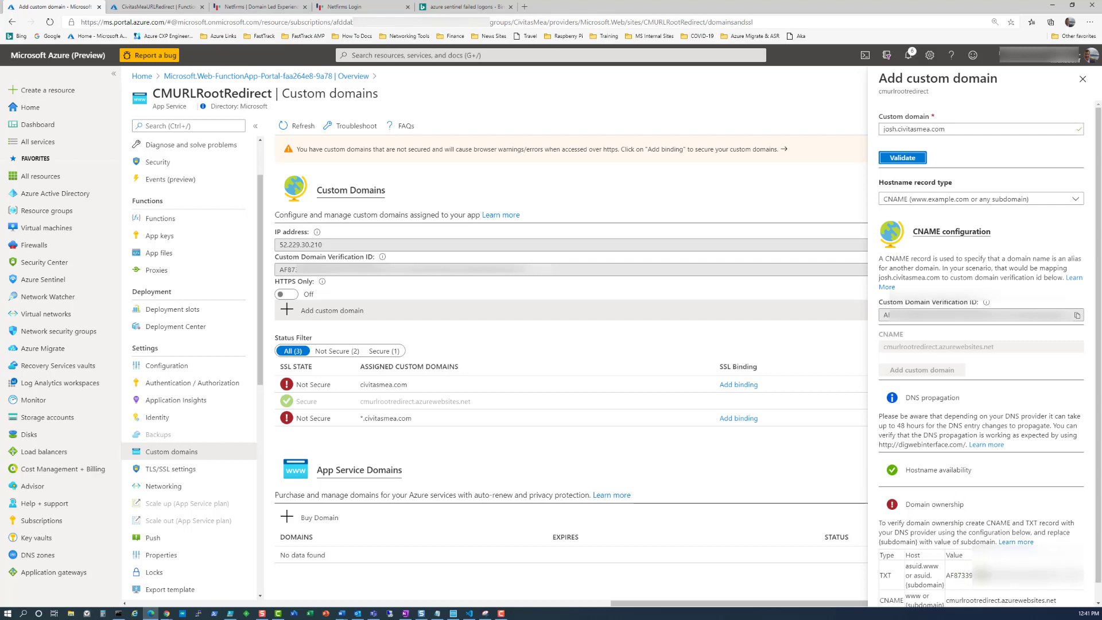
scroll("down", 3)
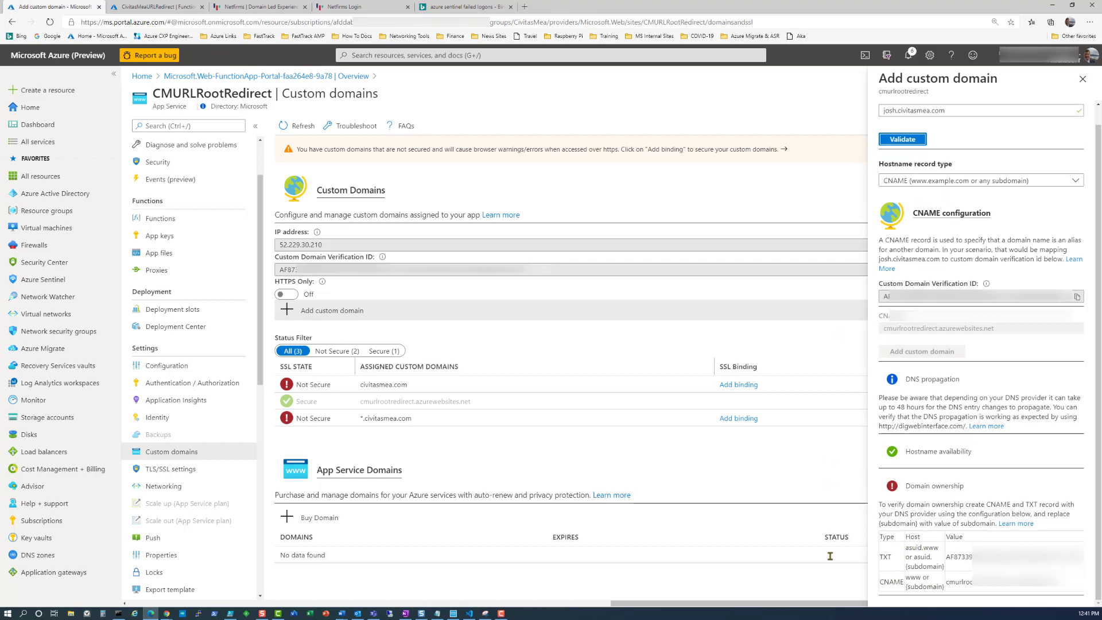
mouse_move(1067, 590)
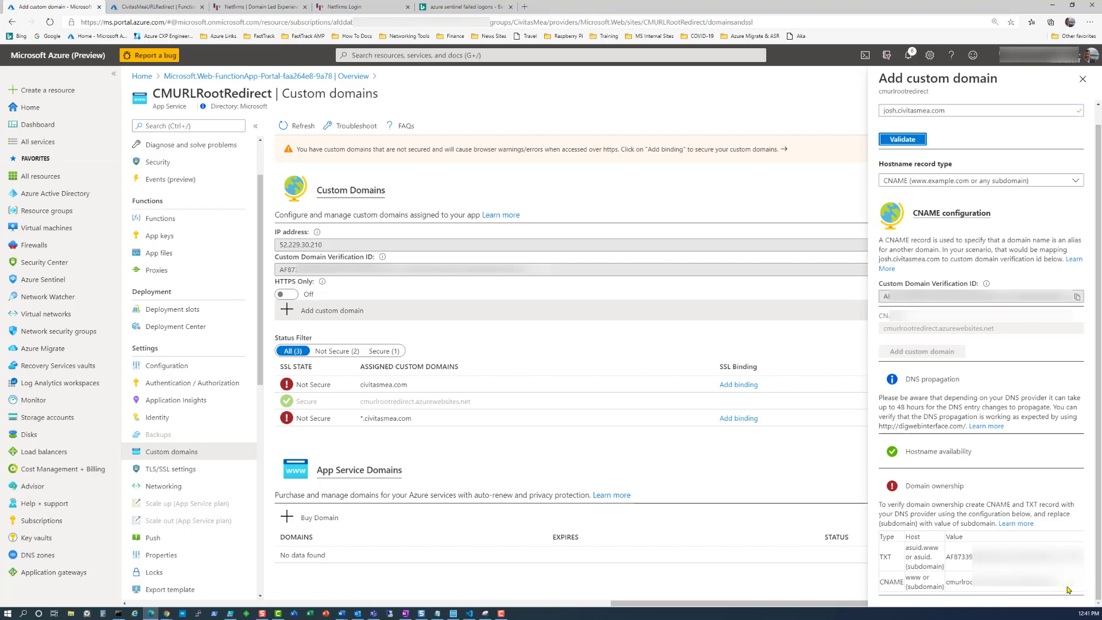
mouse_move(1067, 590)
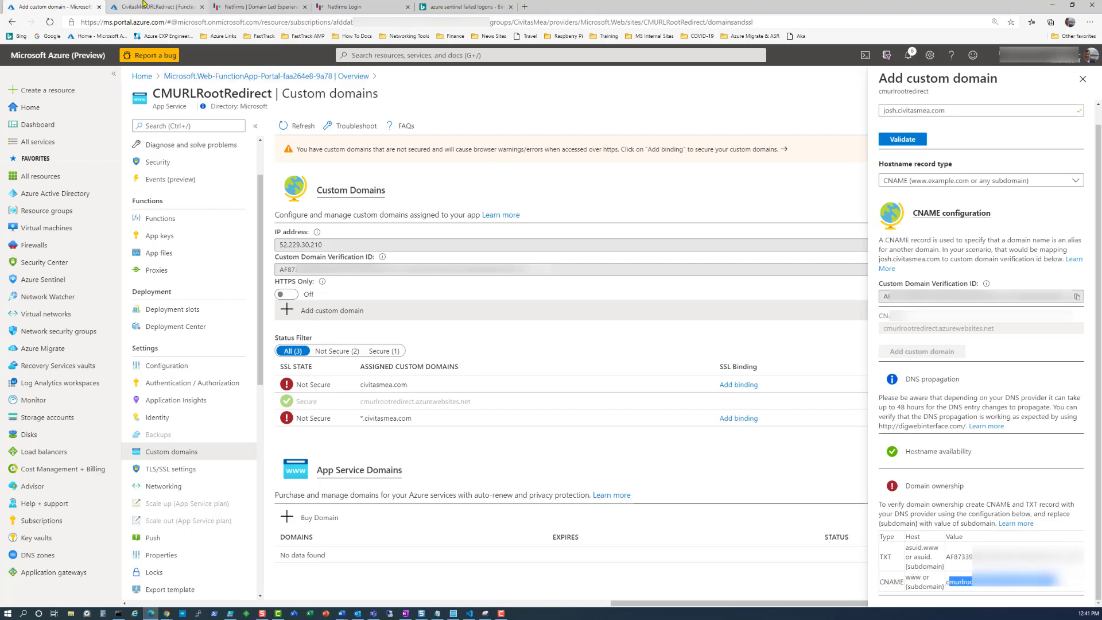
Step: Review the Netfirms DNS records and select the wildcard CNAME to civitasmeaurlredirect.azurewebsites.net
left_click(260, 7)
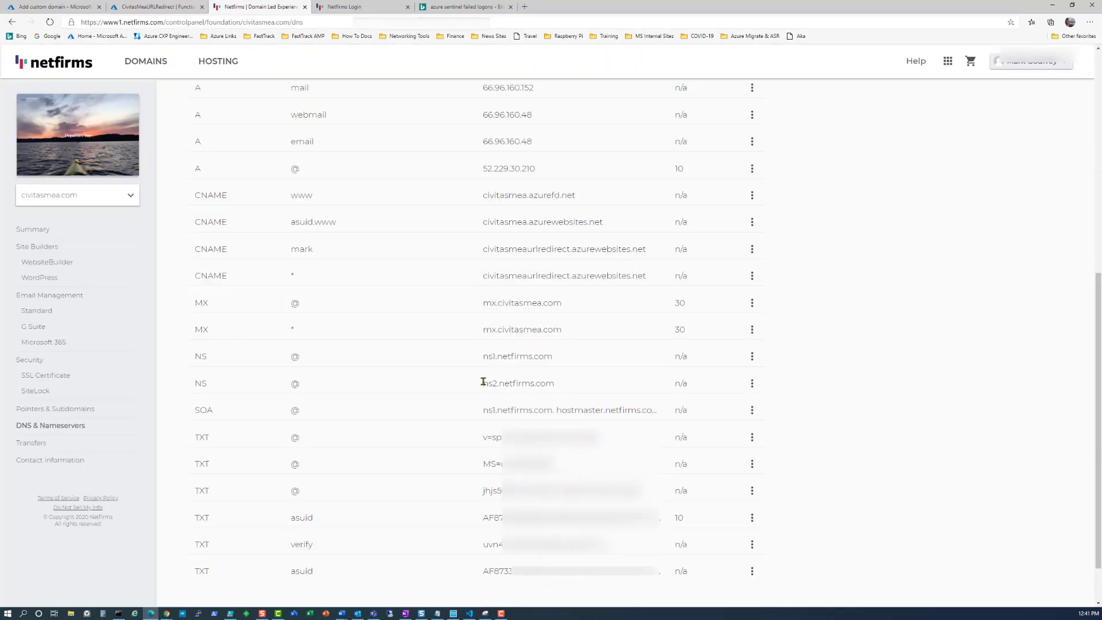
mouse_move(372, 506)
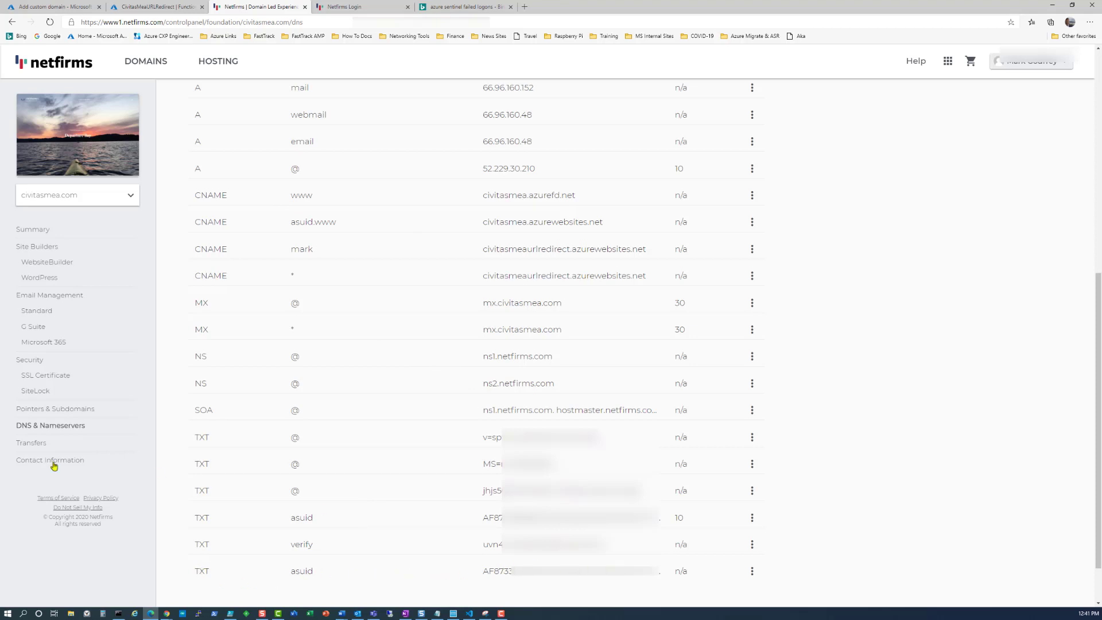
mouse_move(180, 227)
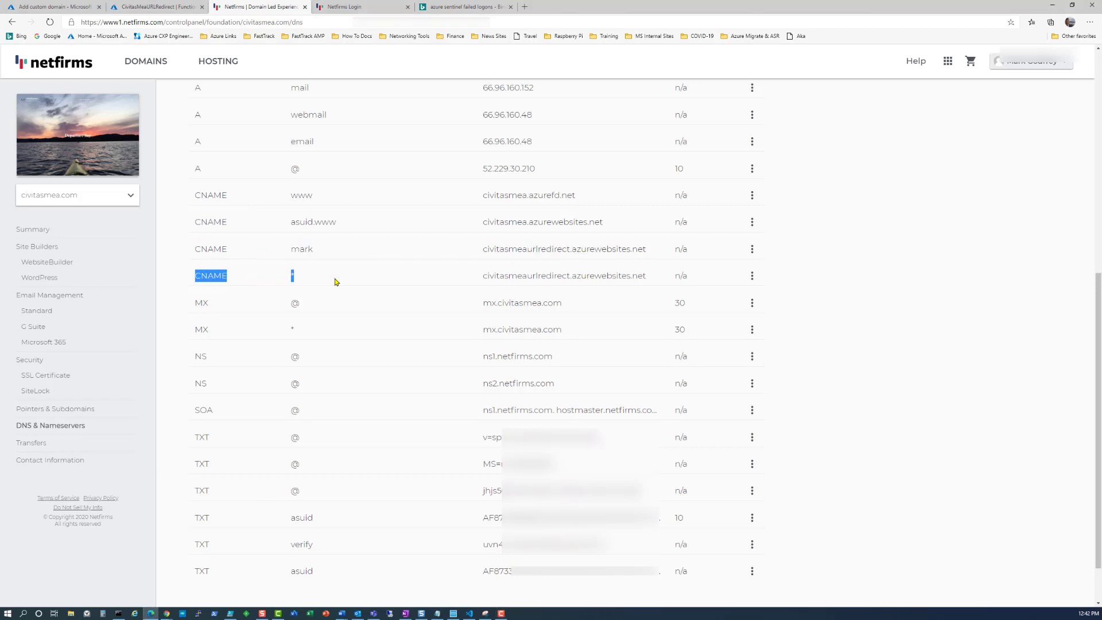
double_click(555, 274)
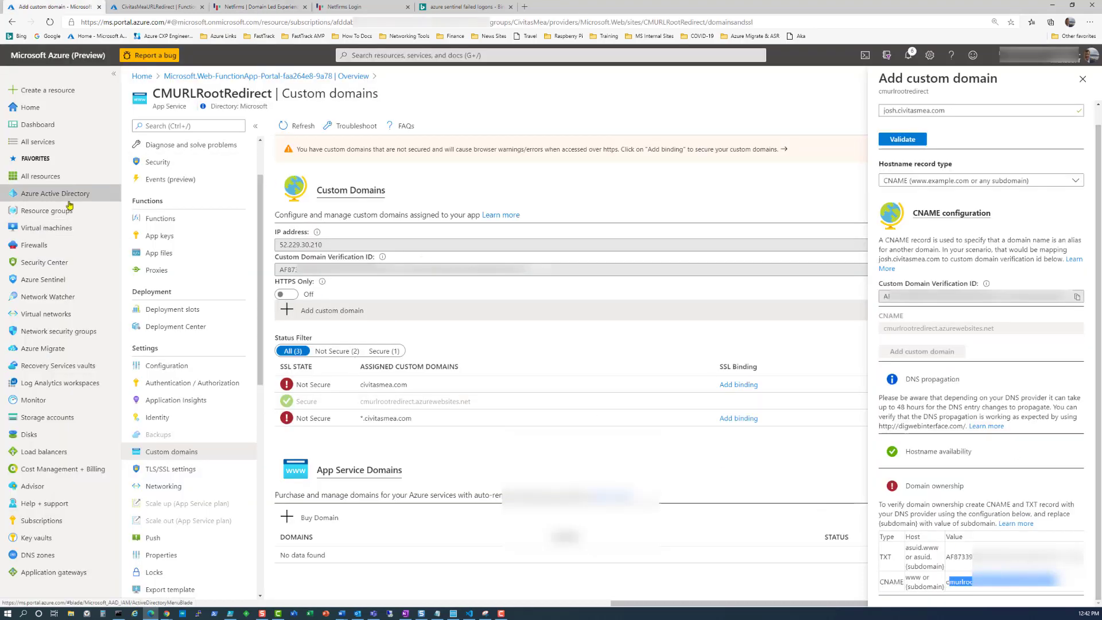
mouse_move(56, 193)
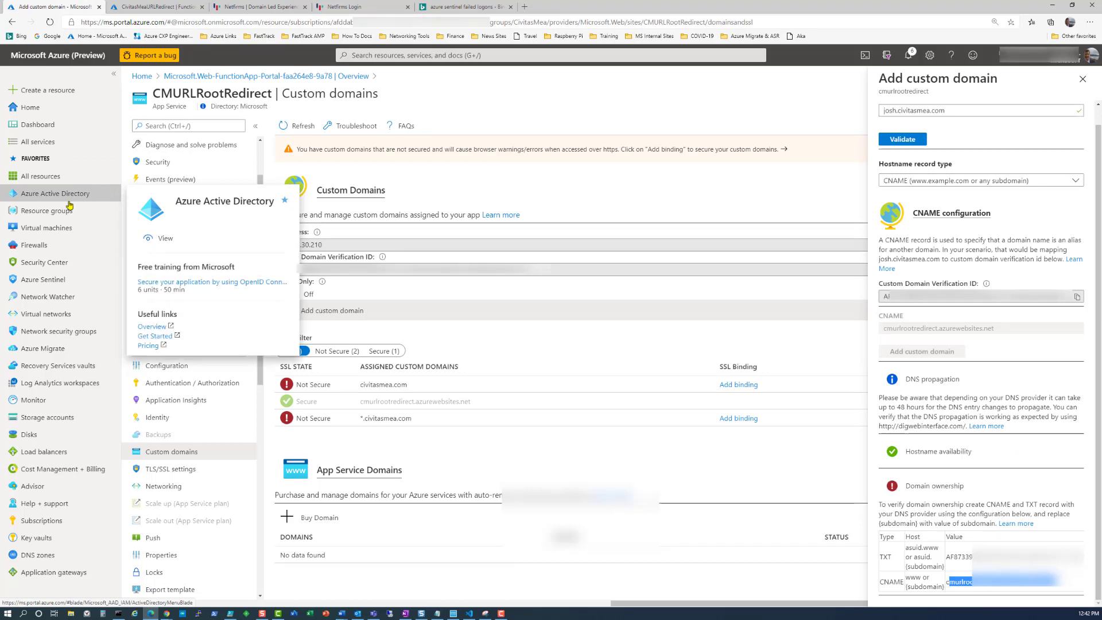
mouse_move(126, 221)
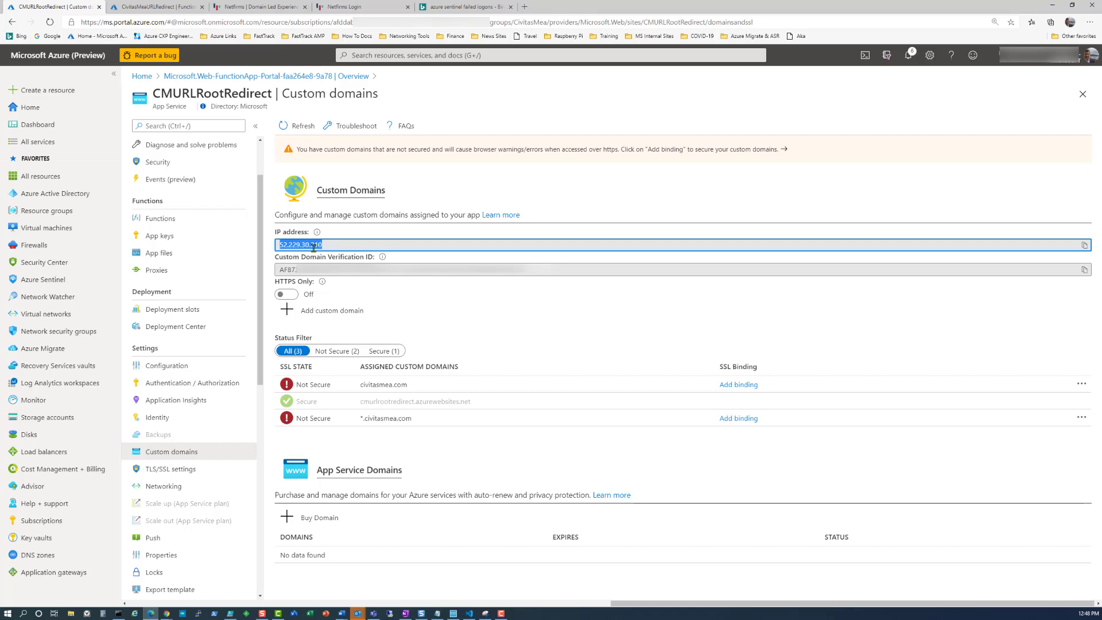
Step: Return to the Netfirms DNS records where the root @ A record shows the app IP 52.229.30.210
left_click(260, 7)
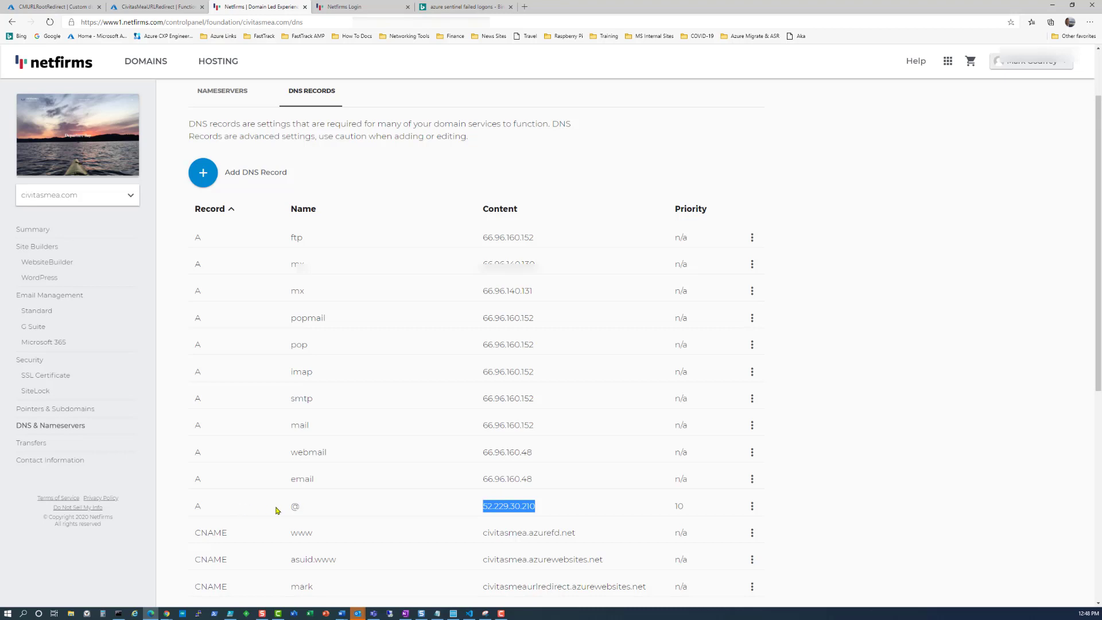
mouse_move(560, 509)
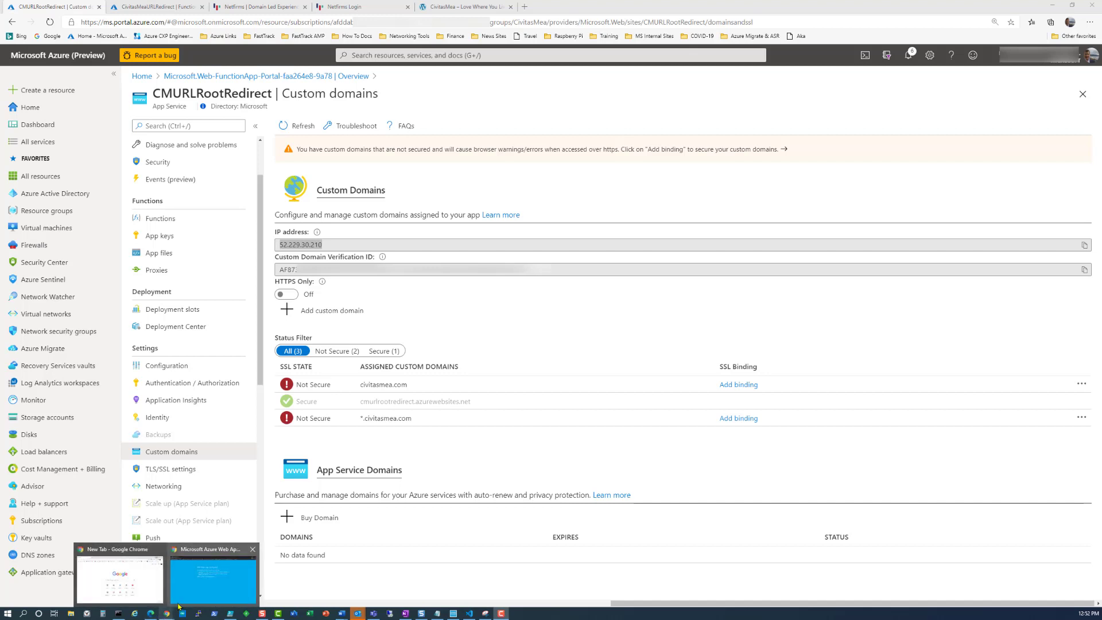
Step: In the incognito window, browse to cnn.com and then to civitasmea.com
left_click(212, 576)
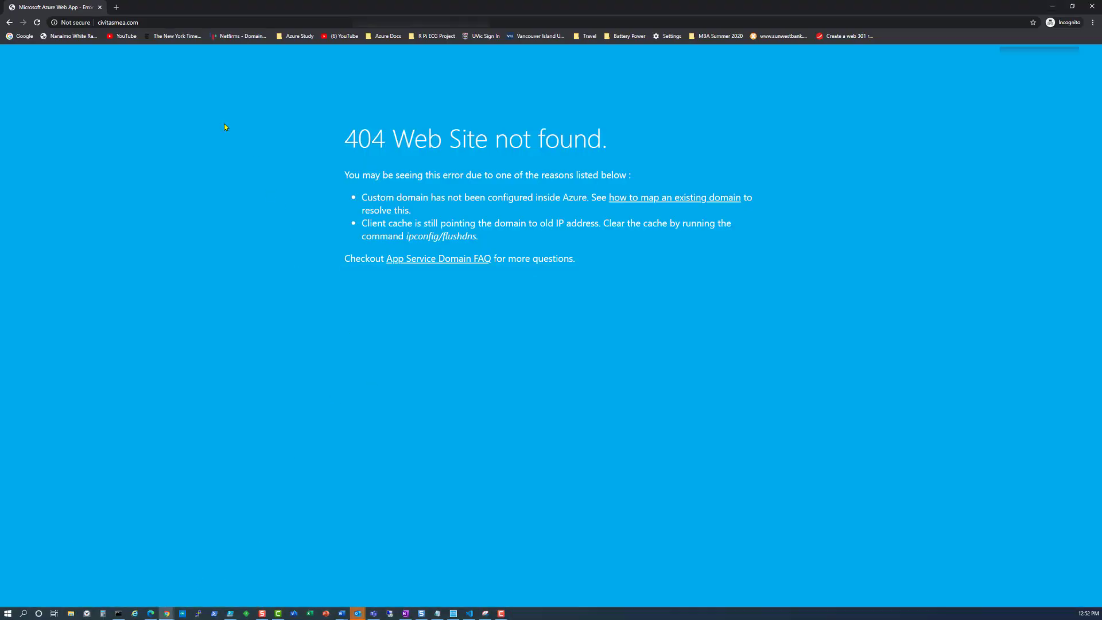
left_click(118, 22)
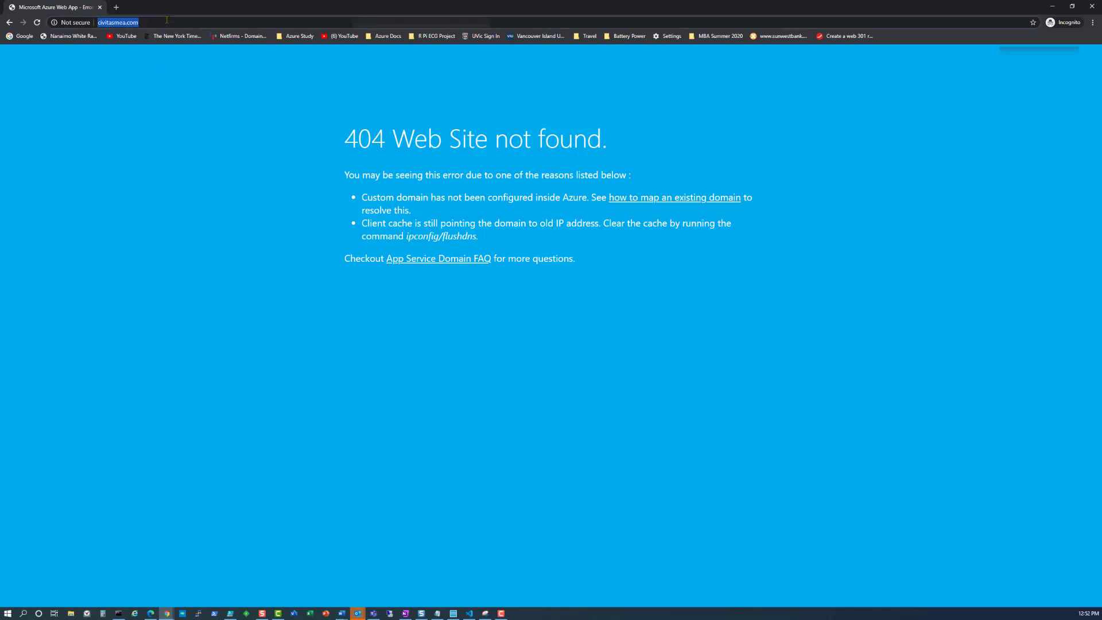
type("cnn.com")
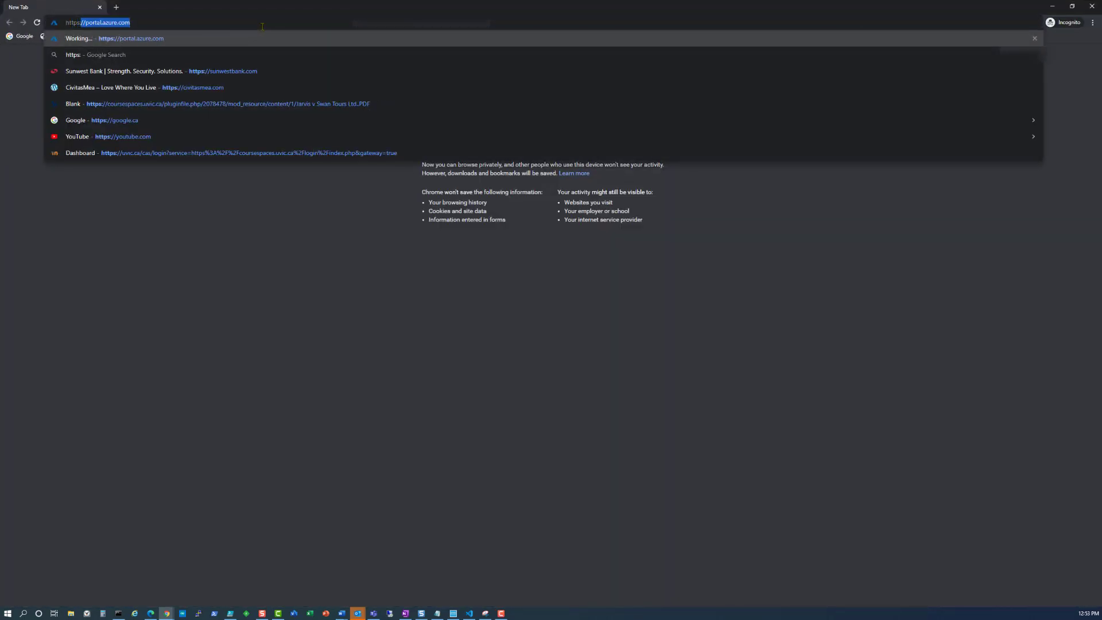
type("civitasmea.com")
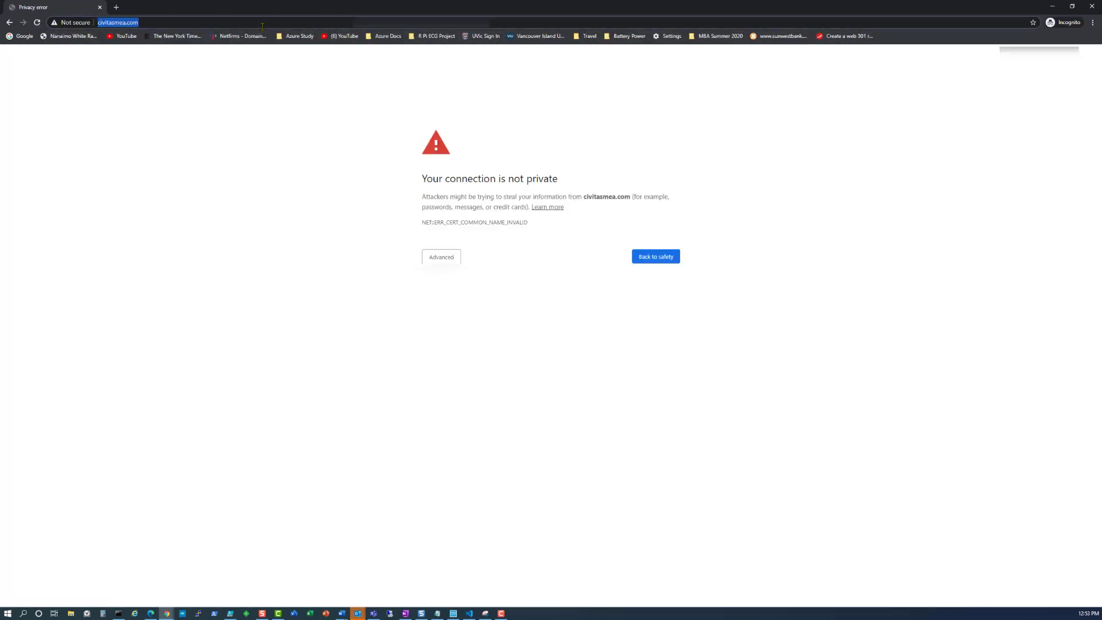
mouse_move(460, 316)
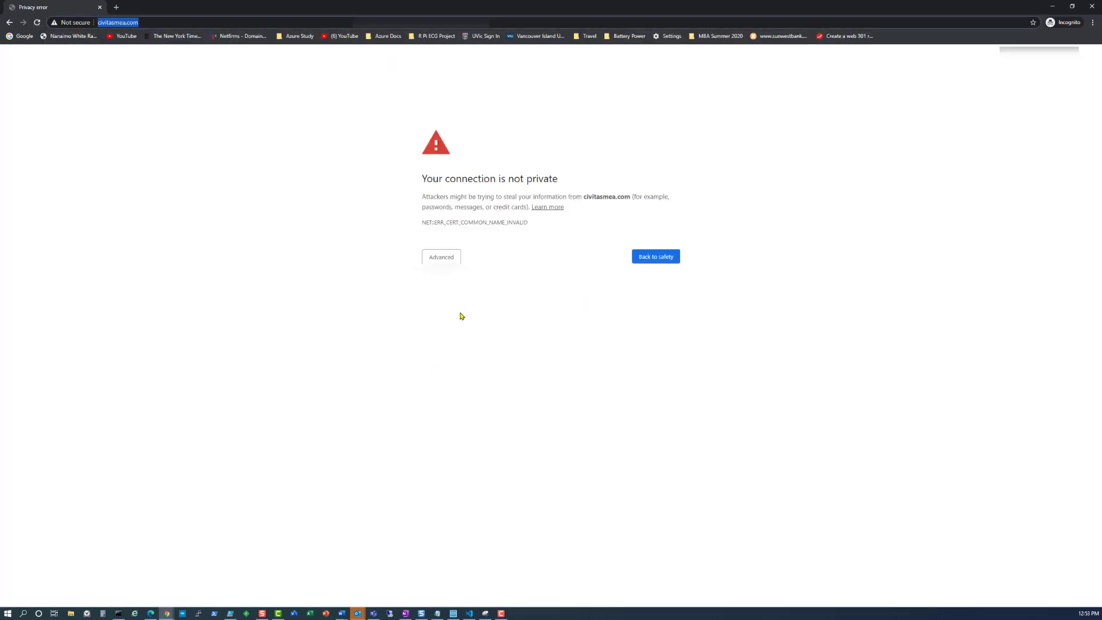
Step: Proceed past the certificate warning to load the CivitasMea homepage
left_click(441, 256)
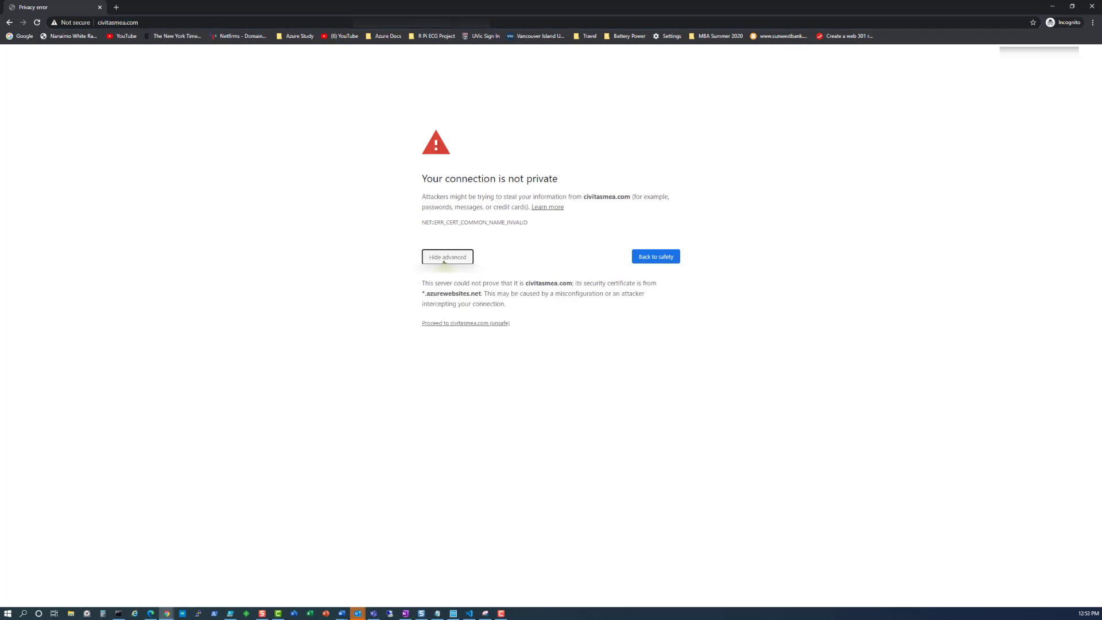
left_click(465, 323)
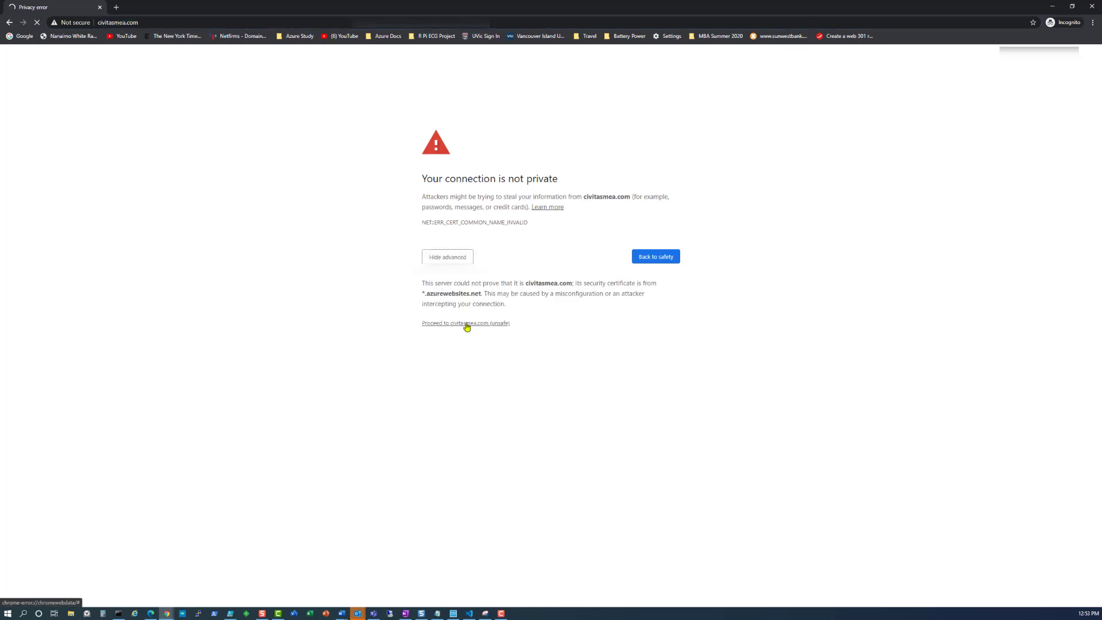
left_click(465, 323)
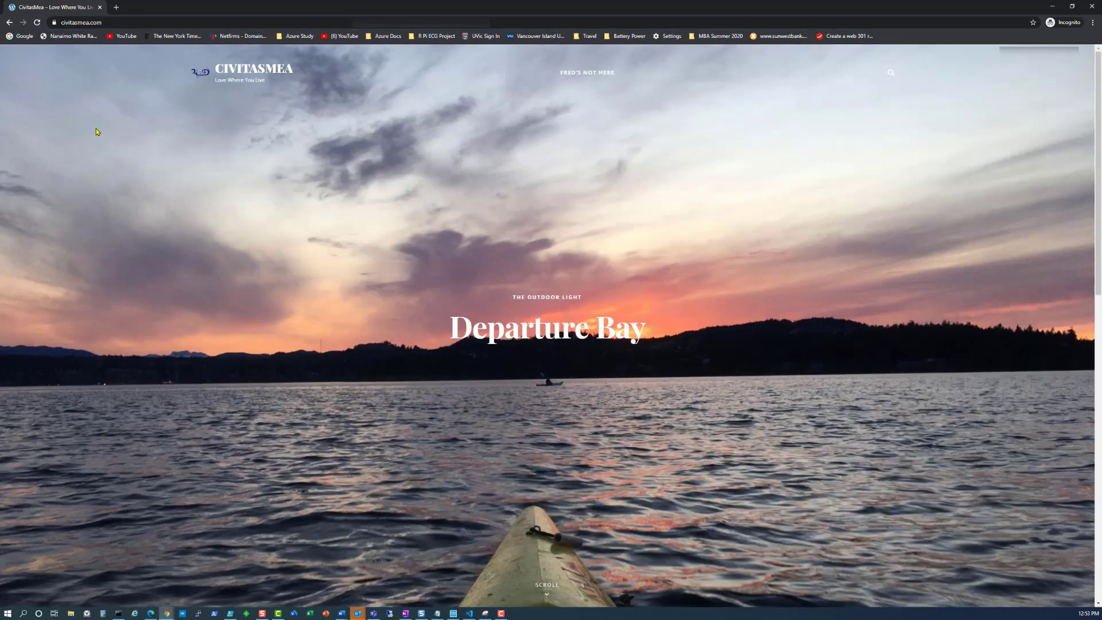
mouse_move(239, 282)
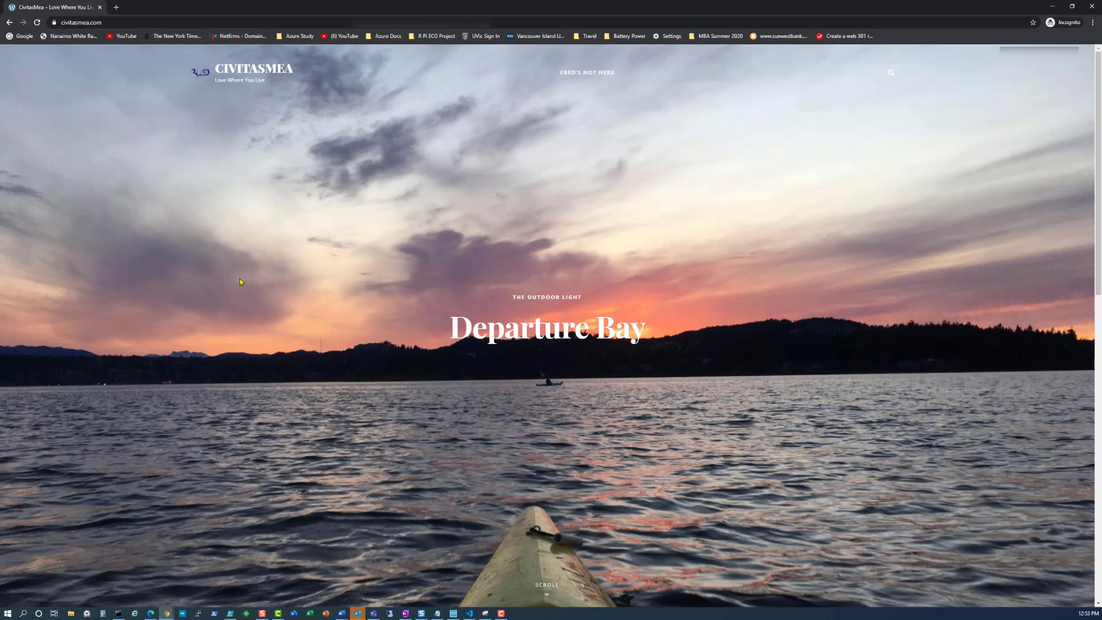
mouse_move(1032, 4)
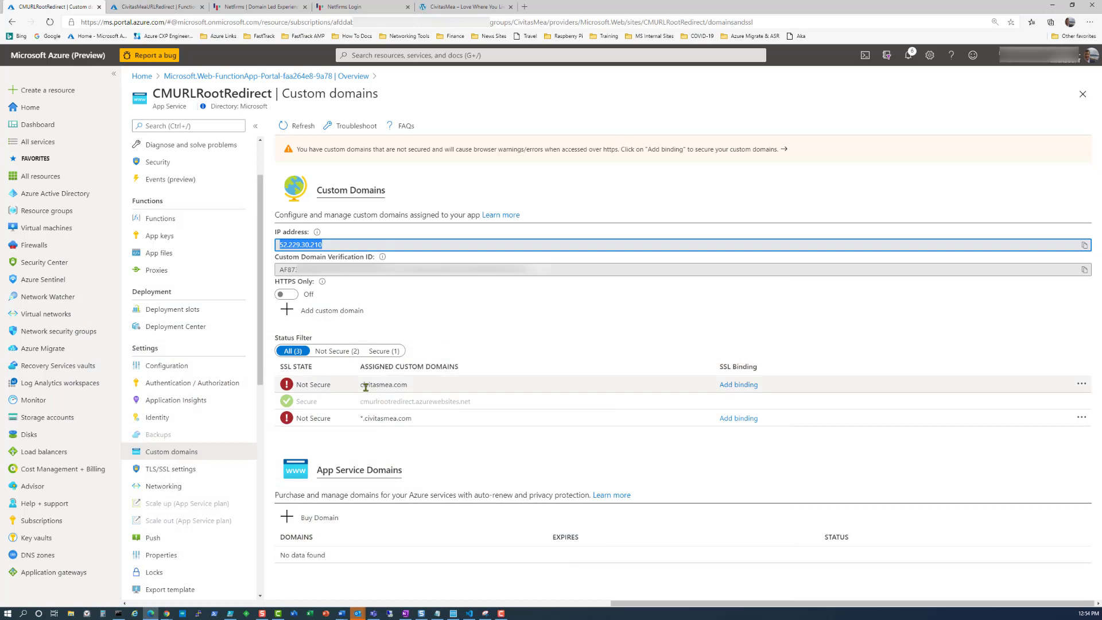
Step: Start a TLS/SSL binding for civitasmea.com and import the App Service certificate
left_click(738, 385)
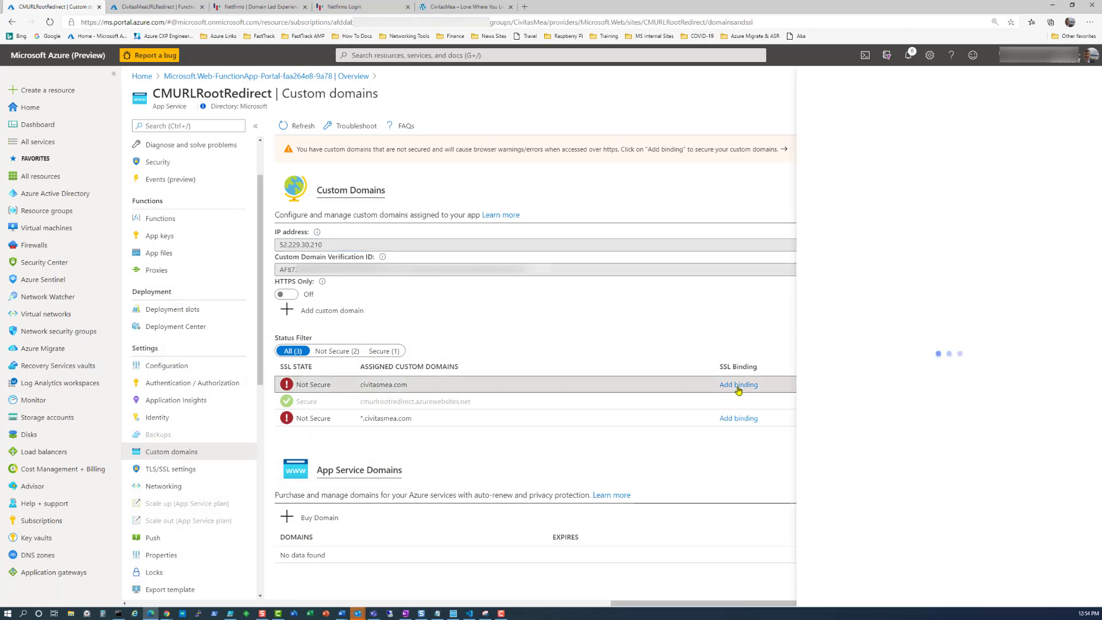
left_click(738, 385)
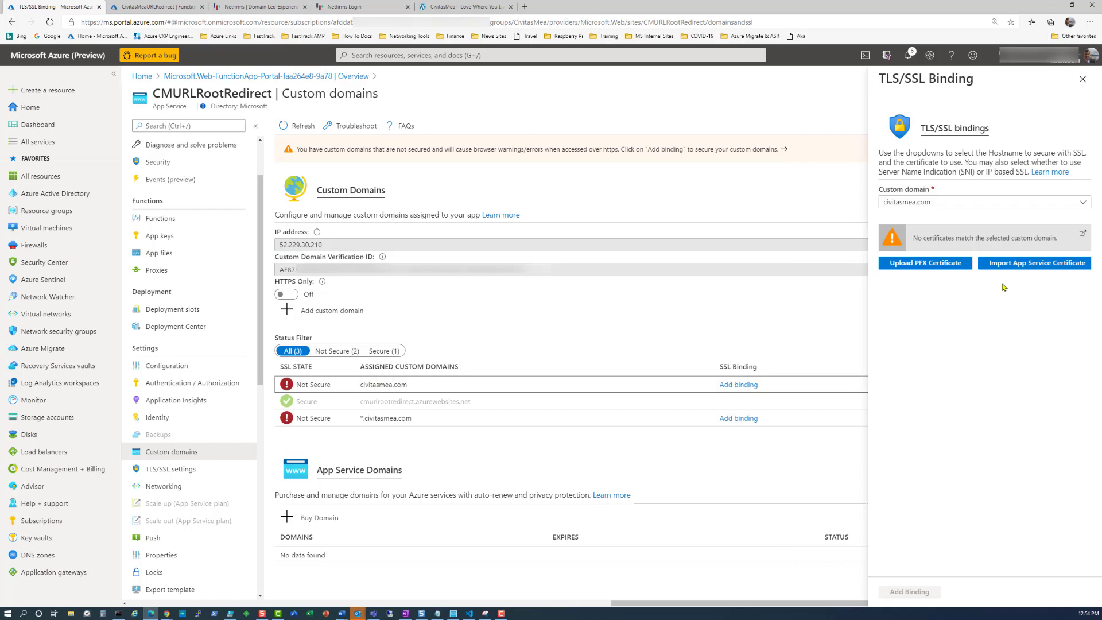
mouse_move(1041, 277)
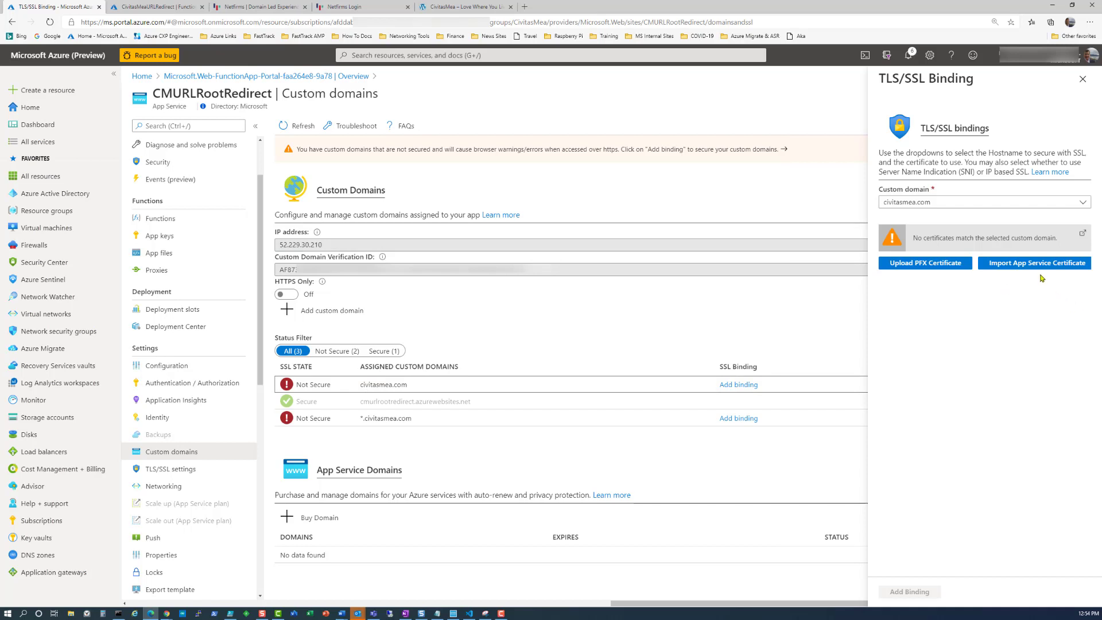
left_click(1034, 261)
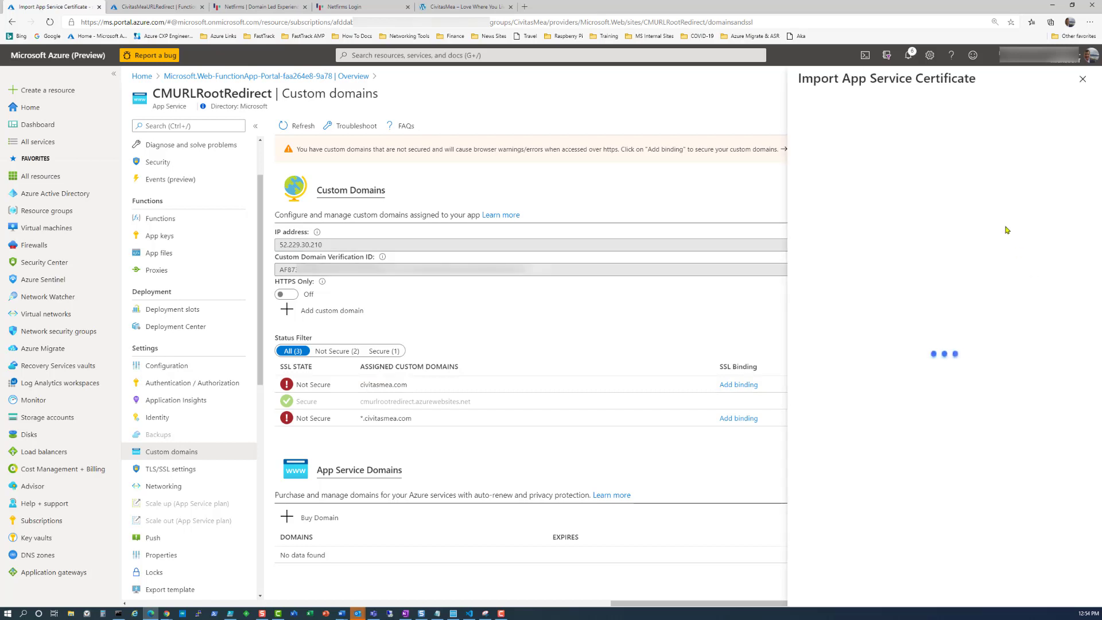
left_click(820, 157)
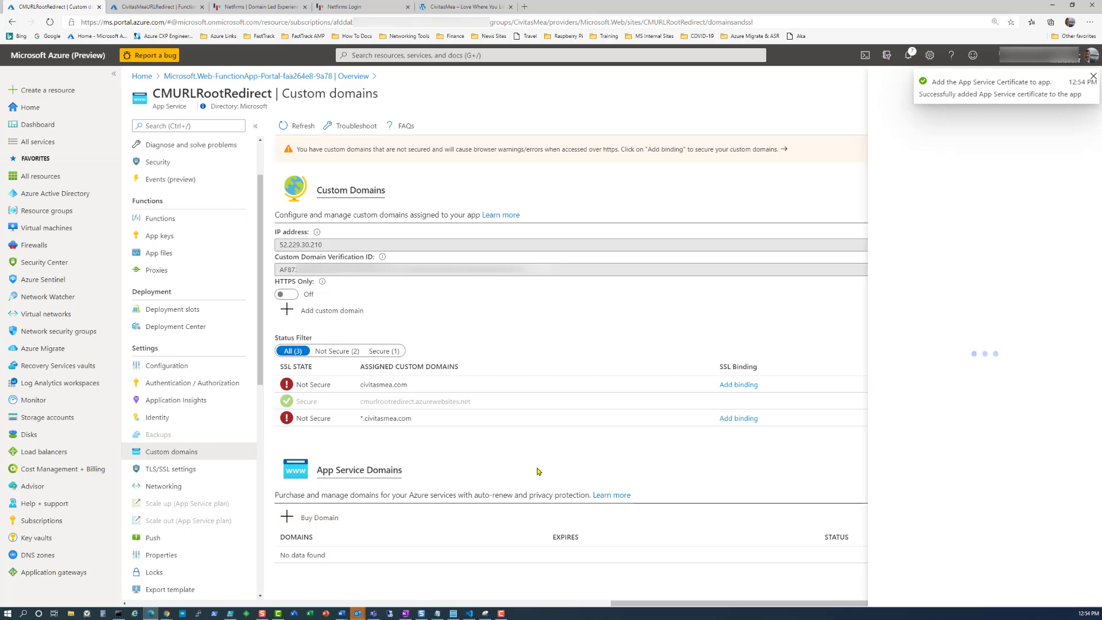
Step: Bind the certificate thumbprint to civitasmea.com as an SNI SSL binding
left_click(738, 383)
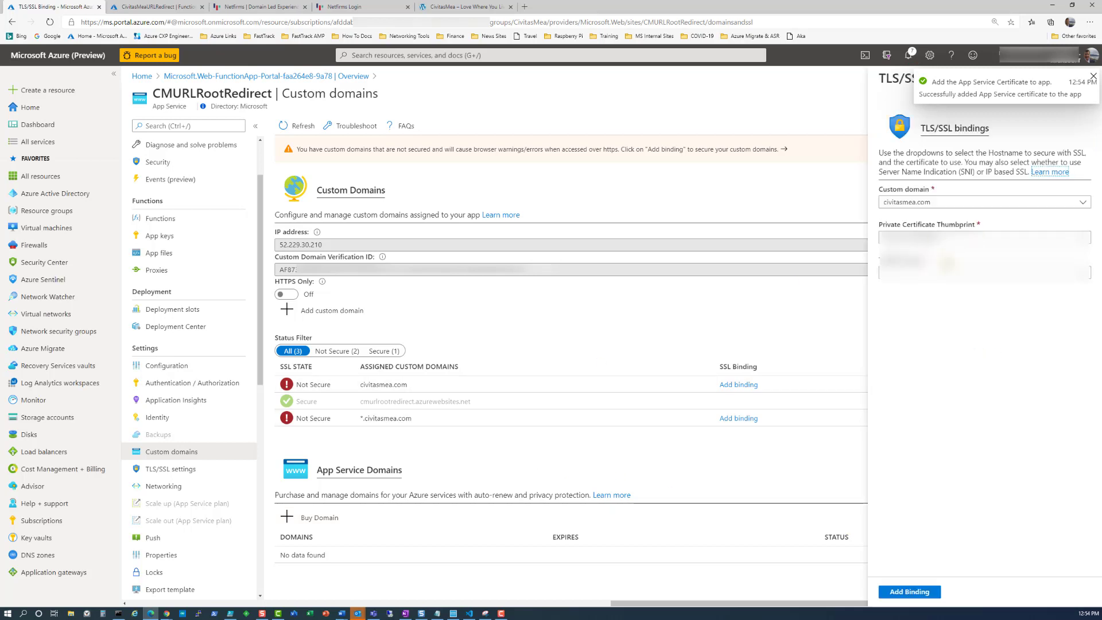
left_click(984, 237)
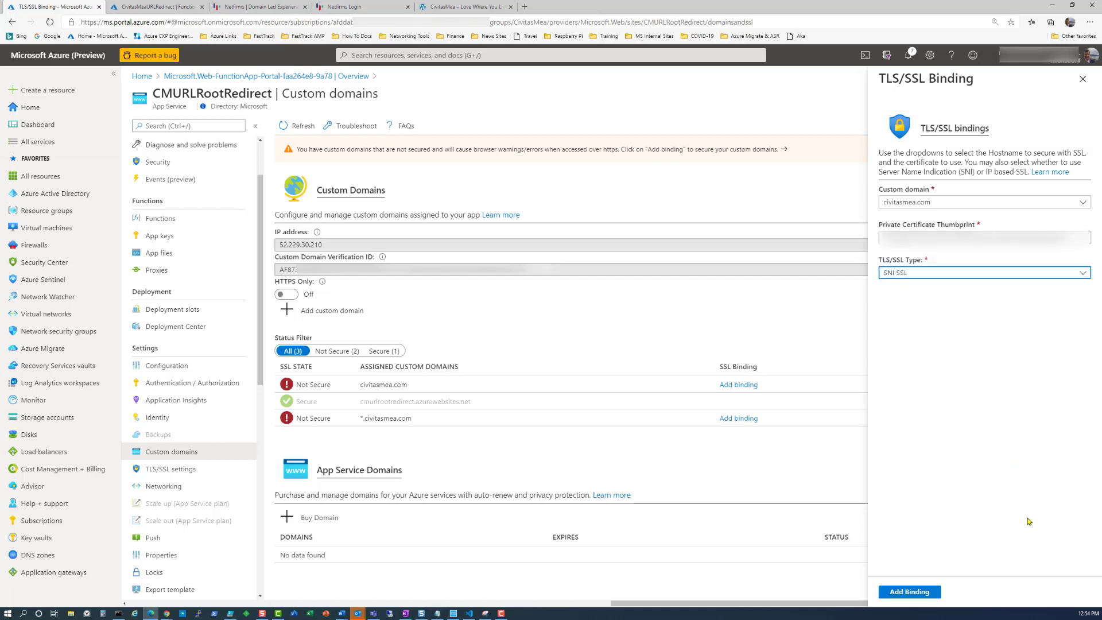
left_click(910, 591)
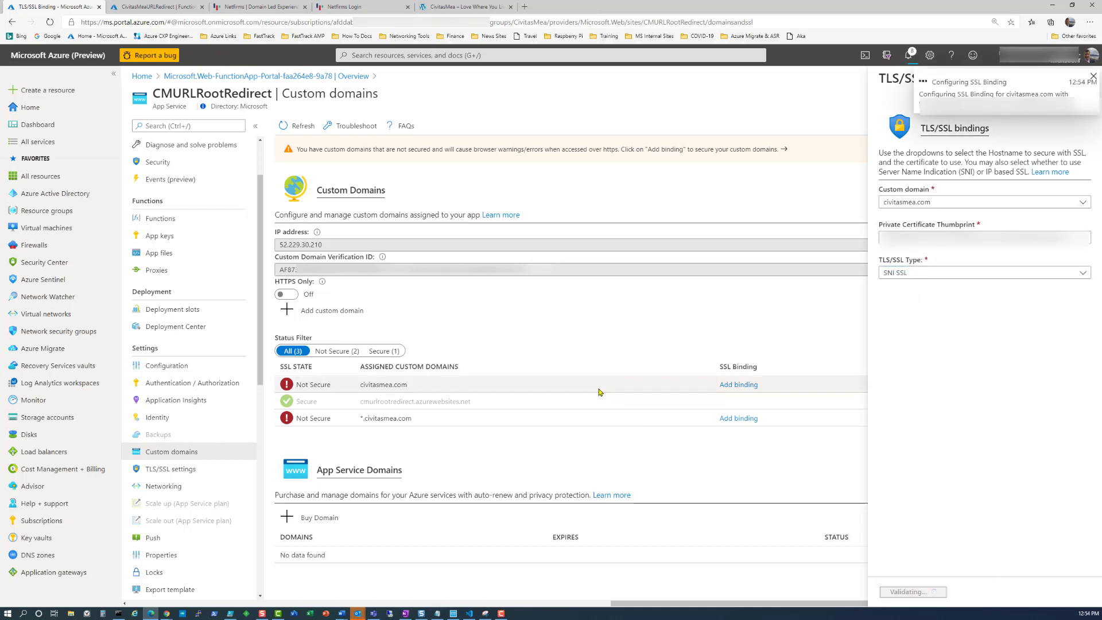
mouse_move(603, 393)
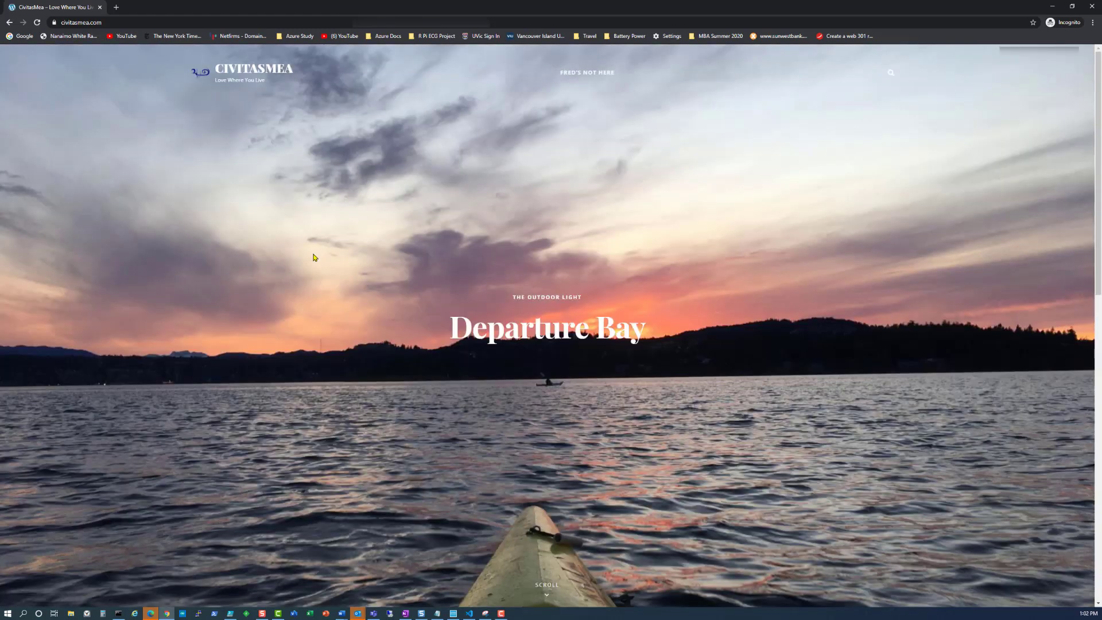
left_click(80, 21)
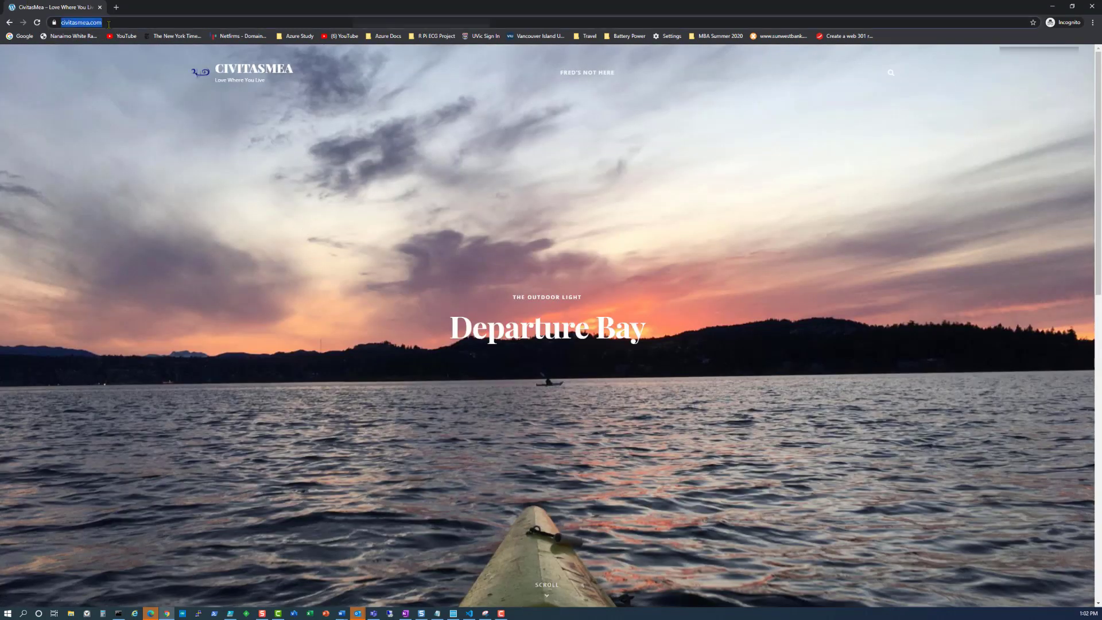
key("Enter")
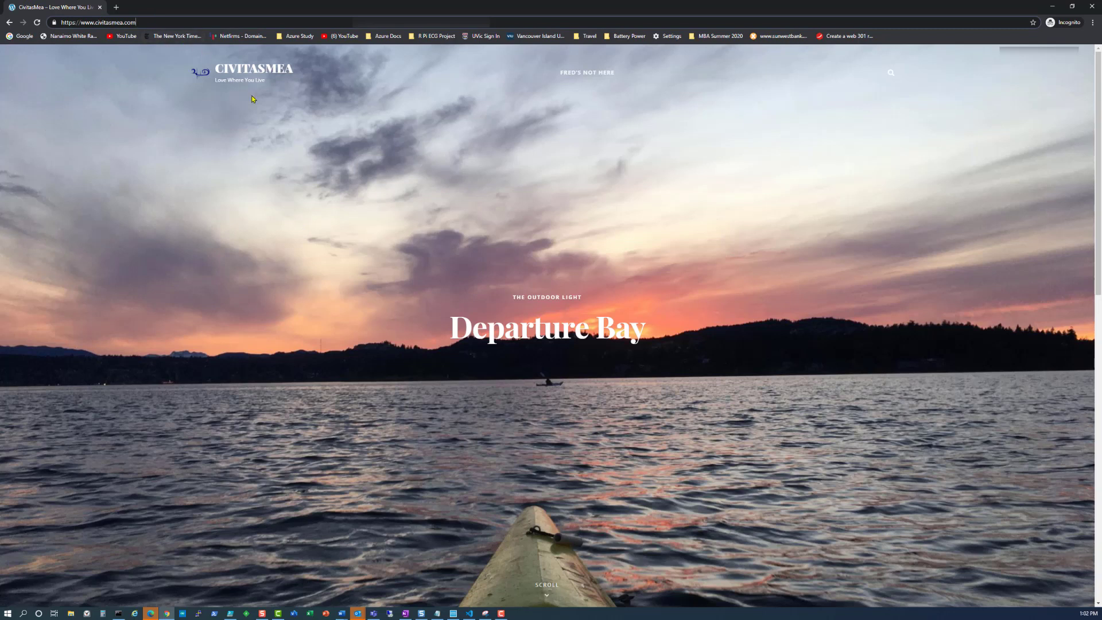